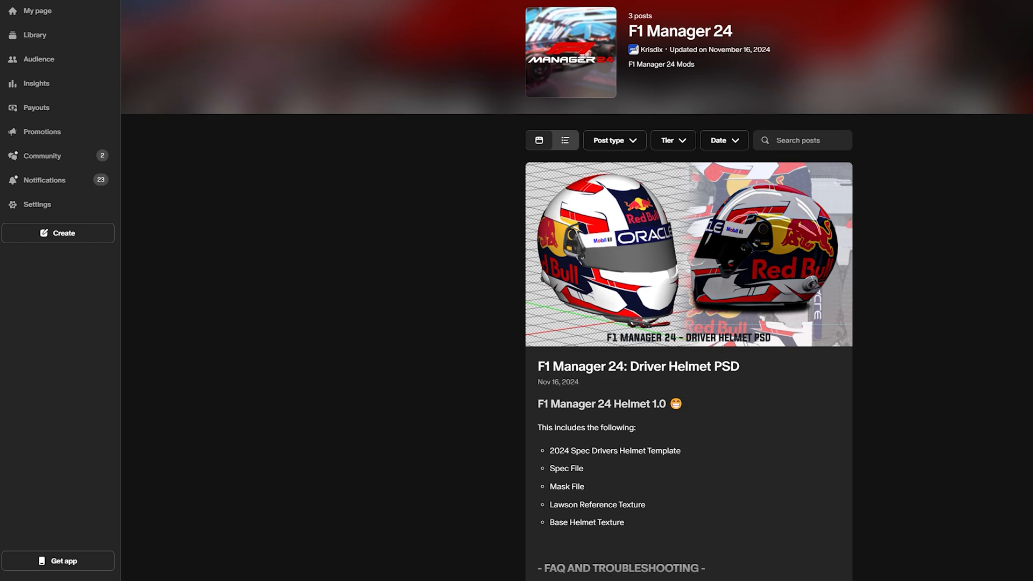
# Scroll the F1 Manager 24 collection past the helmet and car PSD posts to the Alpine post.
pyautogui.scroll(-3)
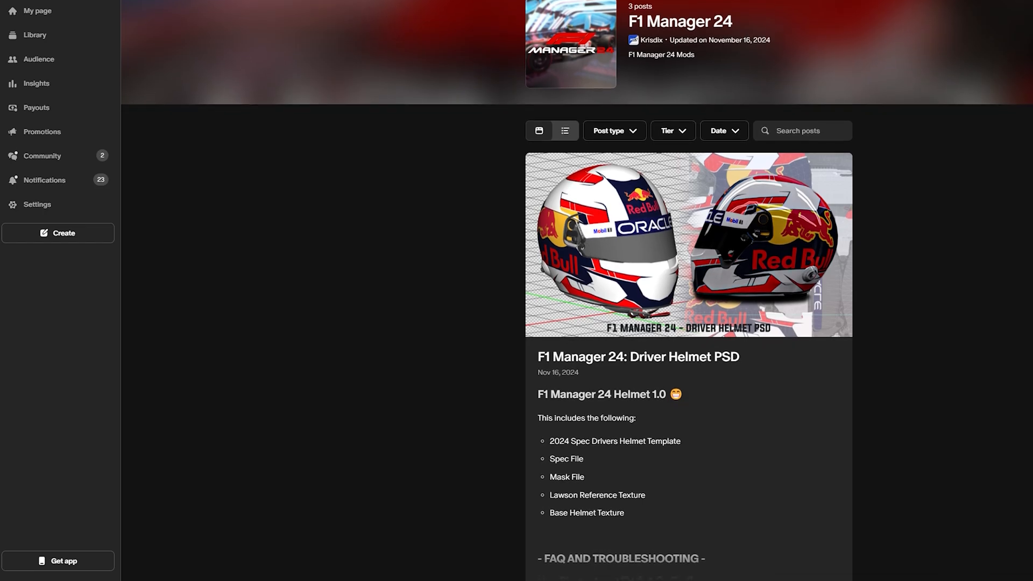
pyautogui.scroll(-3)
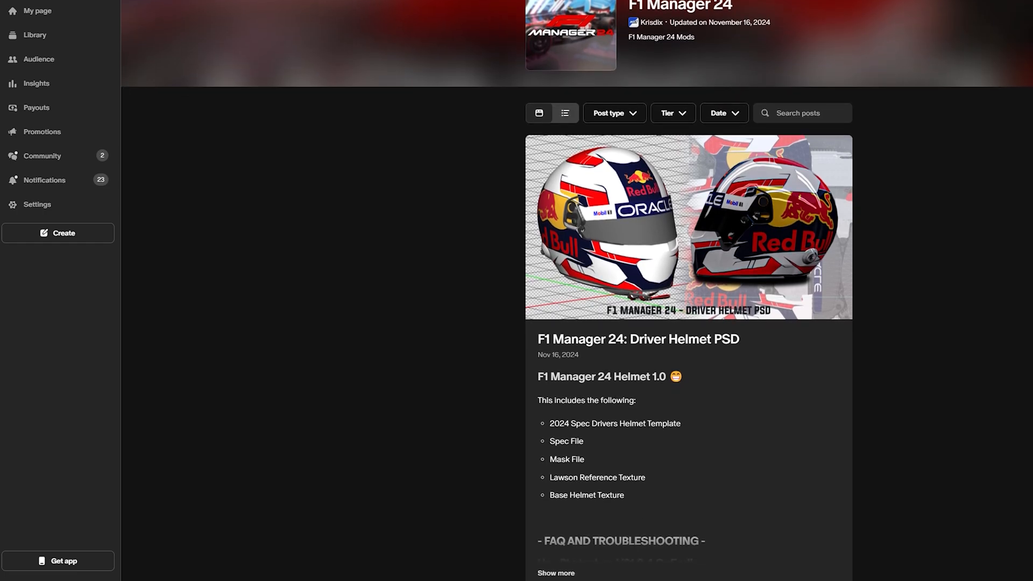
pyautogui.scroll(-3)
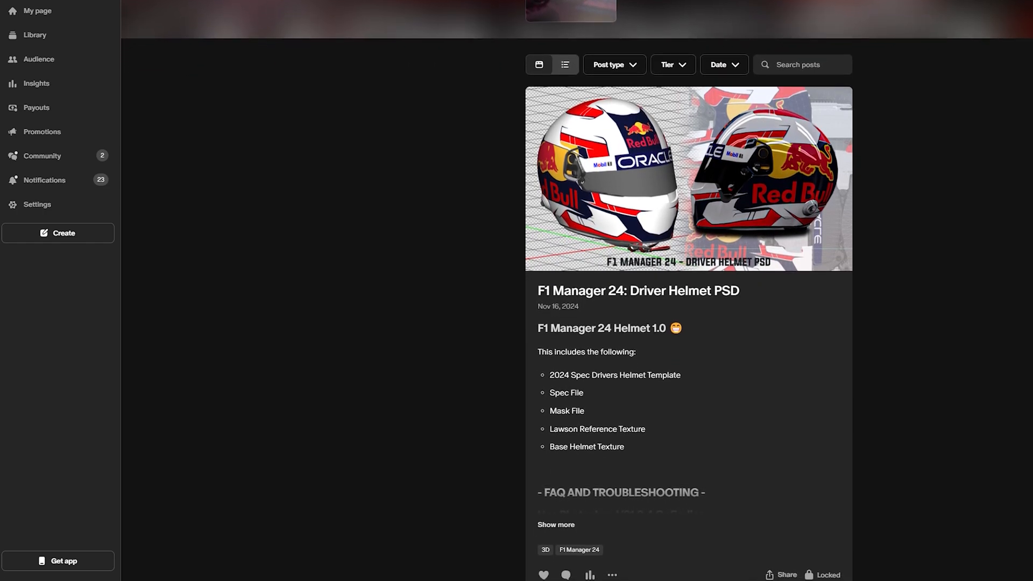
pyautogui.scroll(-3)
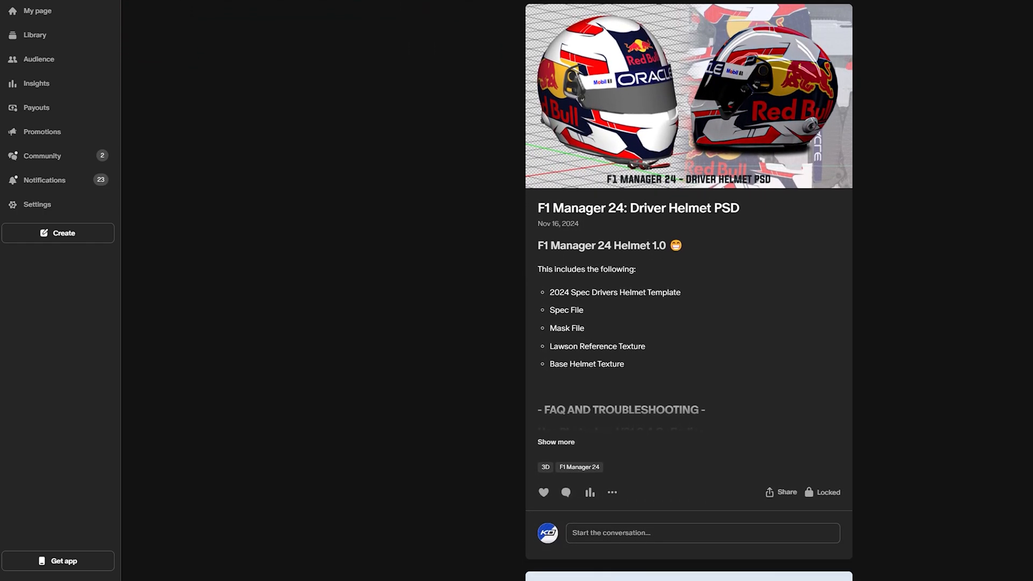
pyautogui.scroll(-3)
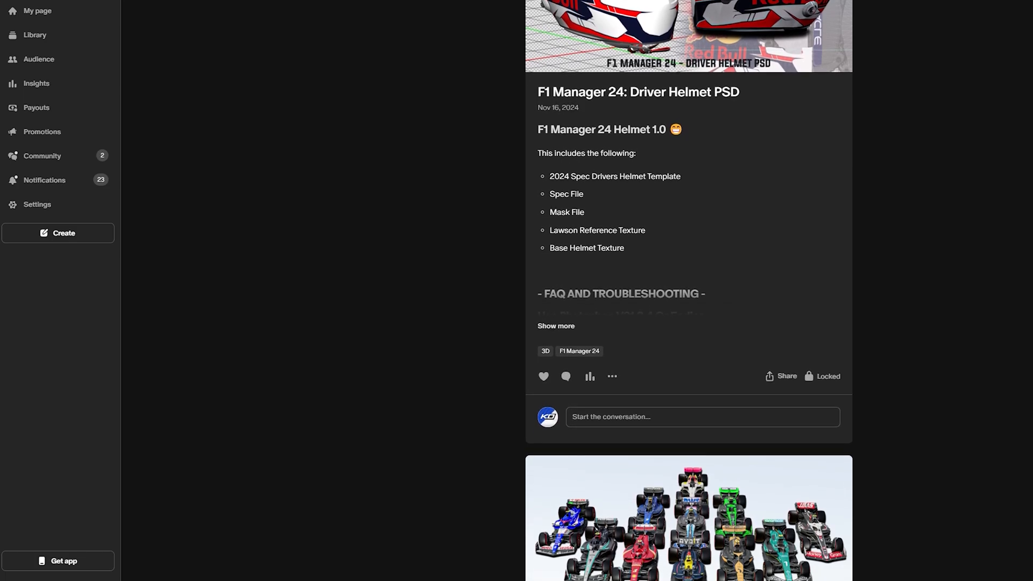
pyautogui.scroll(-3)
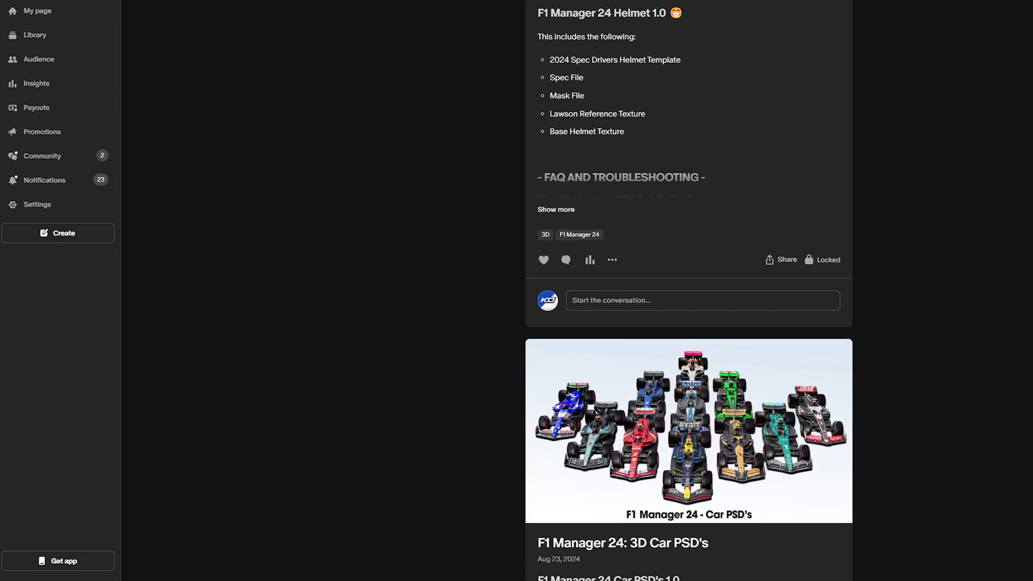
pyautogui.scroll(-3)
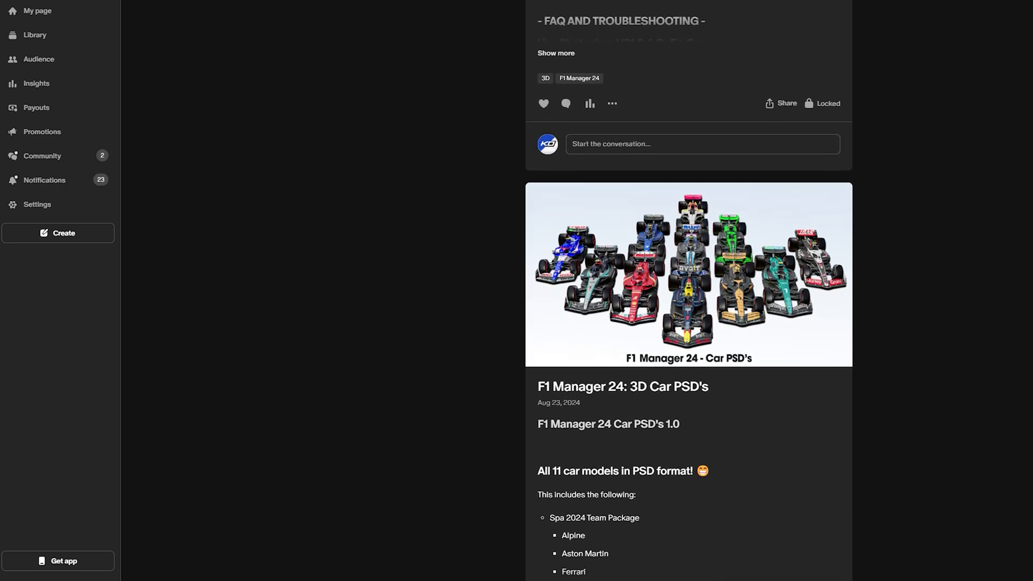
pyautogui.scroll(-3)
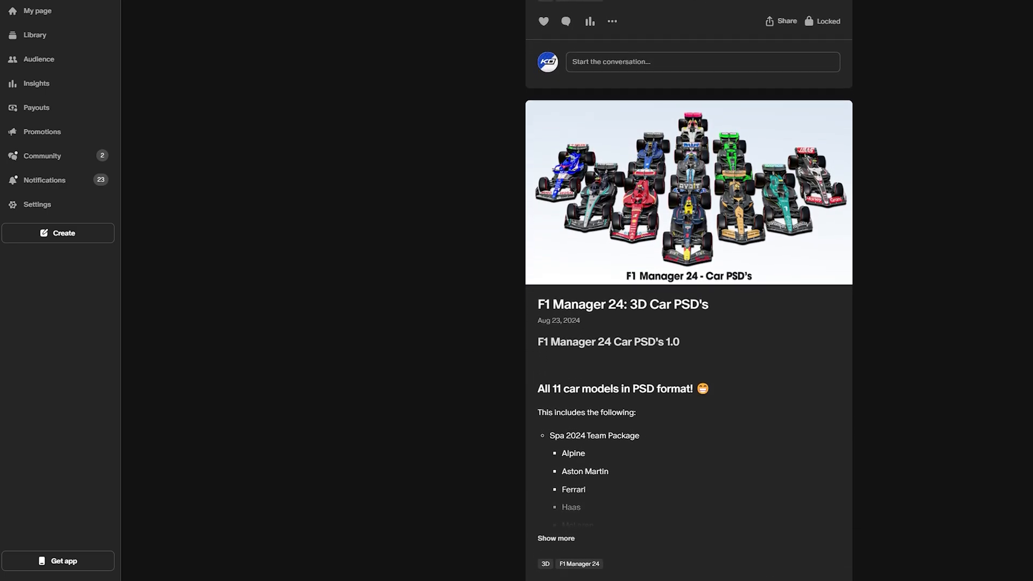
pyautogui.scroll(-3)
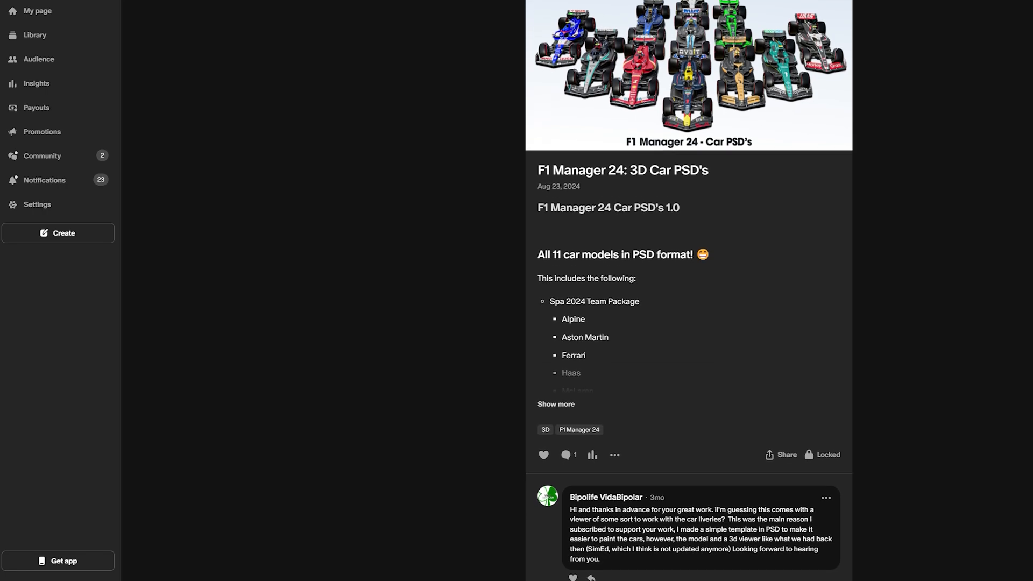
pyautogui.scroll(-3)
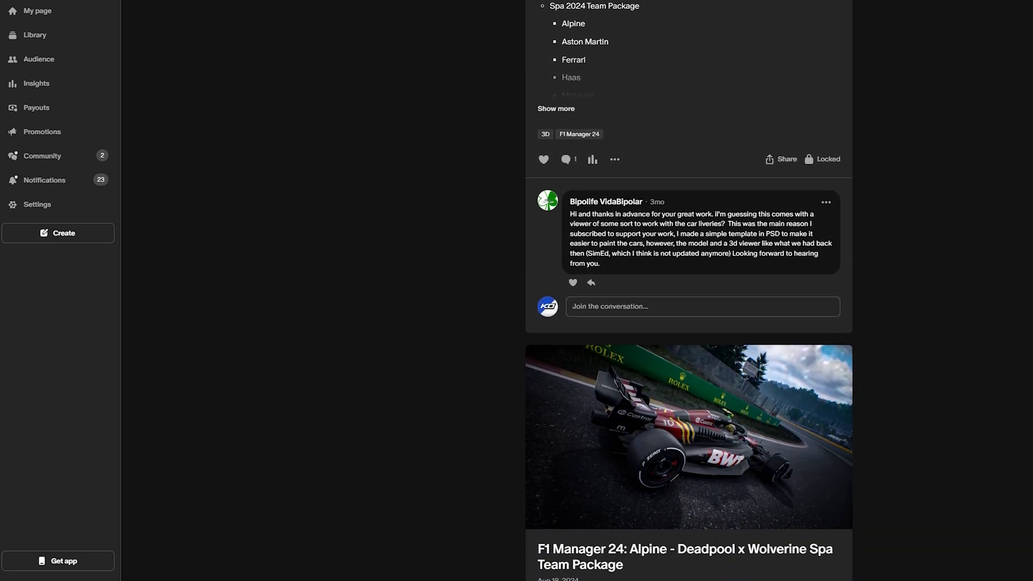
pyautogui.scroll(-3)
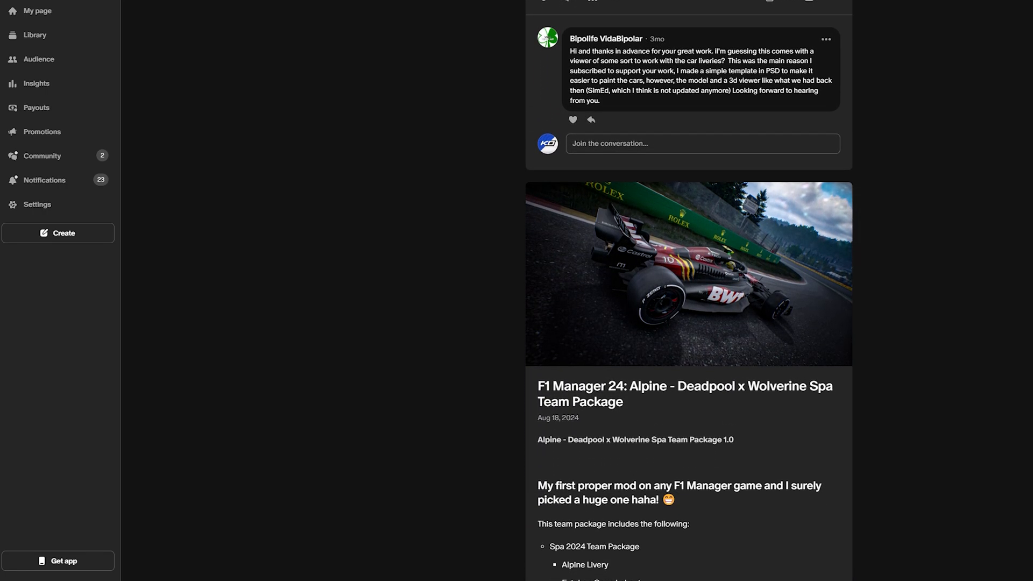
pyautogui.scroll(-3)
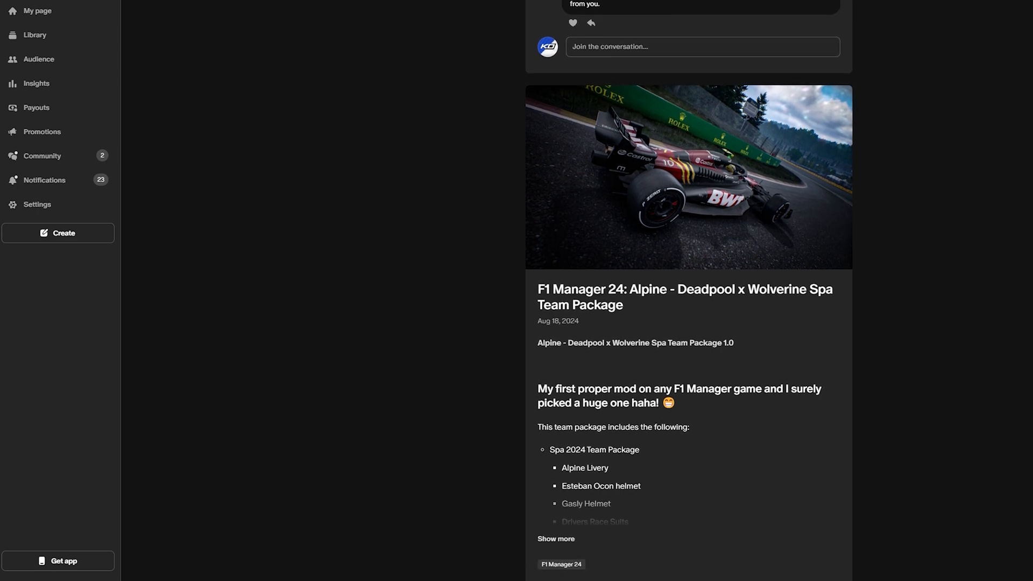
pyautogui.scroll(-3)
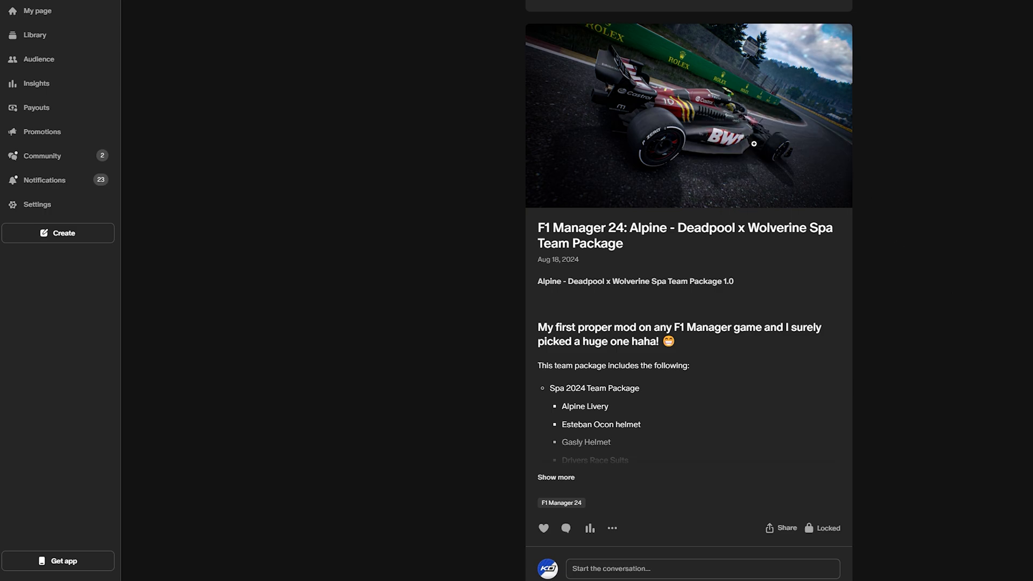
pyautogui.moveTo(701, 235)
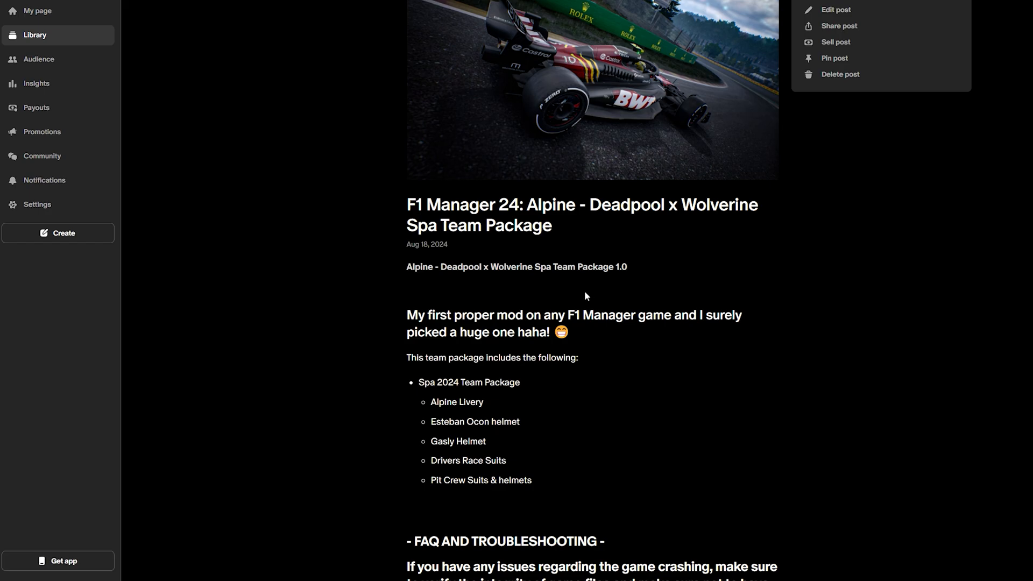
pyautogui.scroll(-3)
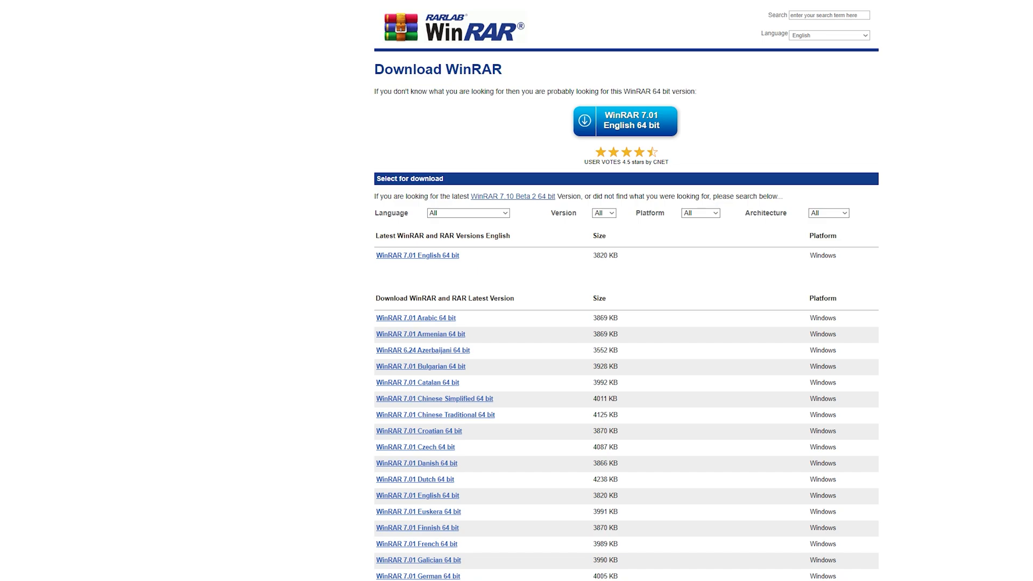
pyautogui.moveTo(979, 189)
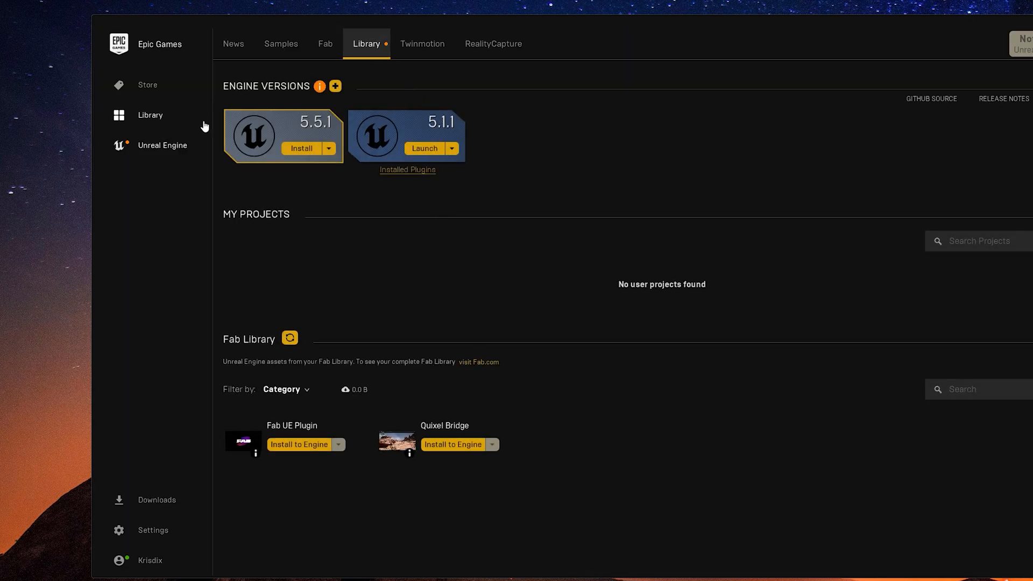
pyautogui.click(232, 43)
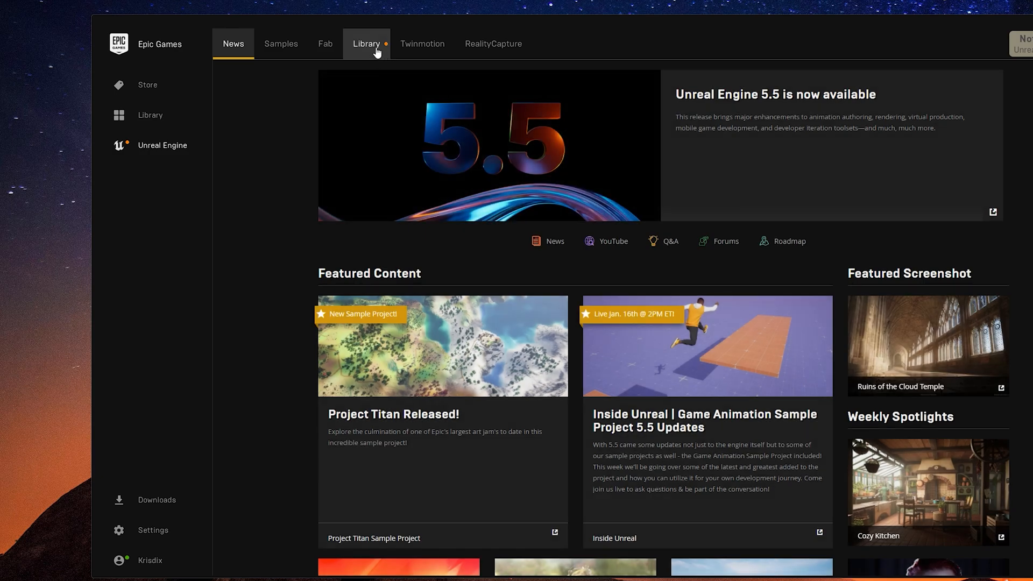
pyautogui.click(366, 44)
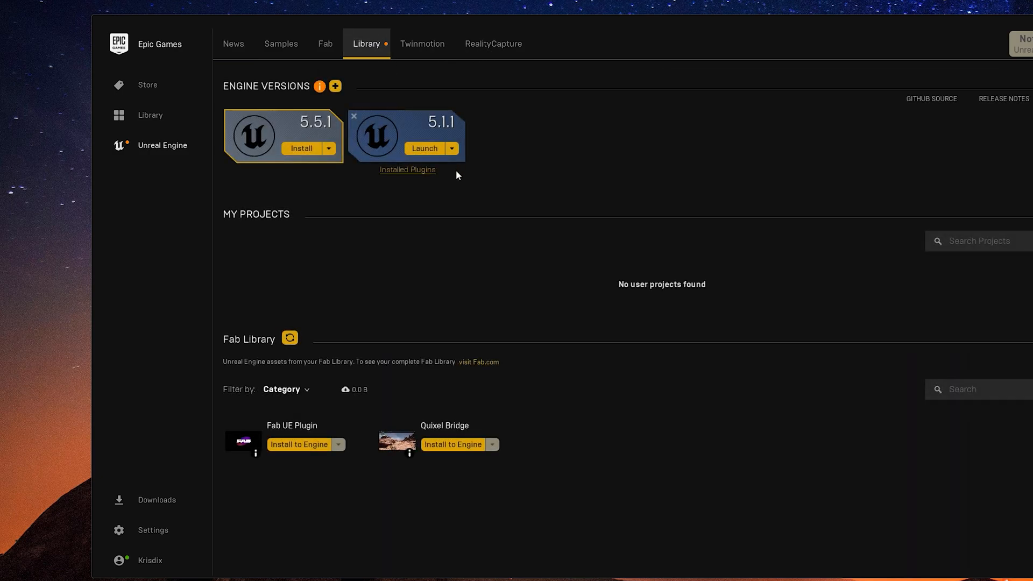
pyautogui.moveTo(335, 86)
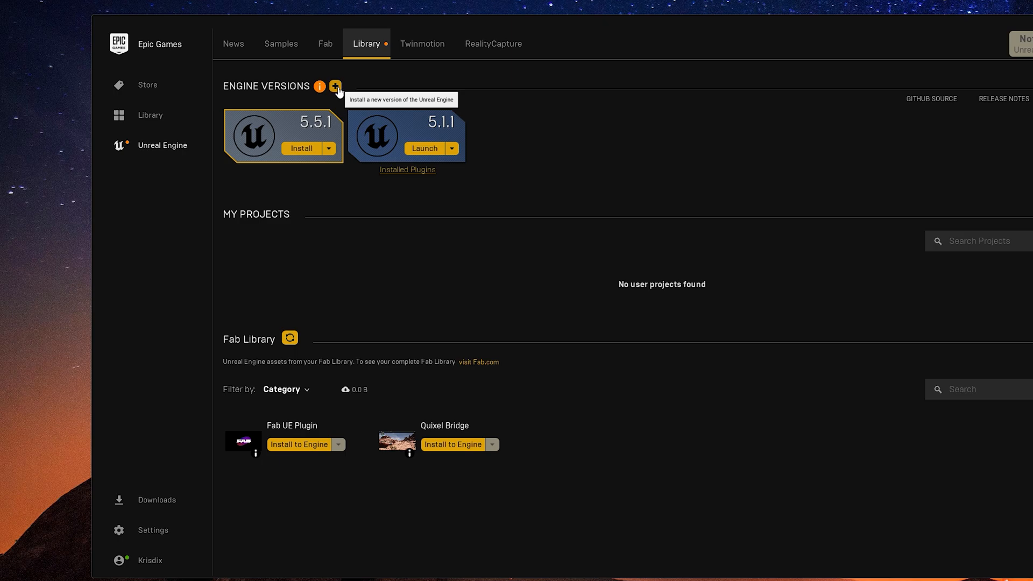
pyautogui.click(335, 86)
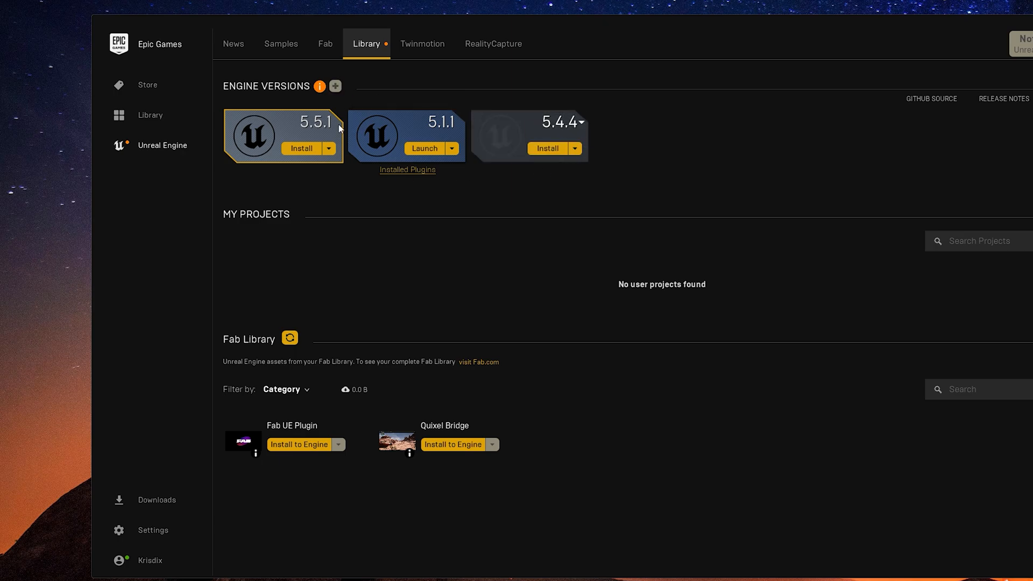
pyautogui.click(579, 122)
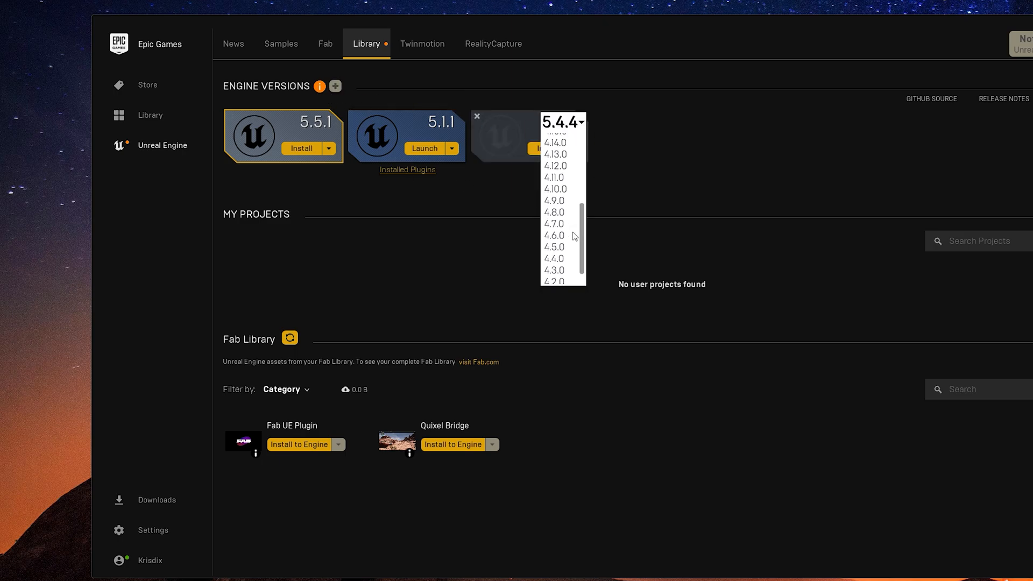
pyautogui.click(561, 122)
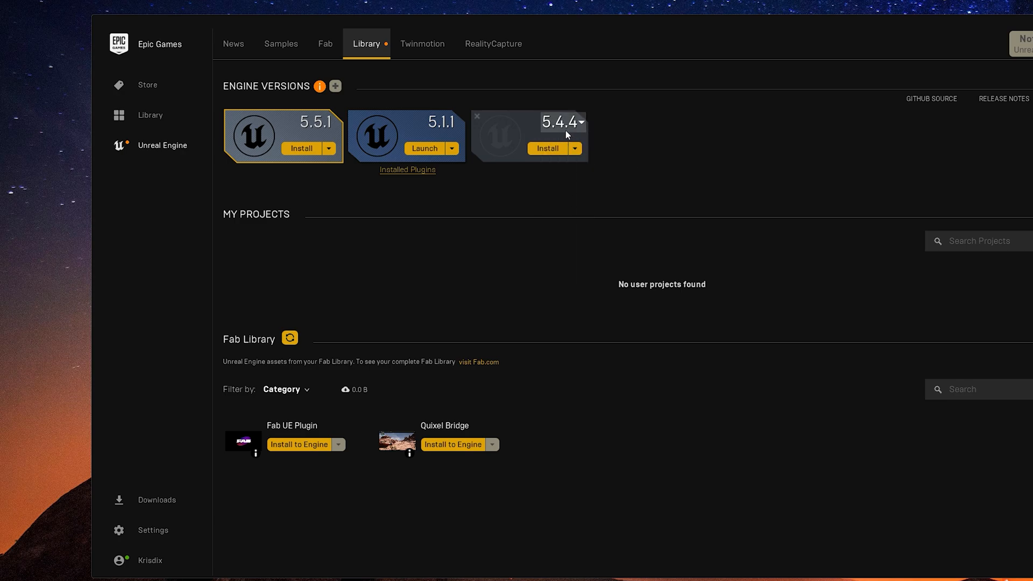
pyautogui.click(476, 116)
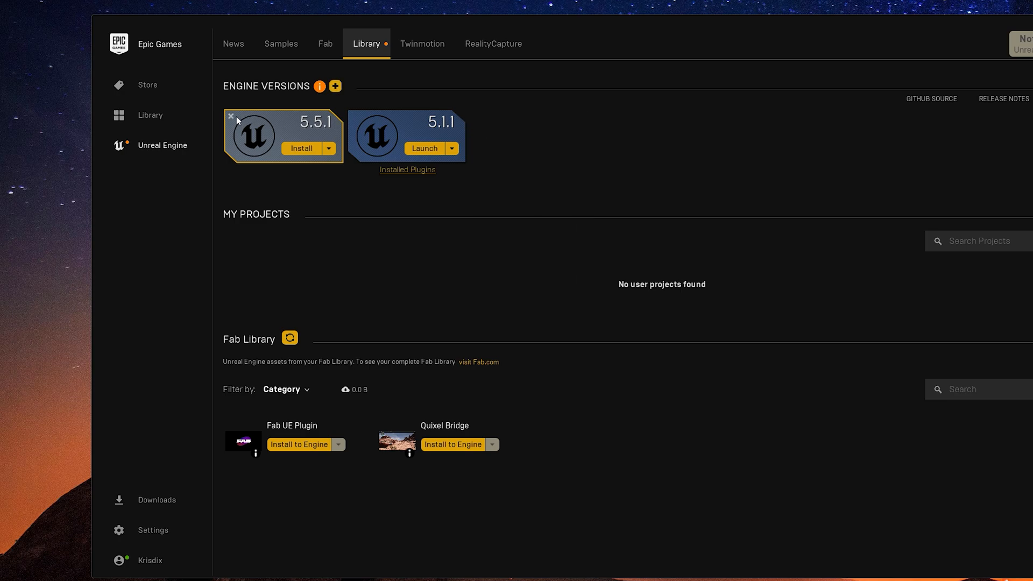
pyautogui.moveTo(470, 131)
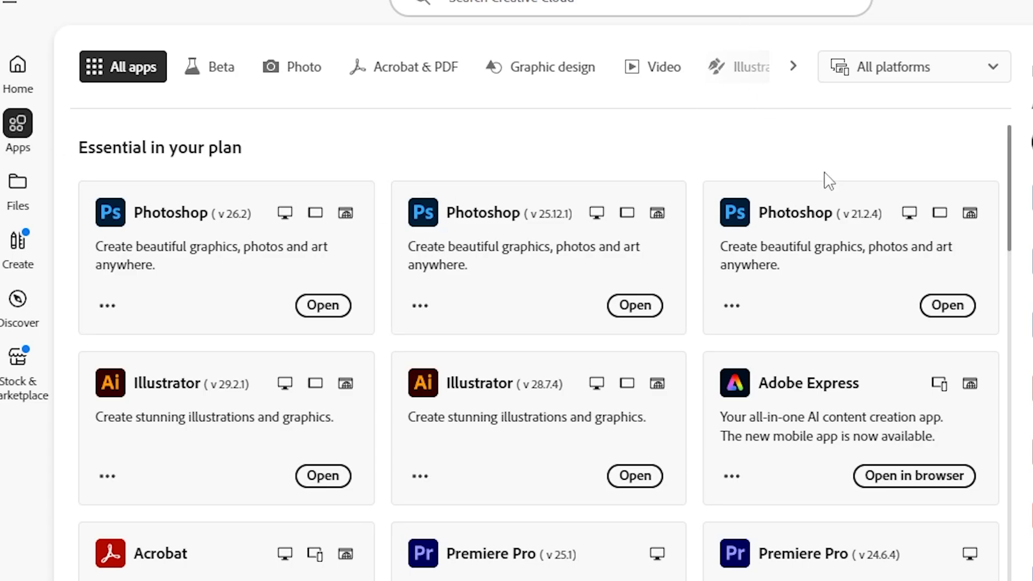
pyautogui.moveTo(857, 229)
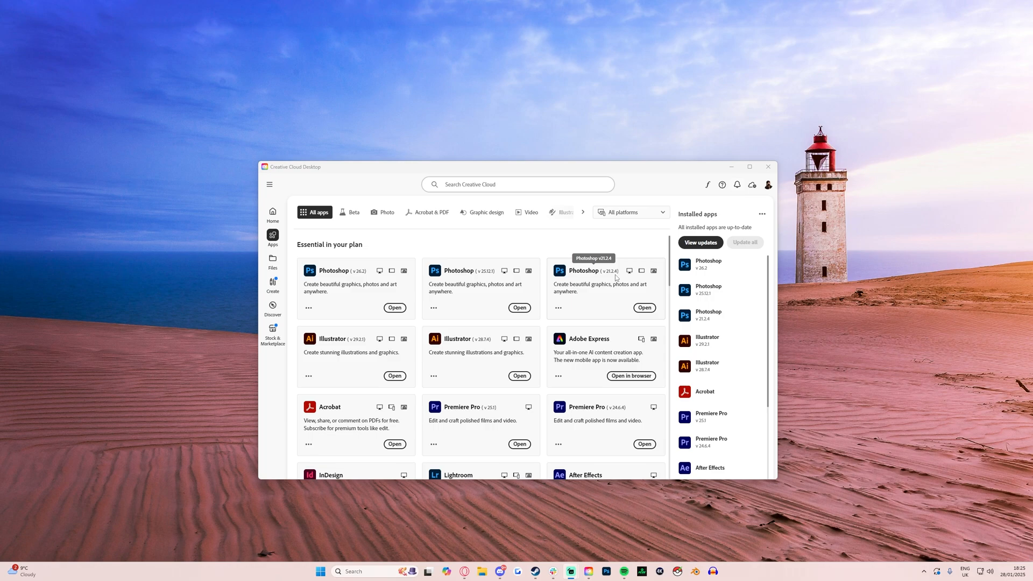
pyautogui.moveTo(617, 278)
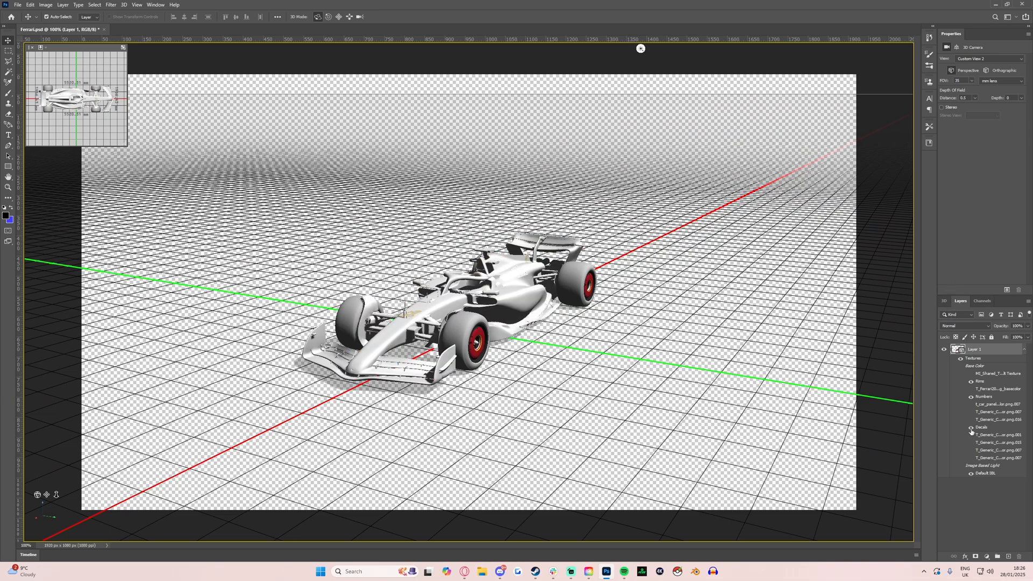
# Turn the livery textures back on, orbit the car to its side, then open the decals texture.
pyautogui.click(970, 372)
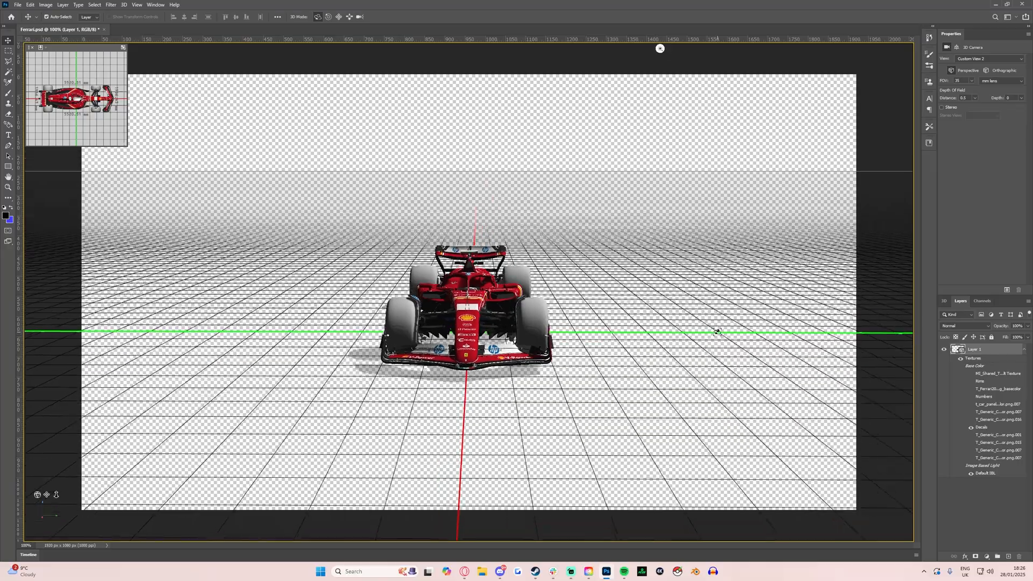
pyautogui.moveTo(660, 48); pyautogui.dragTo(611, 48)
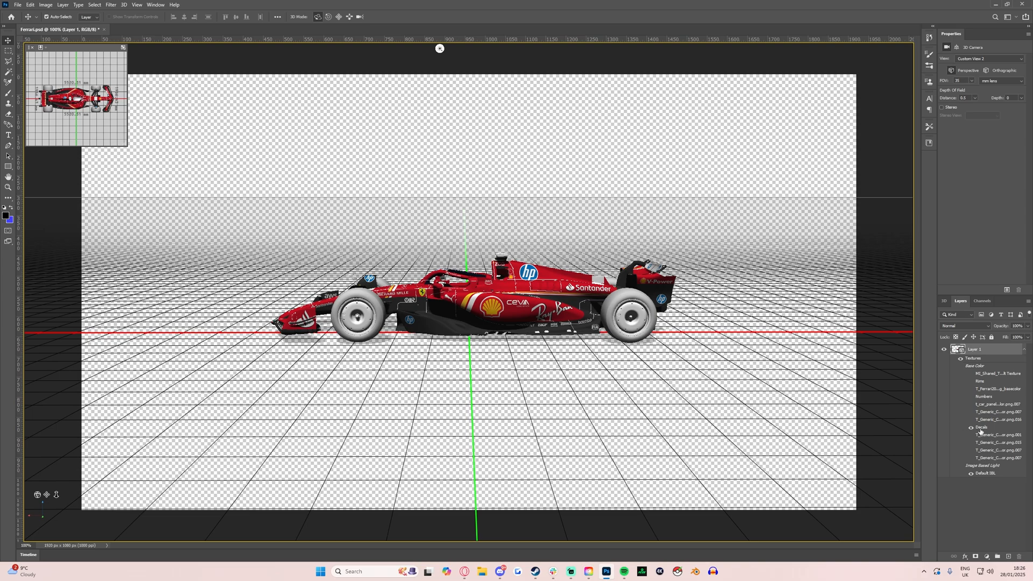
pyautogui.click(238, 29)
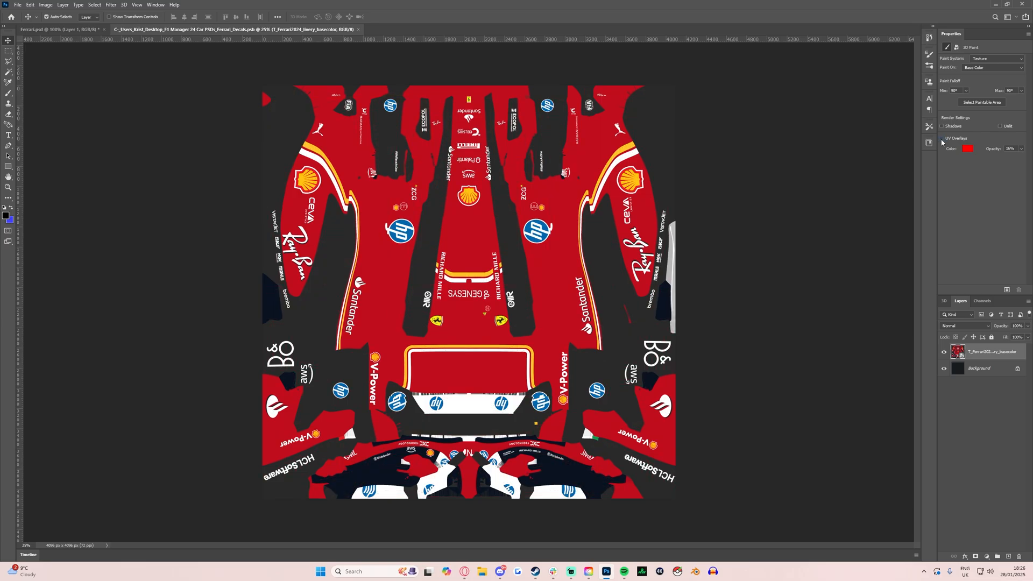
# Show the UV overlay wireframe on the Ferrari decals texture.
pyautogui.click(943, 138)
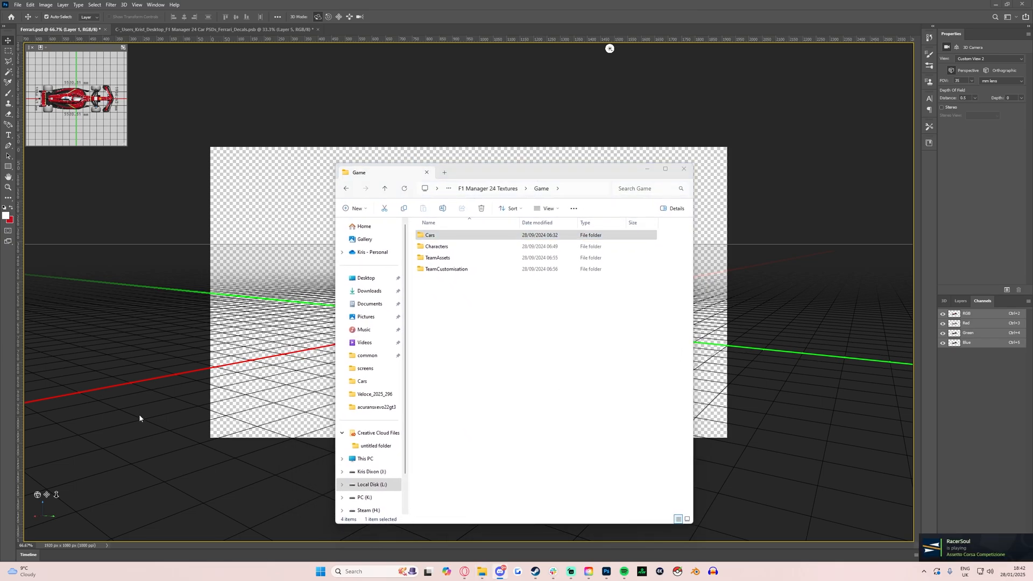
pyautogui.moveTo(396, 422)
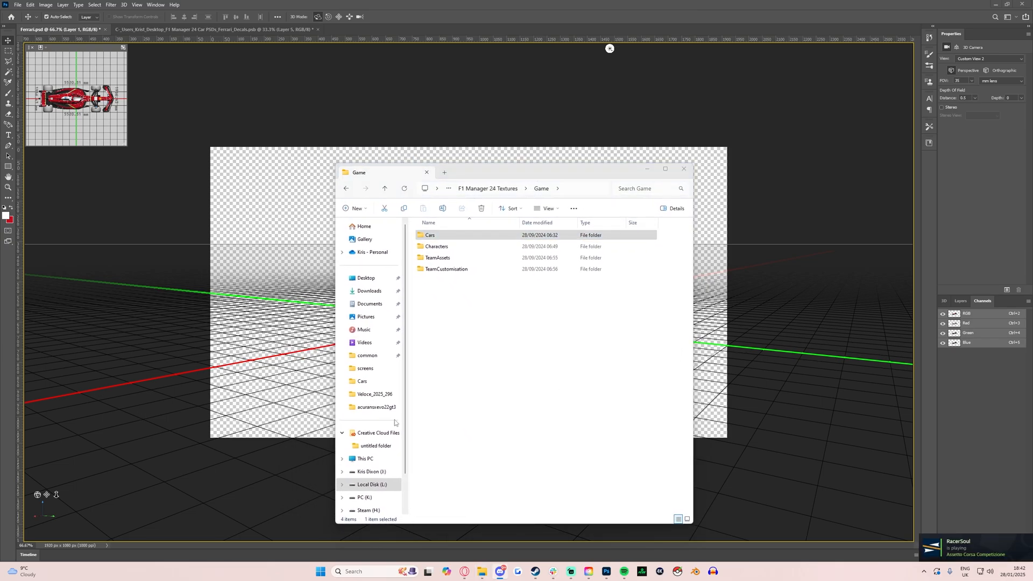
# Browse File Explorer to the F1 Manager 24 Textures > Game folder.
pyautogui.click(437, 257)
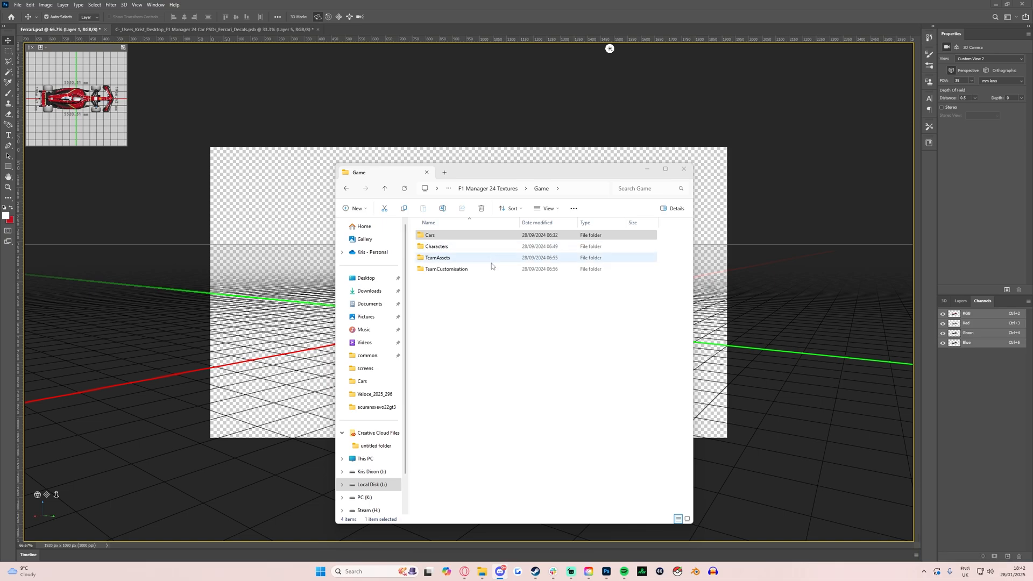
pyautogui.click(484, 306)
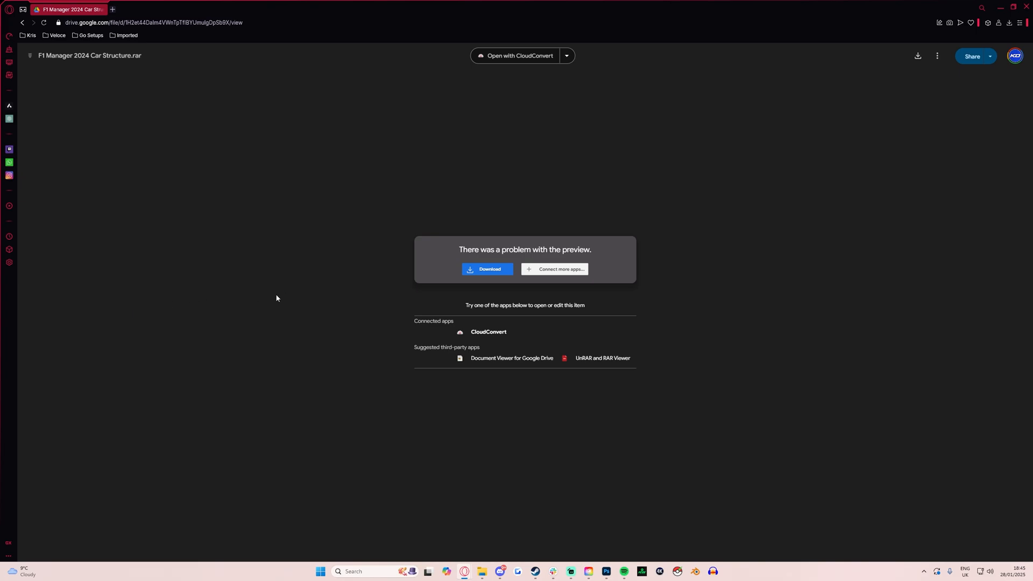
pyautogui.moveTo(336, 302)
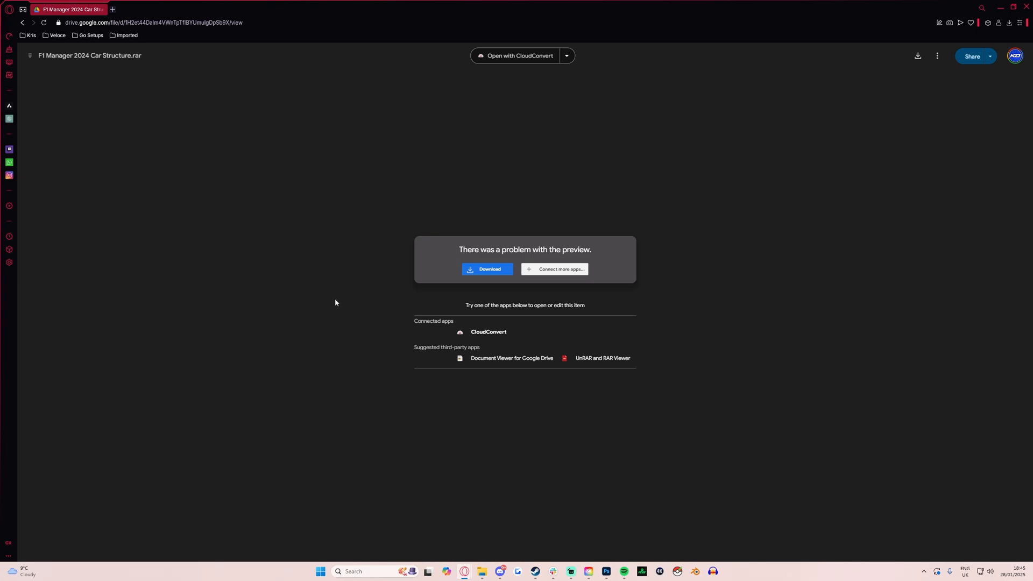
pyautogui.moveTo(473, 209)
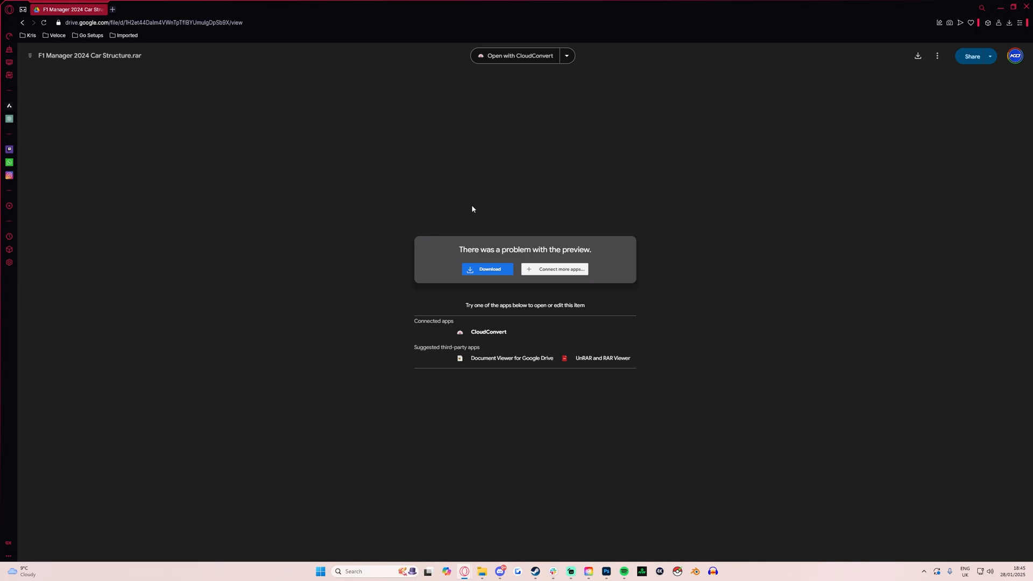
pyautogui.moveTo(508, 216)
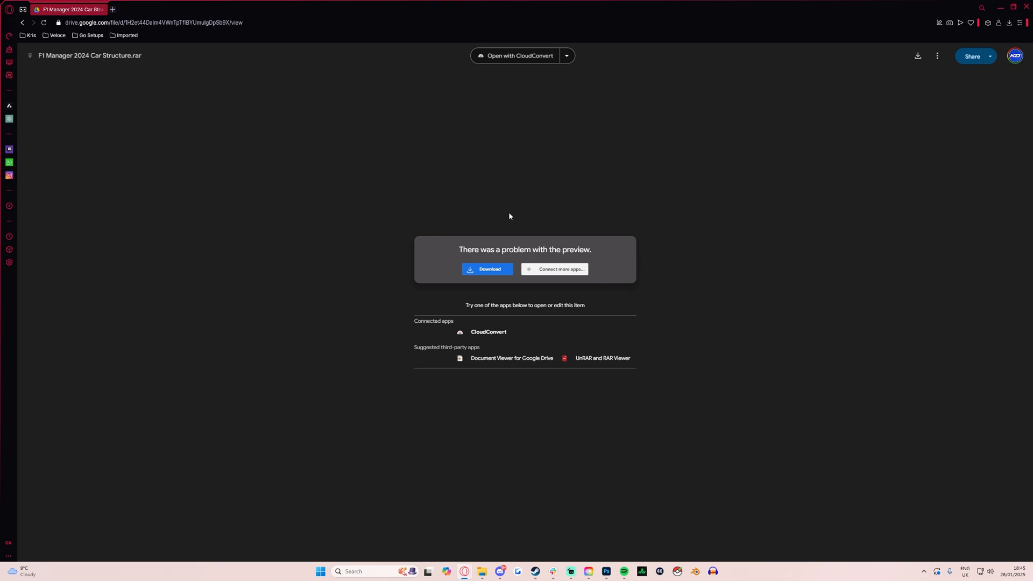
pyautogui.moveTo(916, 56)
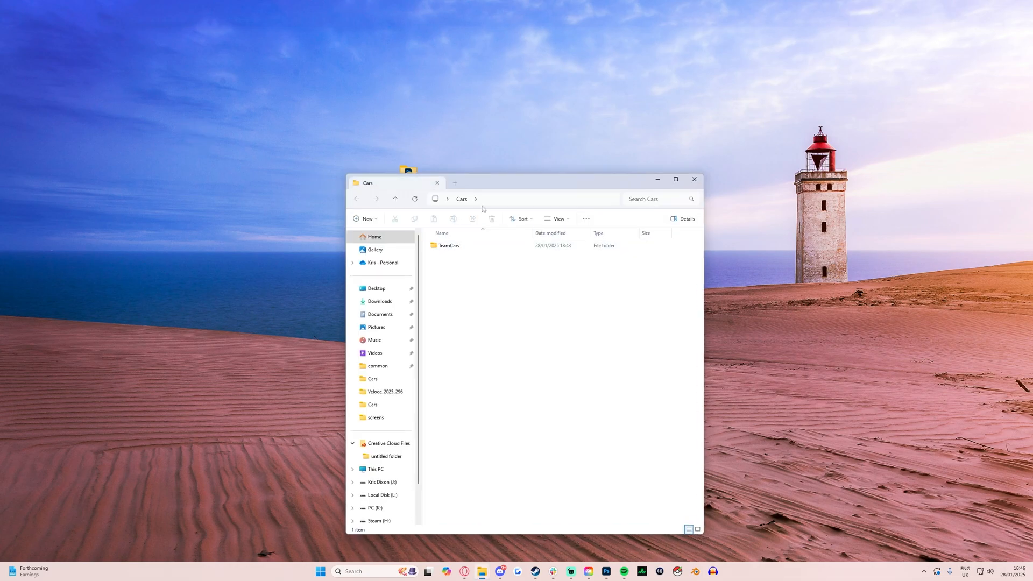
# Go to TeamCars > TeamCars2024 > Ferrari > Textures and select T_Ferrari2024_livery_basecolor.
pyautogui.doubleClick(448, 245)
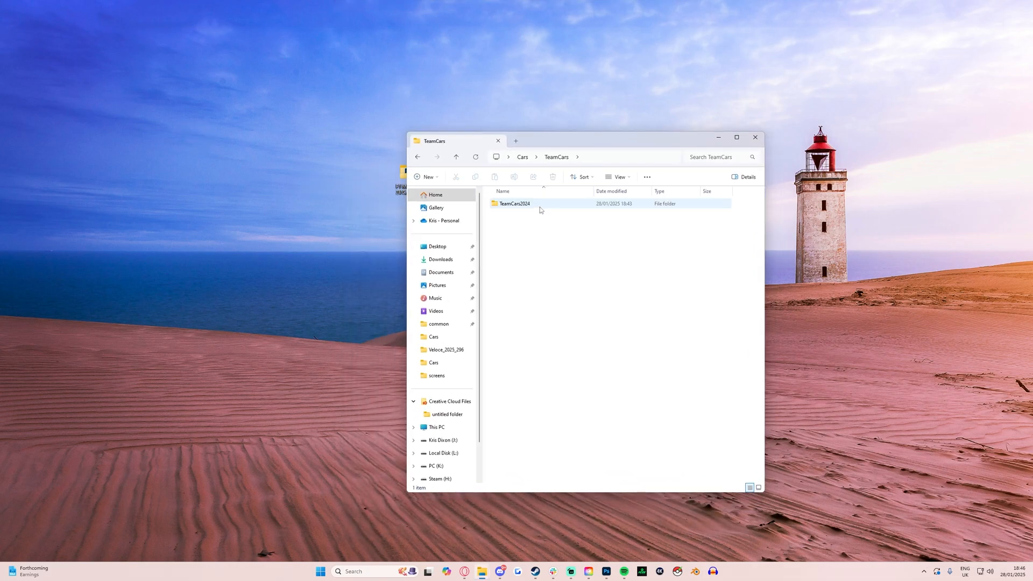
pyautogui.doubleClick(514, 203)
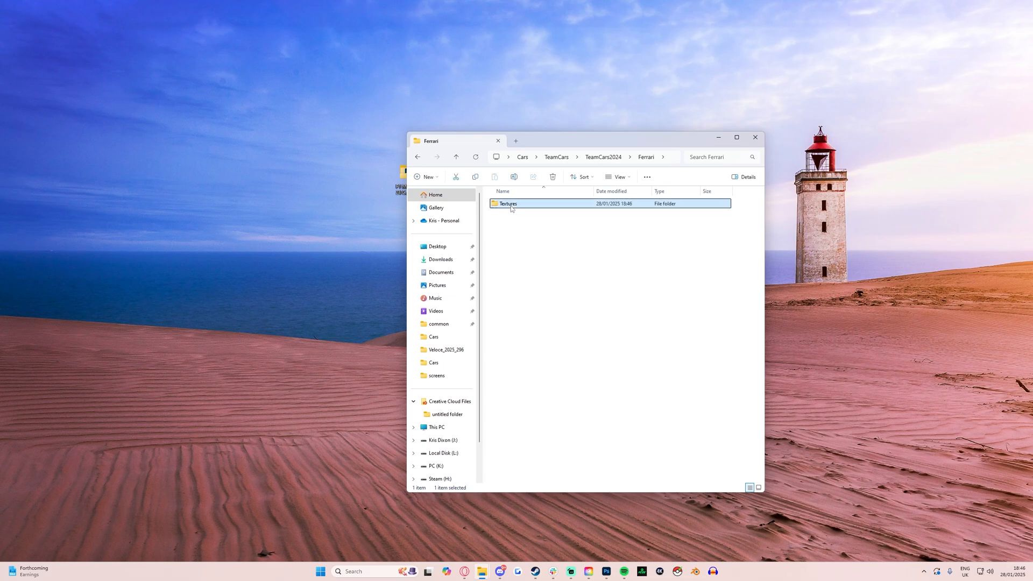
pyautogui.doubleClick(508, 203)
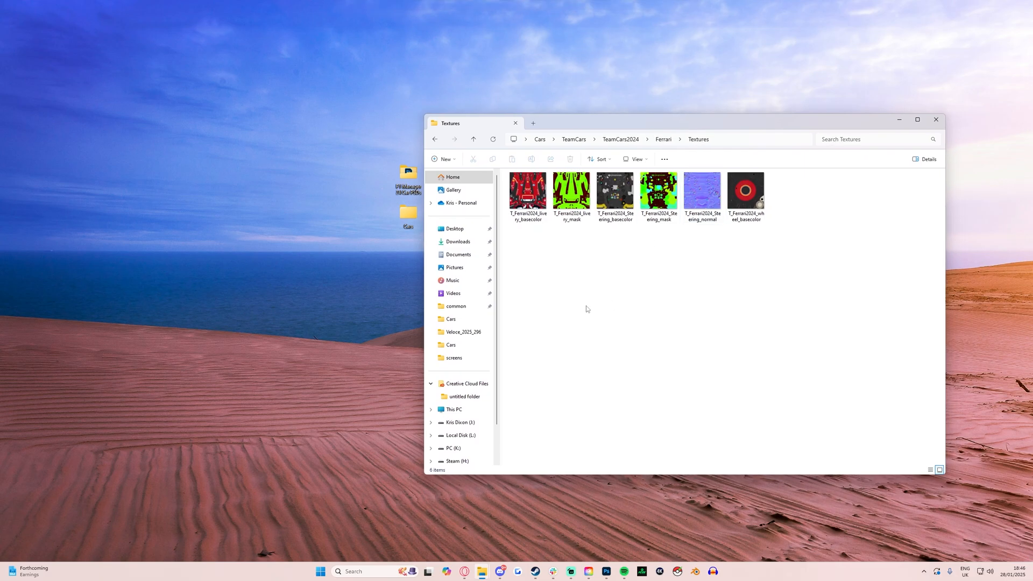
pyautogui.click(527, 191)
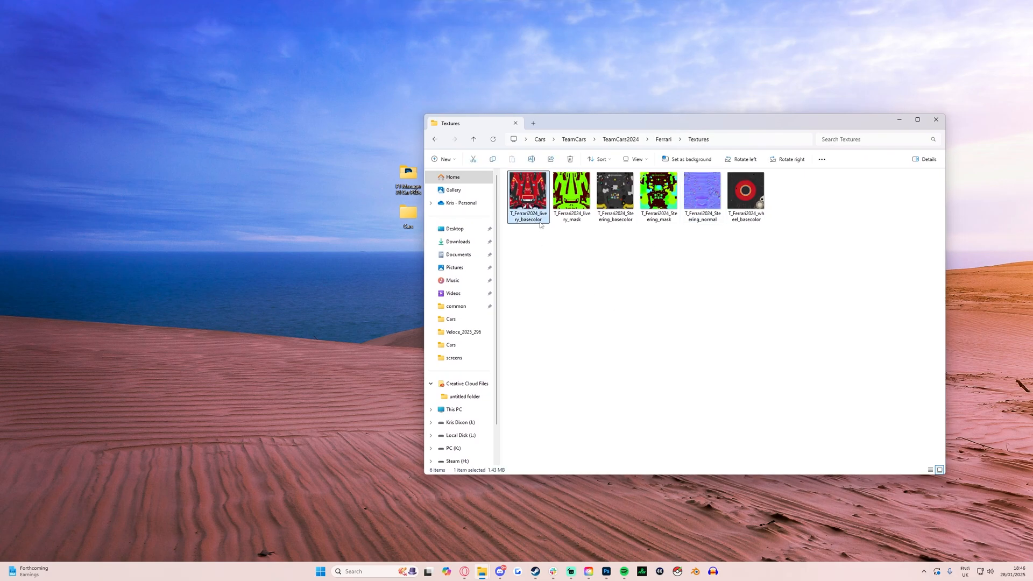
pyautogui.moveTo(532, 218)
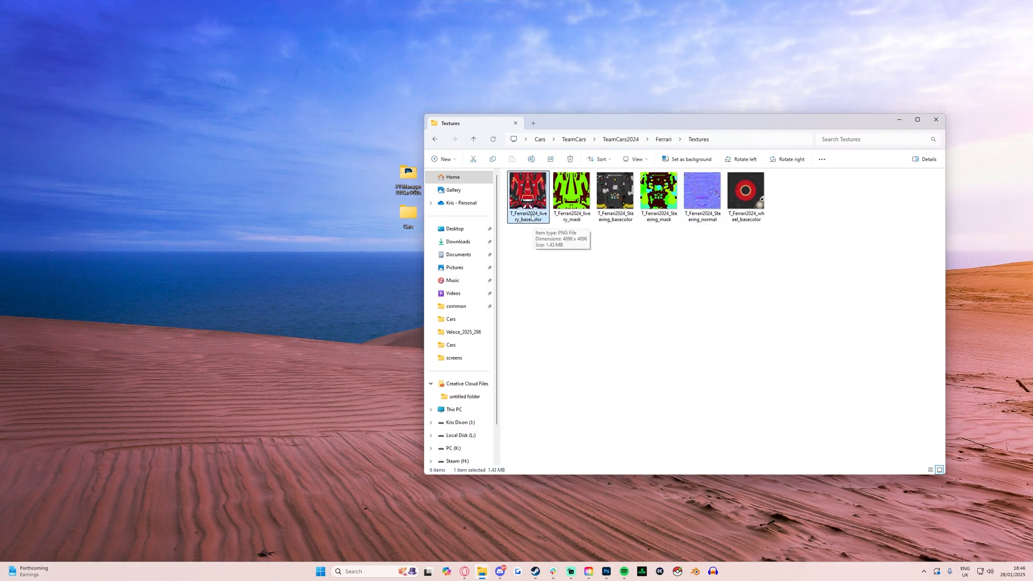
# Copy the basecolor file name and save the decals texture as Targa T_Ferrari2024_livery_basecolor.
pyautogui.rightClick(527, 191)
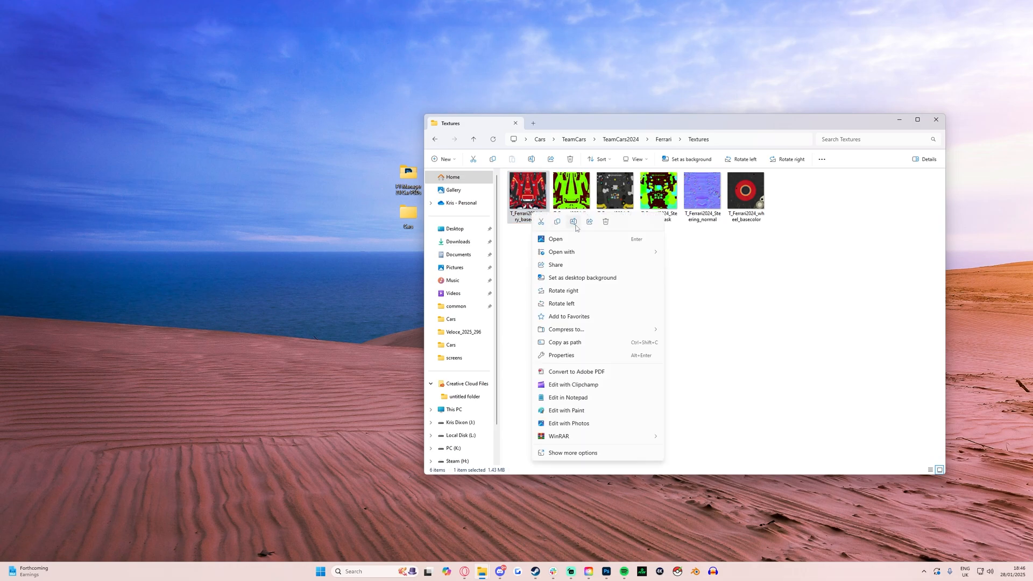
pyautogui.click(582, 287)
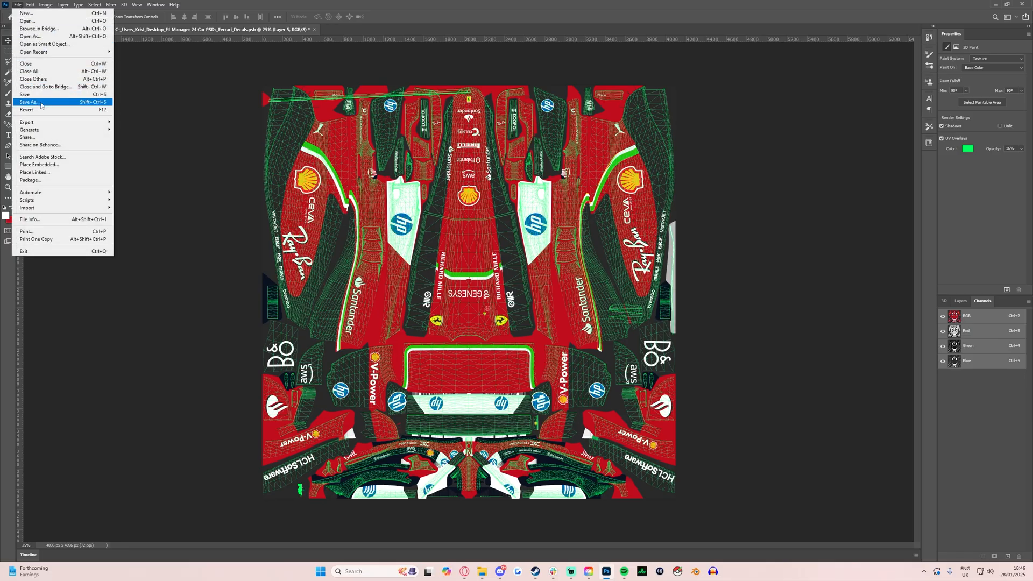
pyautogui.click(29, 102)
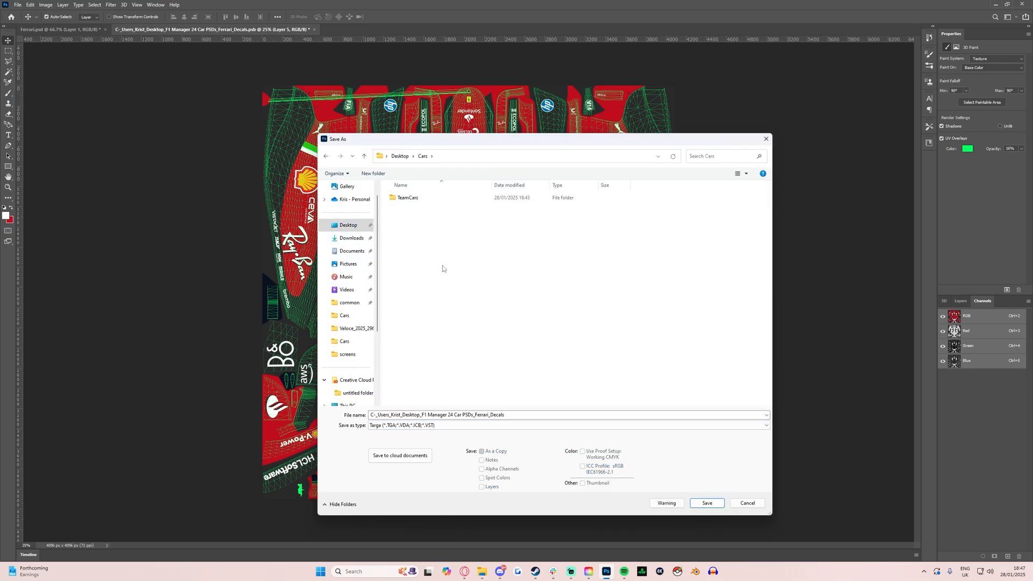
pyautogui.click(461, 415)
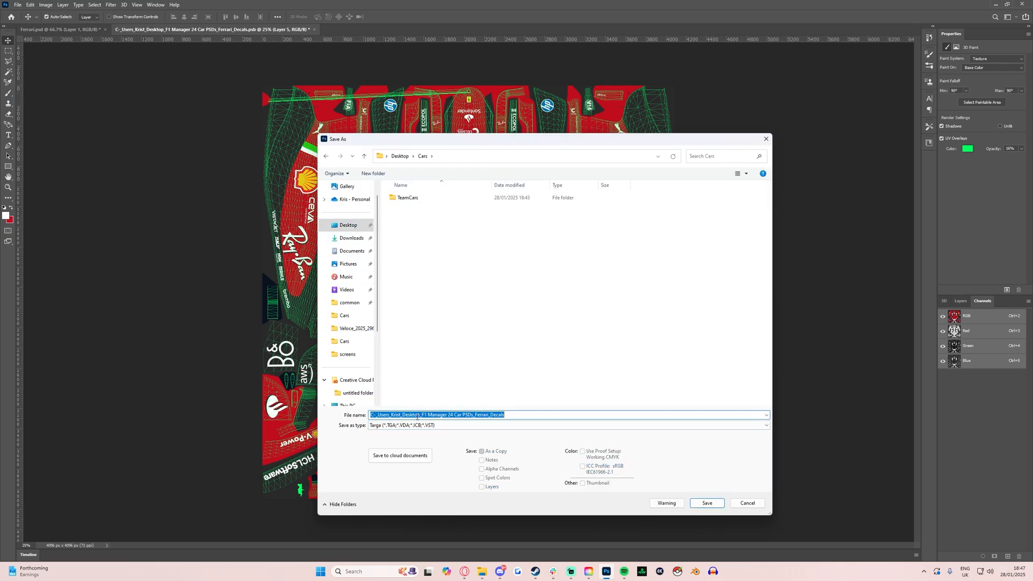
pyautogui.write('T_Ferrari2024_livery_basecolor')
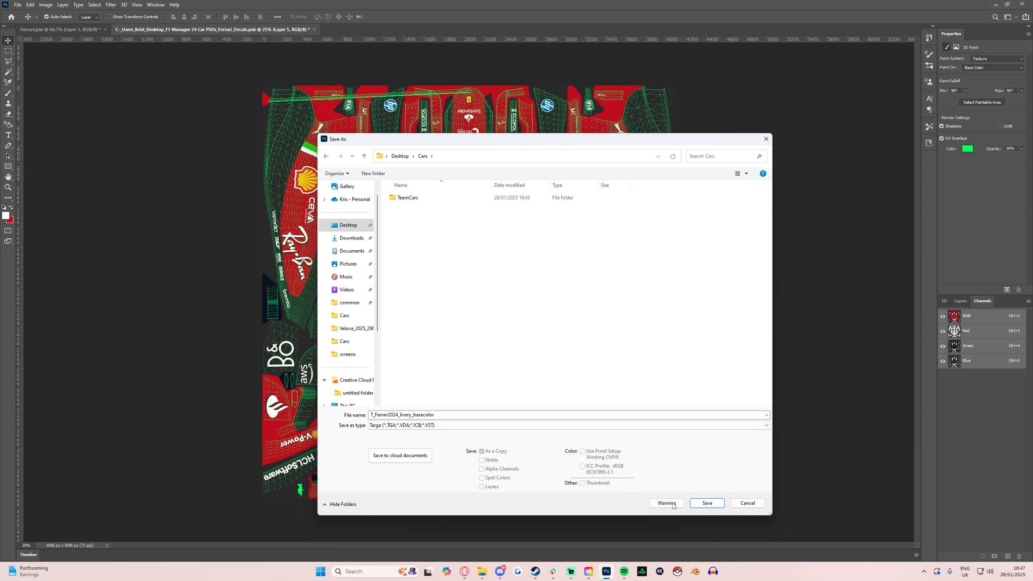
pyautogui.click(706, 502)
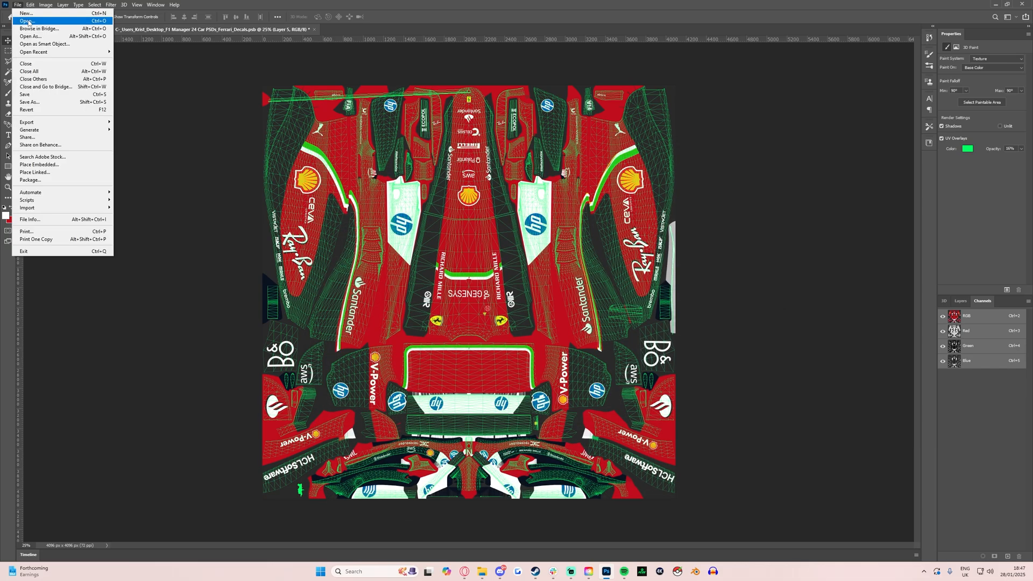
# Open another image from TeamCars2024 and give the HP copy layer a bright green colour overlay.
pyautogui.click(26, 20)
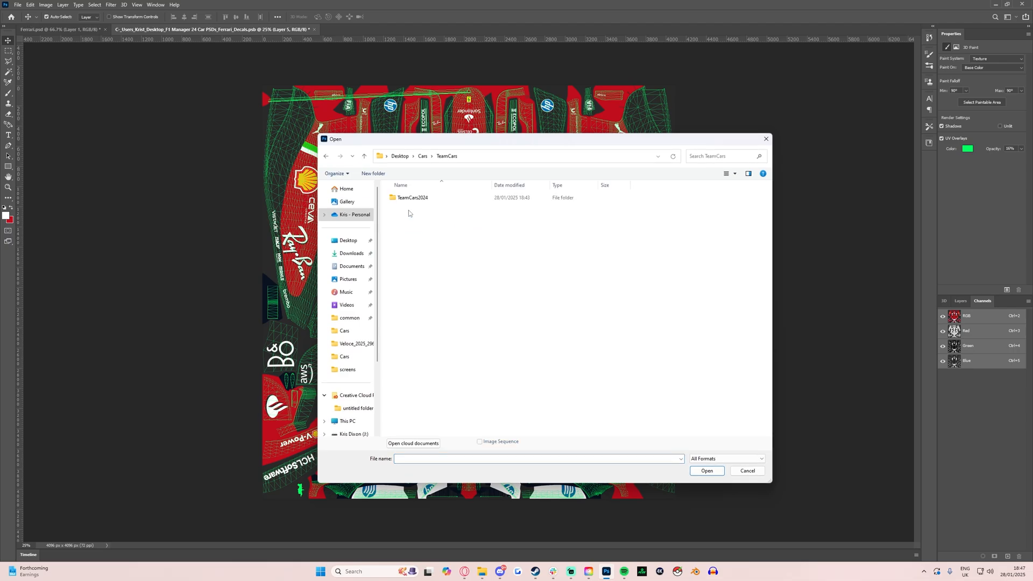
pyautogui.doubleClick(413, 197)
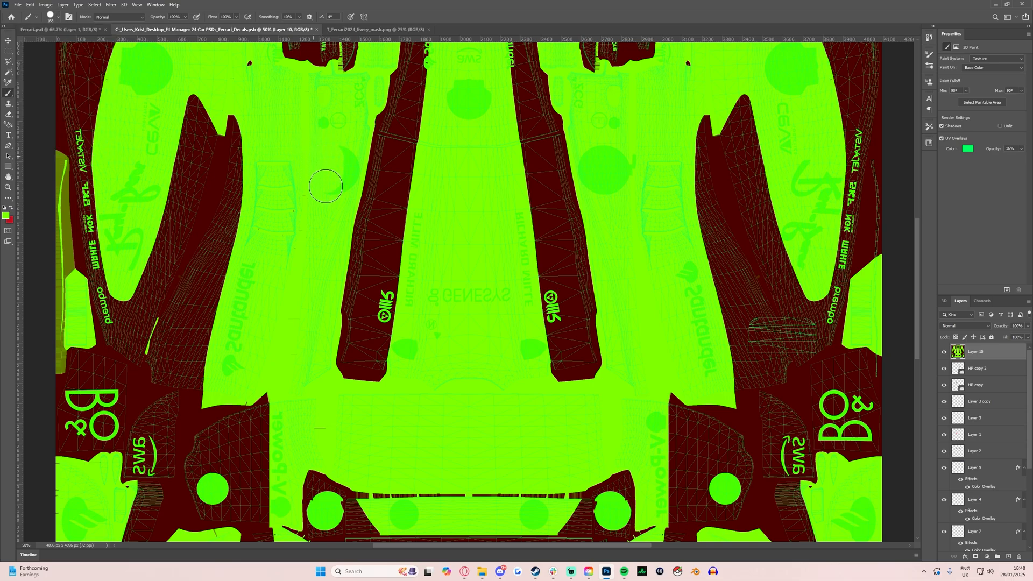
pyautogui.moveTo(592, 165)
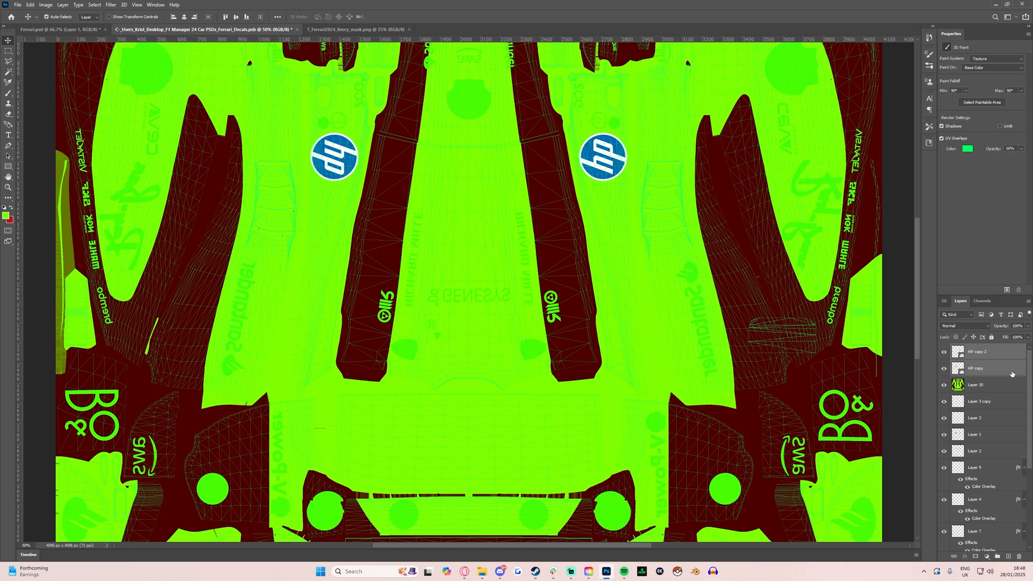
pyautogui.rightClick(975, 368)
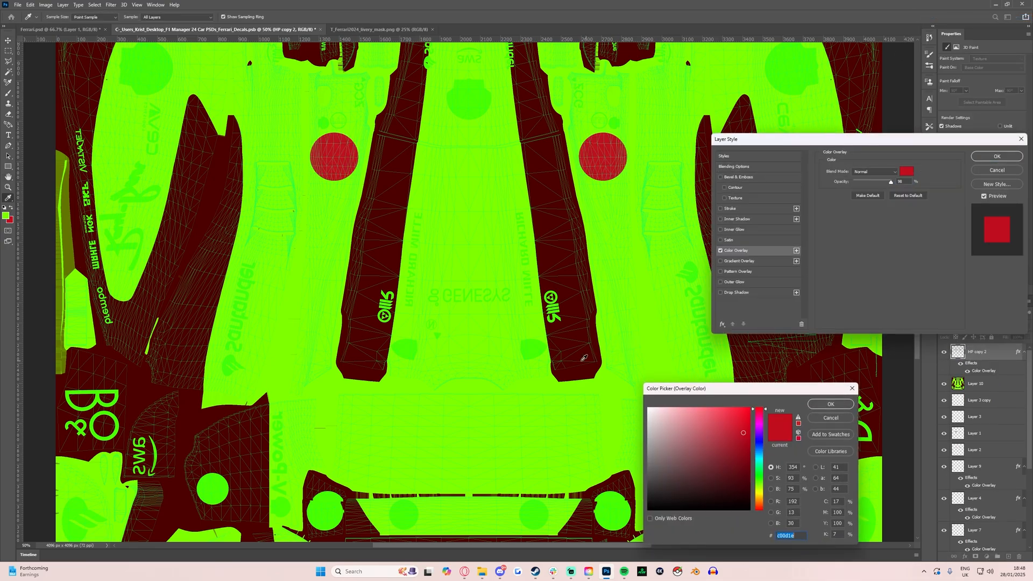
pyautogui.click(831, 403)
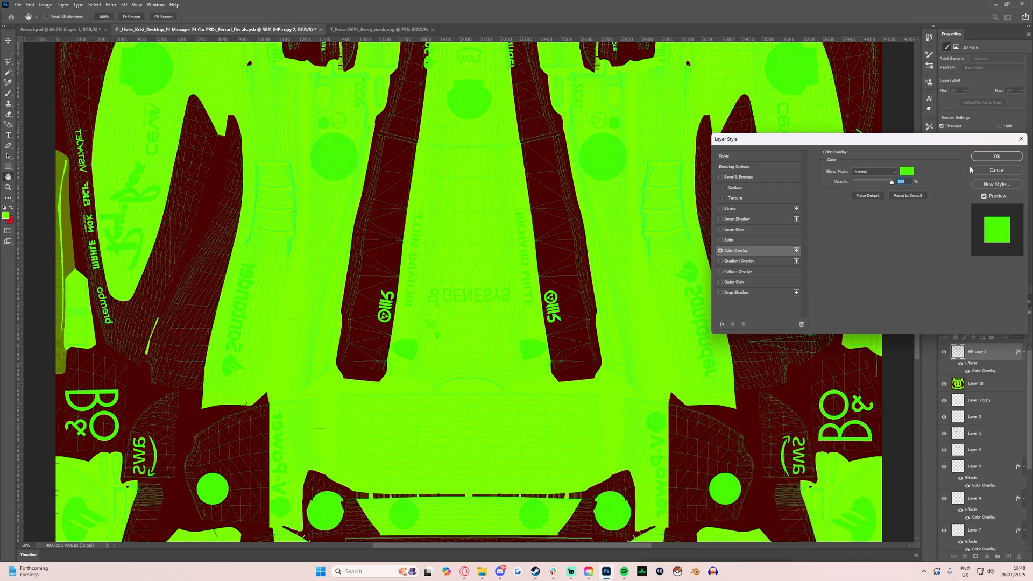
pyautogui.click(996, 156)
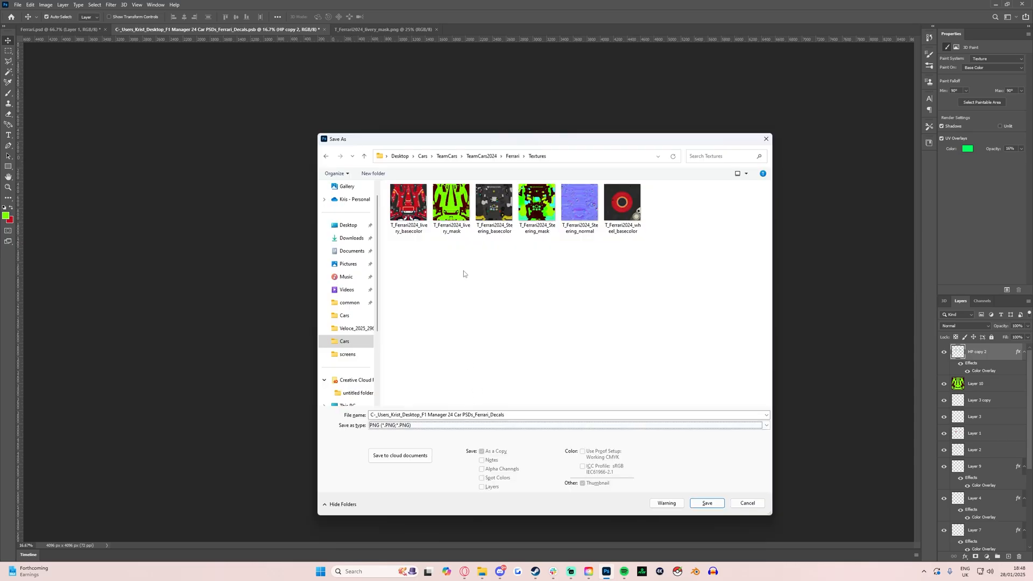
# Save the mask as Targa T_Ferrari2024_livery_mask, reusing the existing mask's name.
pyautogui.click(451, 203)
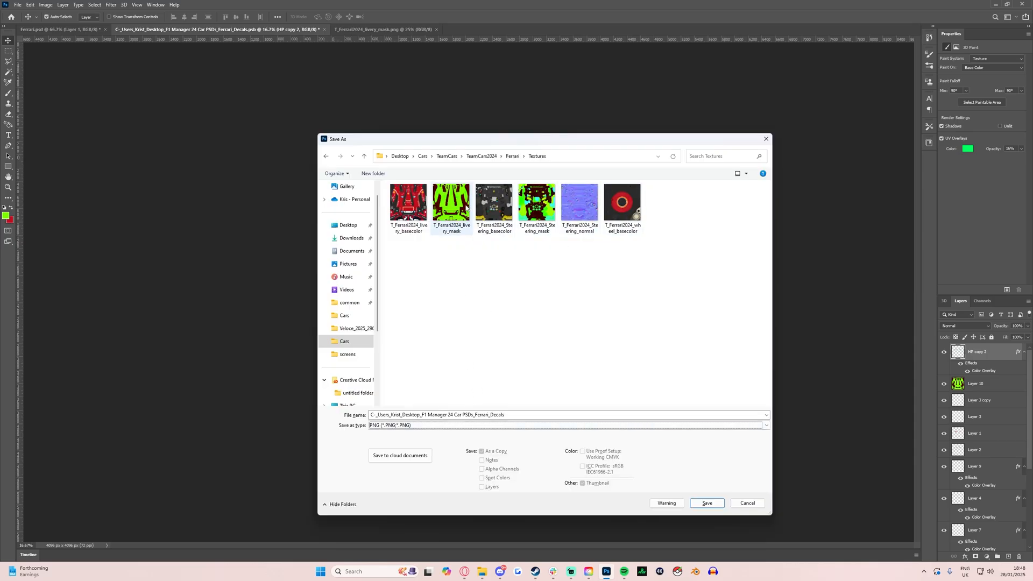
pyautogui.click(766, 425)
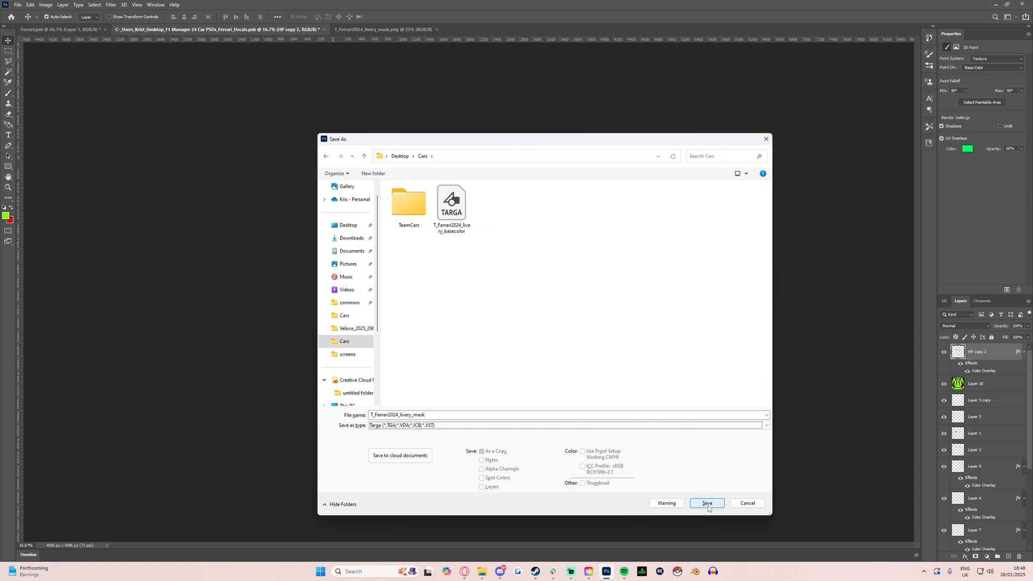
pyautogui.click(705, 503)
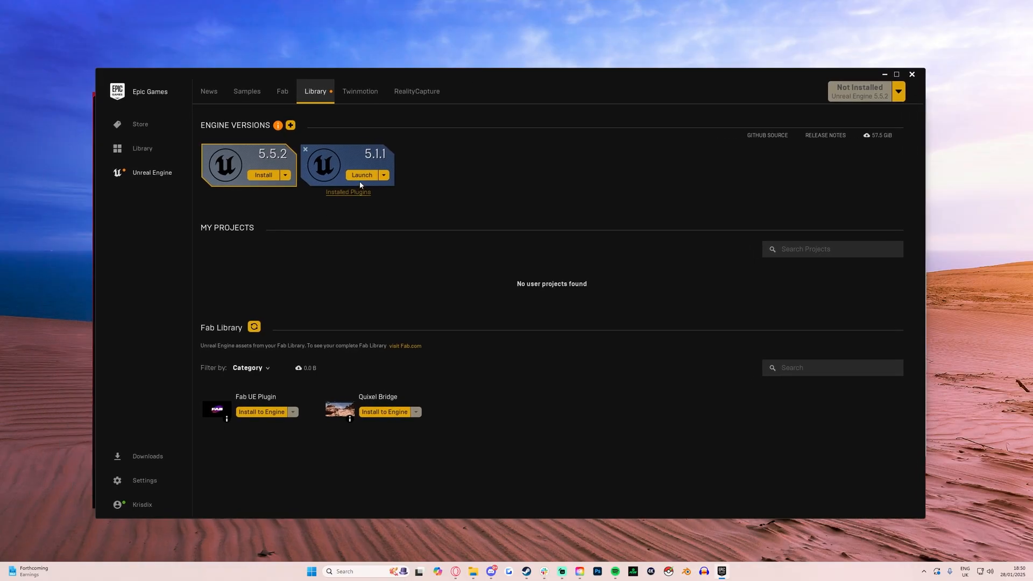
# Launch the installed Unreal Engine 5.1.1 from the Library tab.
pyautogui.click(361, 176)
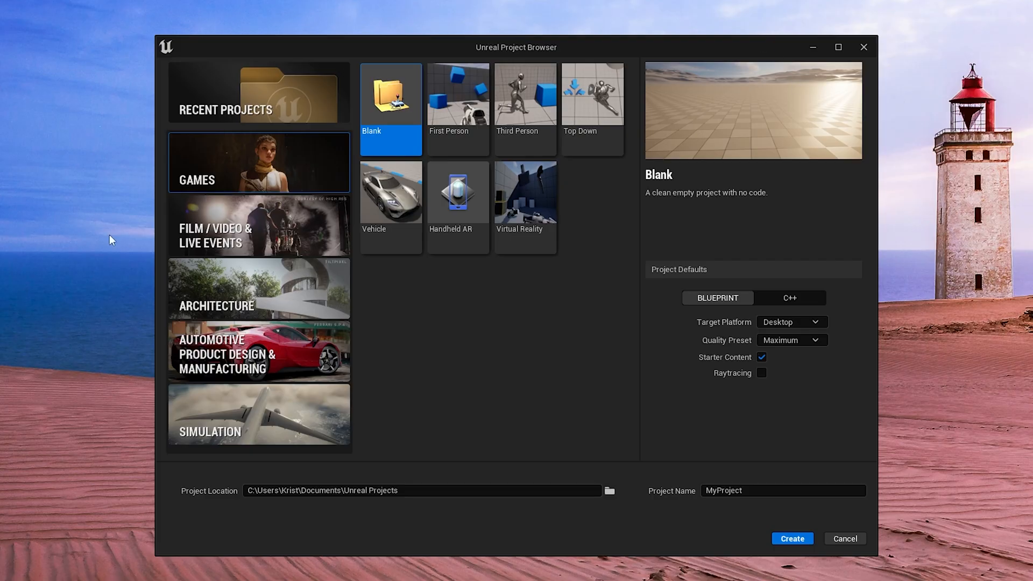
pyautogui.moveTo(512, 333)
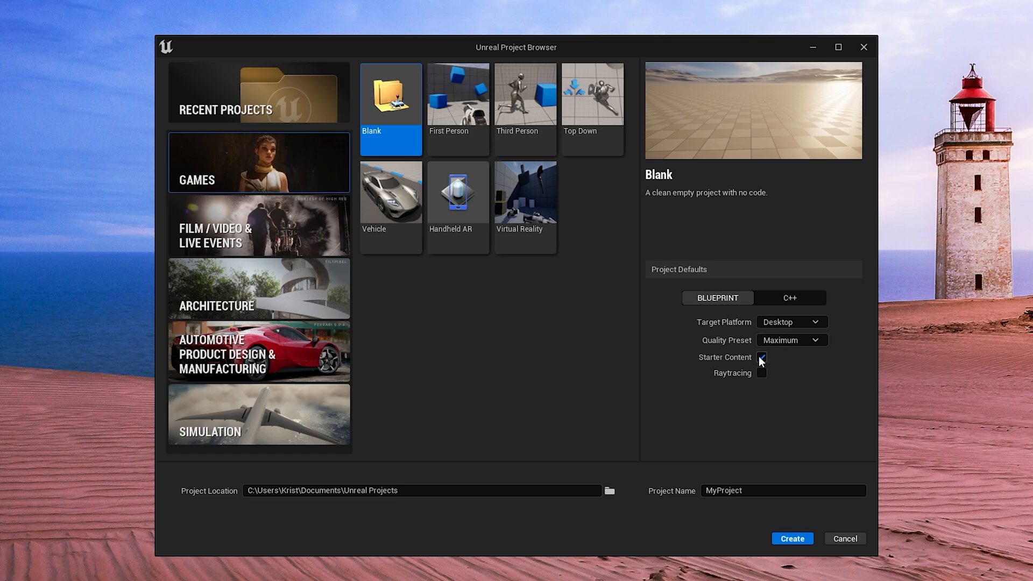
# Untick Starter Content, name the blank project F1M001, and create it.
pyautogui.click(760, 358)
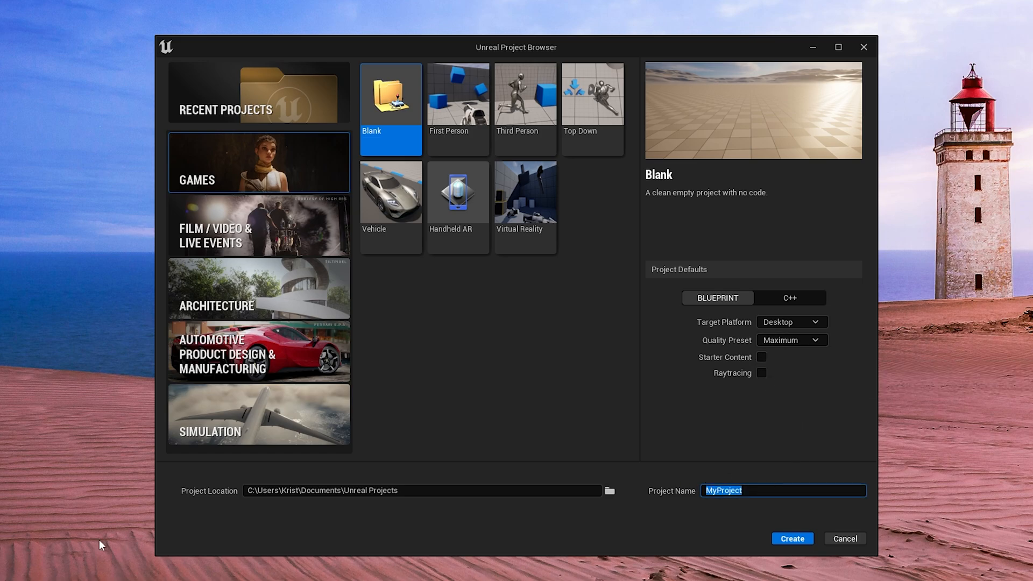
pyautogui.write('F1 M0')
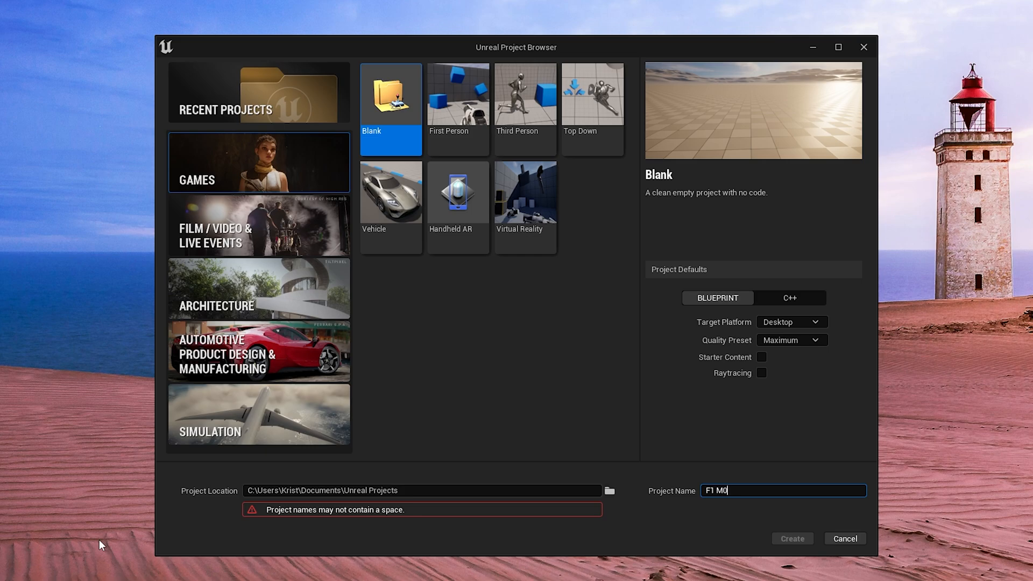
pyautogui.write('F1M001')
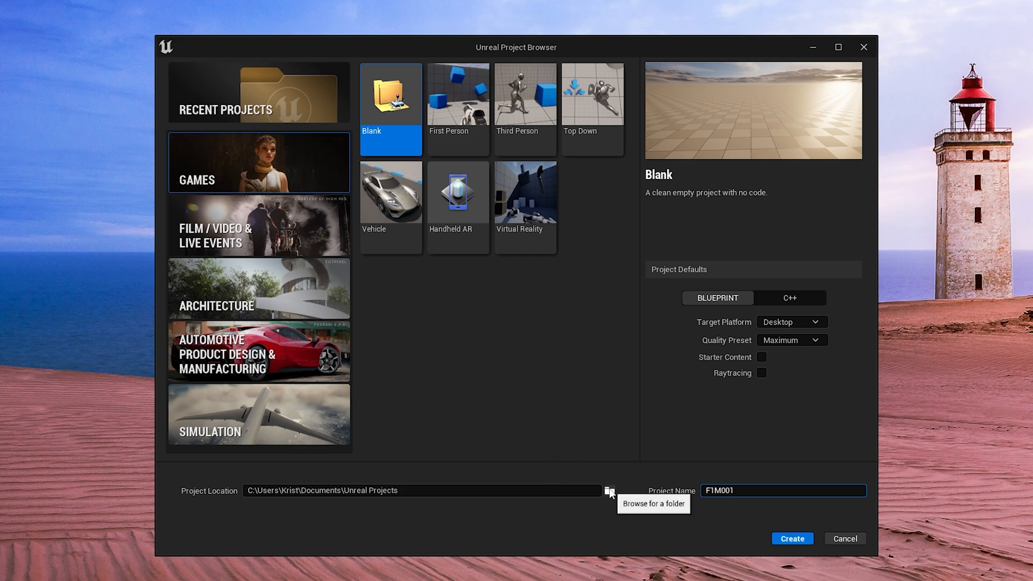
pyautogui.moveTo(609, 493)
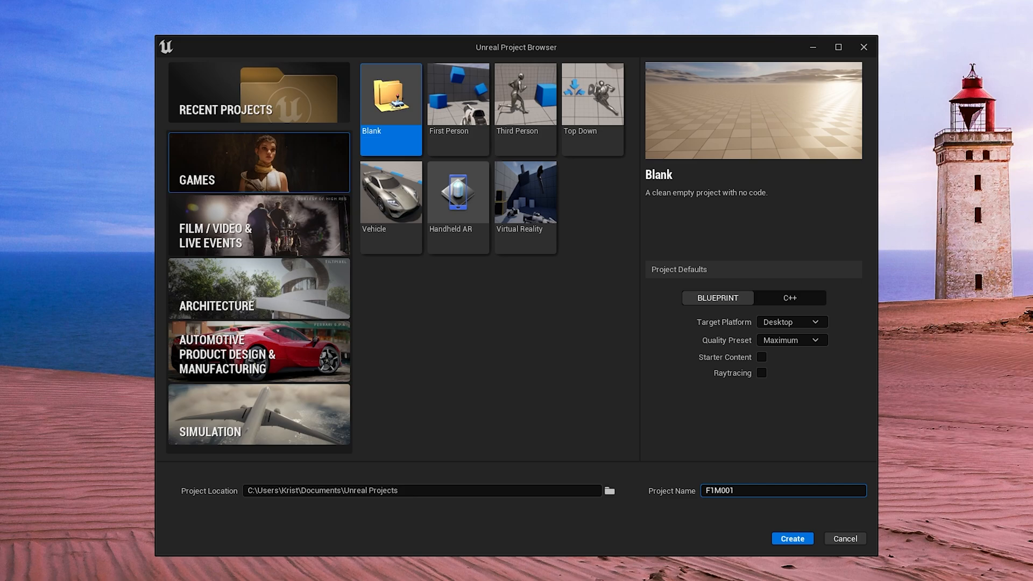
pyautogui.moveTo(608, 491)
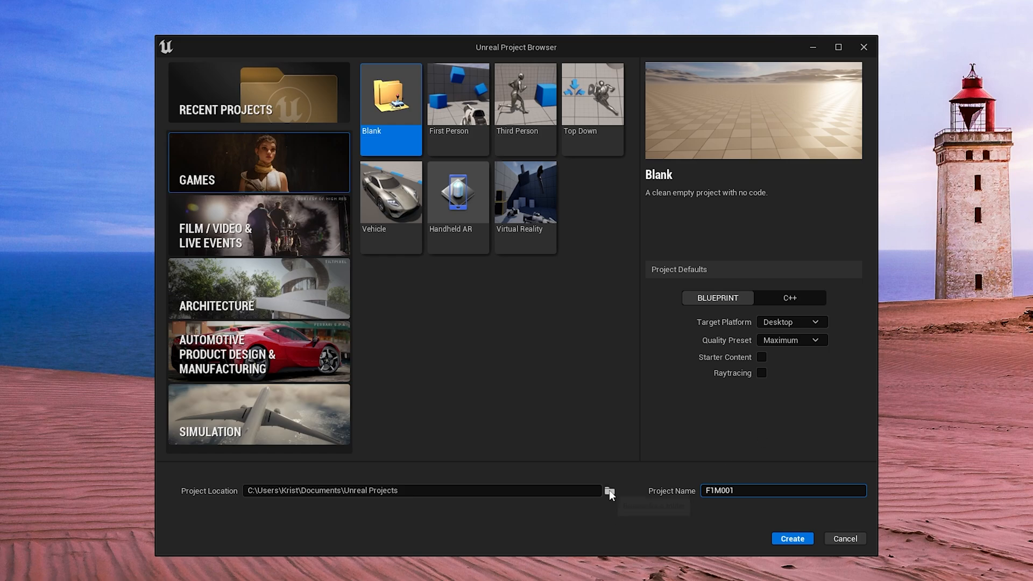
pyautogui.click(791, 538)
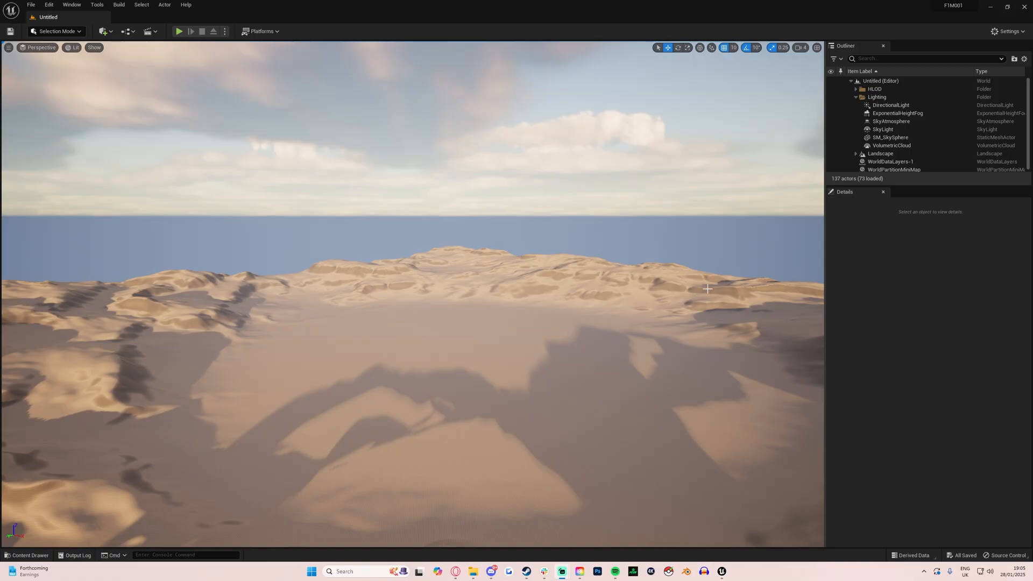
pyautogui.moveTo(282, 74)
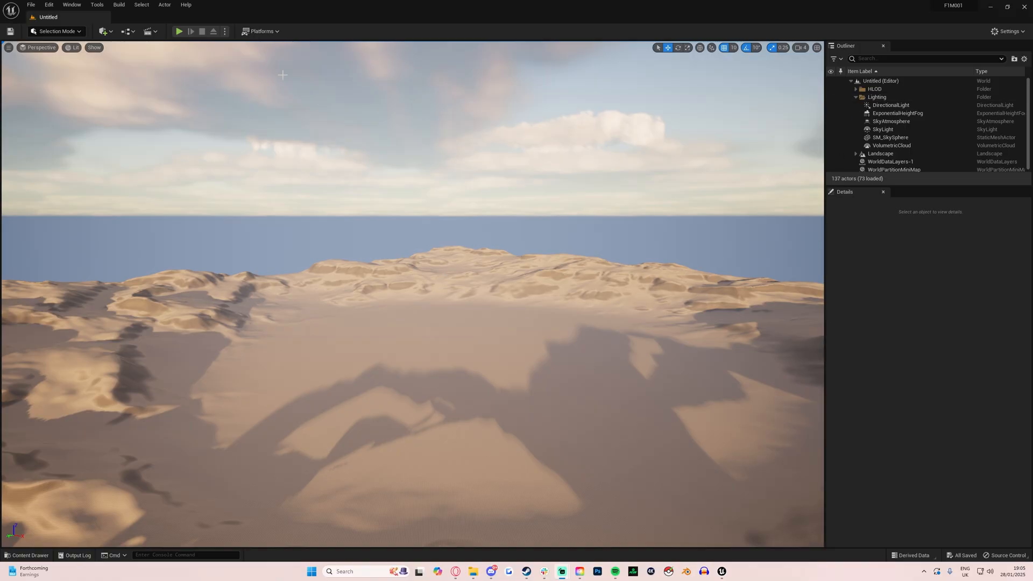
pyautogui.moveTo(27, 555)
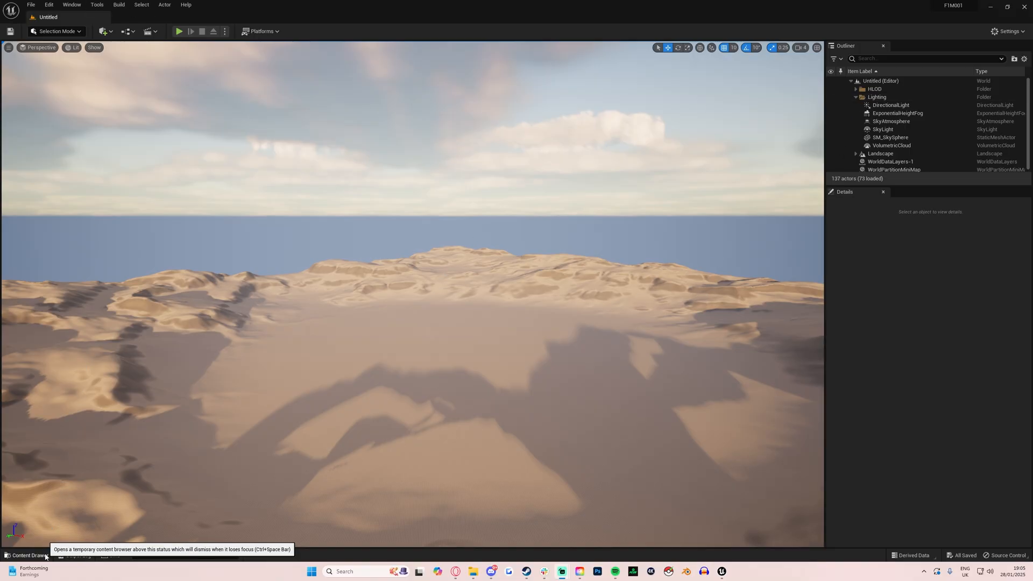
pyautogui.click(27, 555)
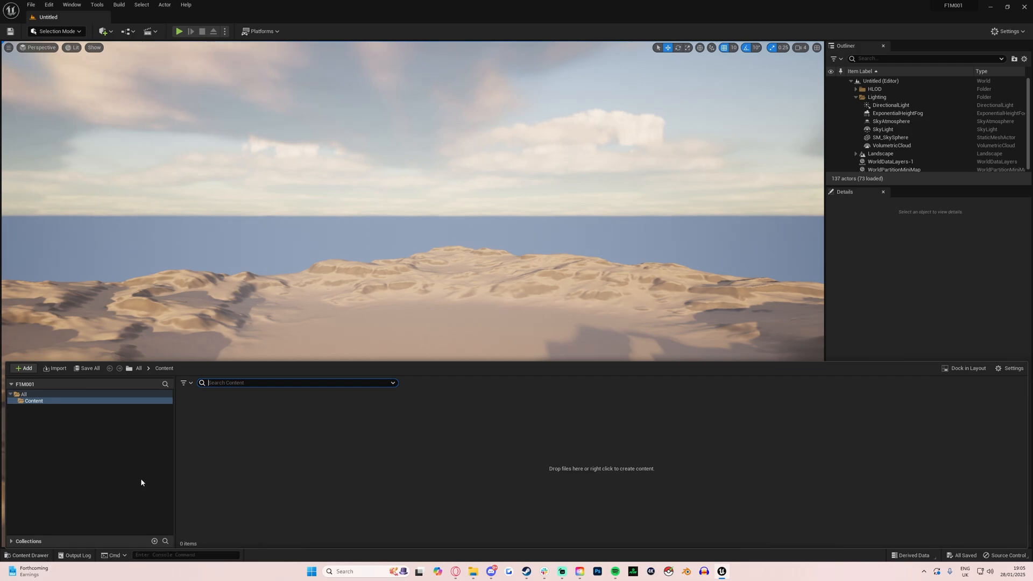
pyautogui.moveTo(112, 463)
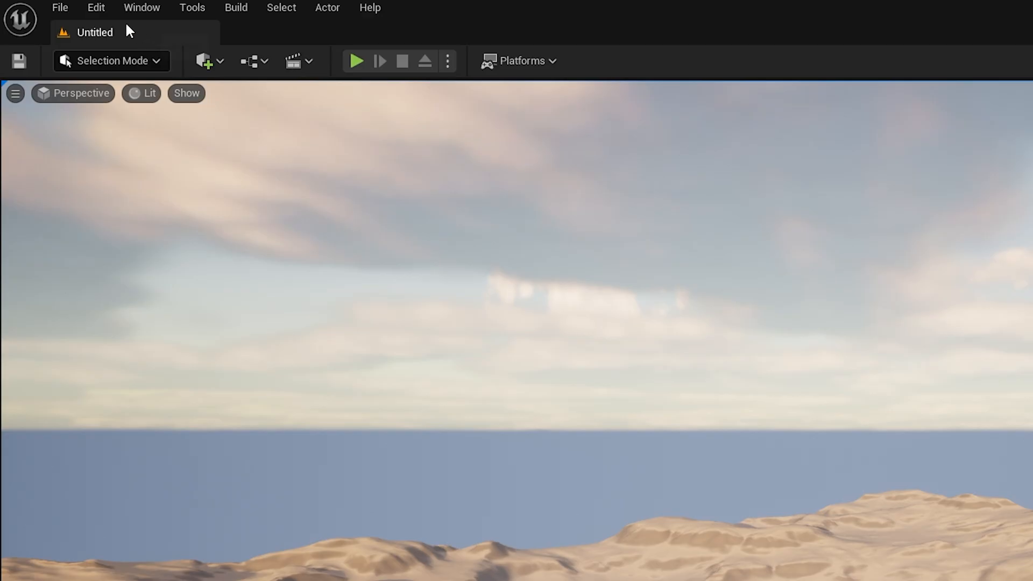
# Turn on Allow ChunkID Assignments under Editor Preferences' experimental settings.
pyautogui.click(97, 7)
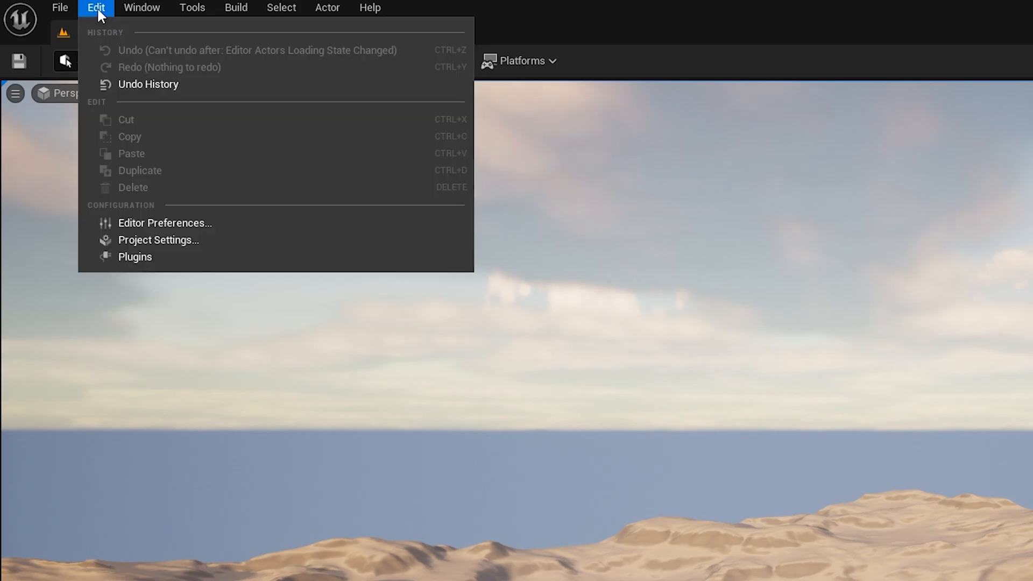
pyautogui.click(165, 223)
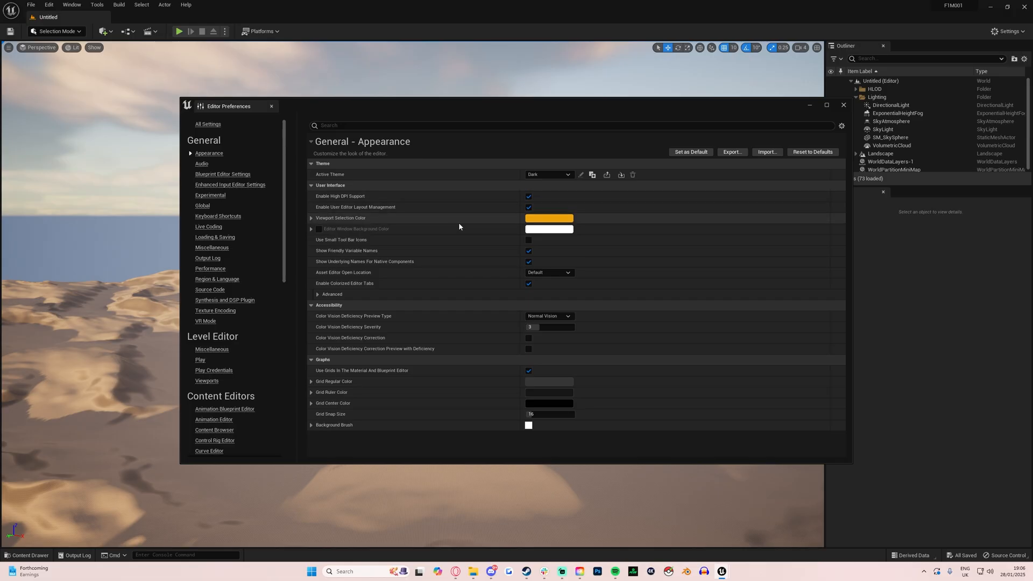
pyautogui.moveTo(408, 138)
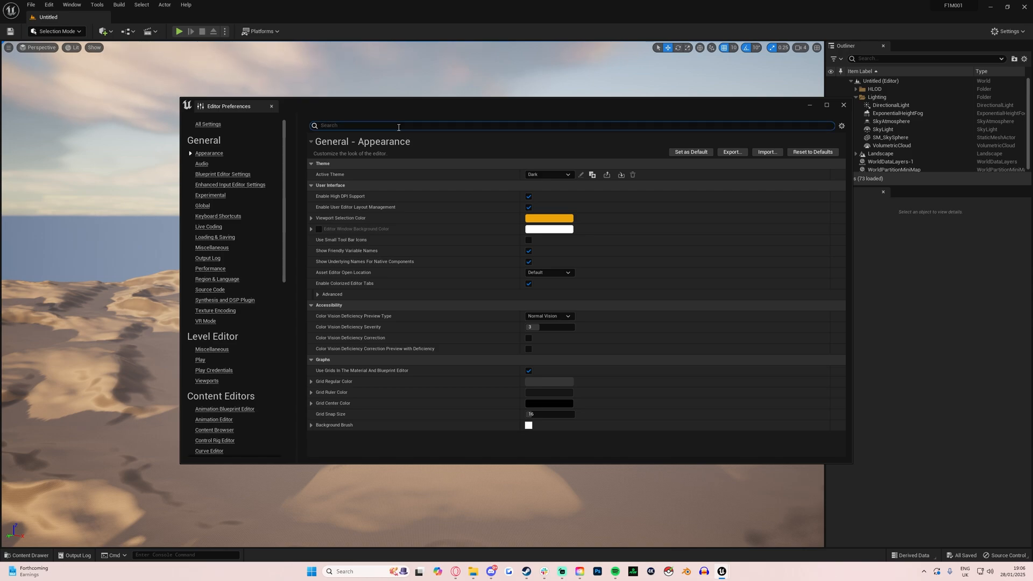
pyautogui.write('a')
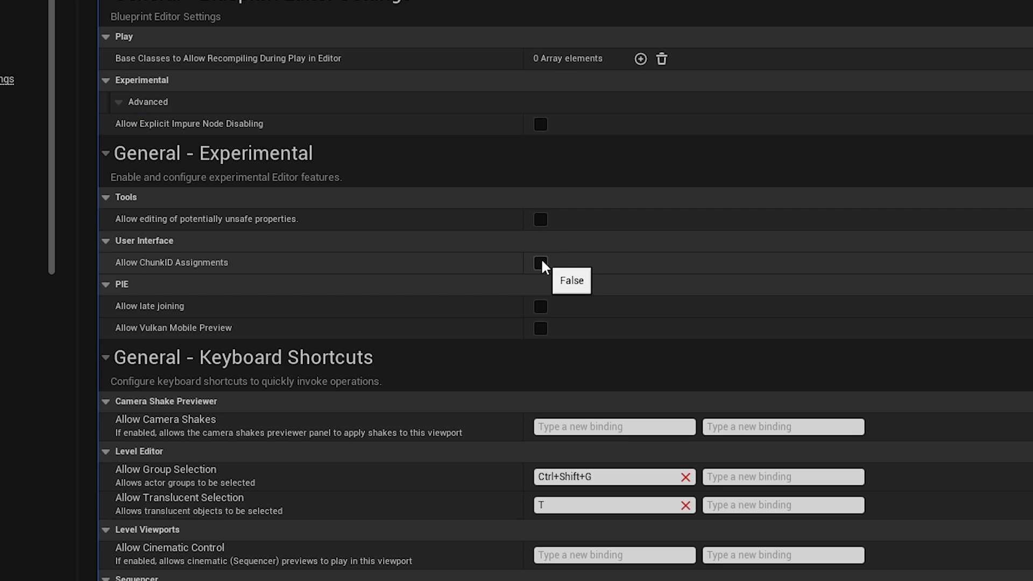
pyautogui.click(539, 262)
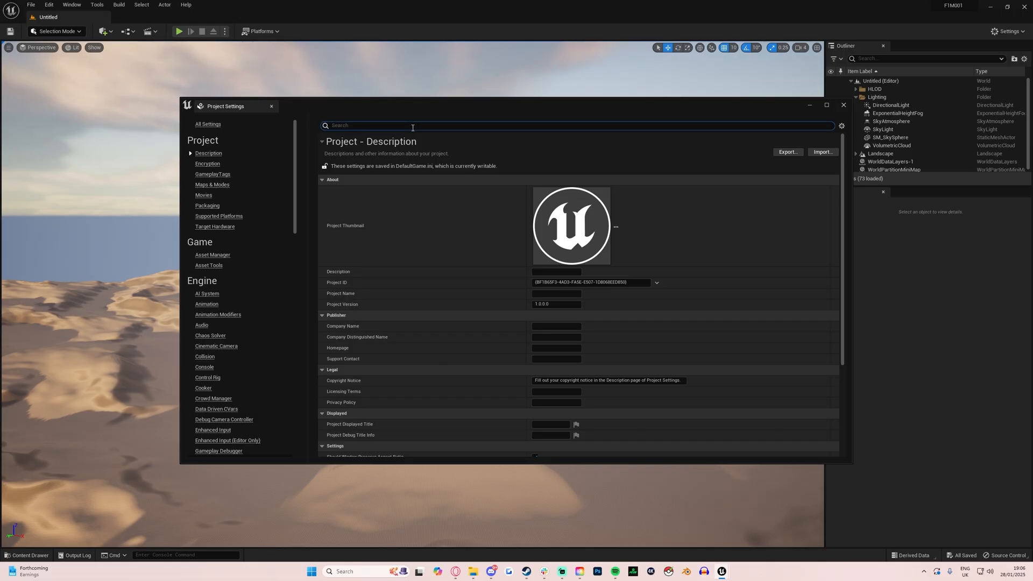
# Enable chunk generation in the Packaging settings, then search 'cook' and review the cooking options.
pyautogui.write('use pak')
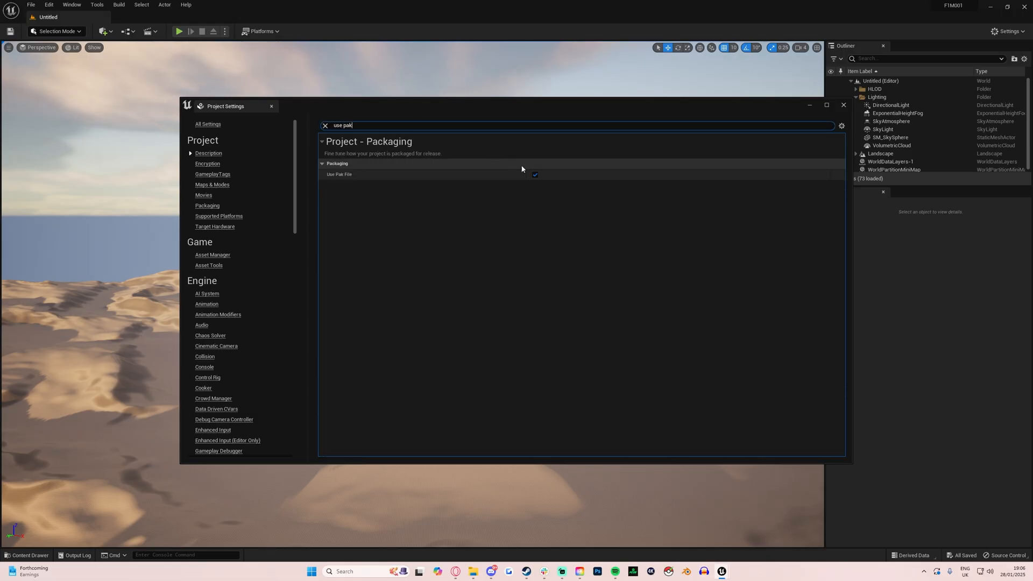
pyautogui.tripleClick(343, 125)
pyautogui.write('generate')
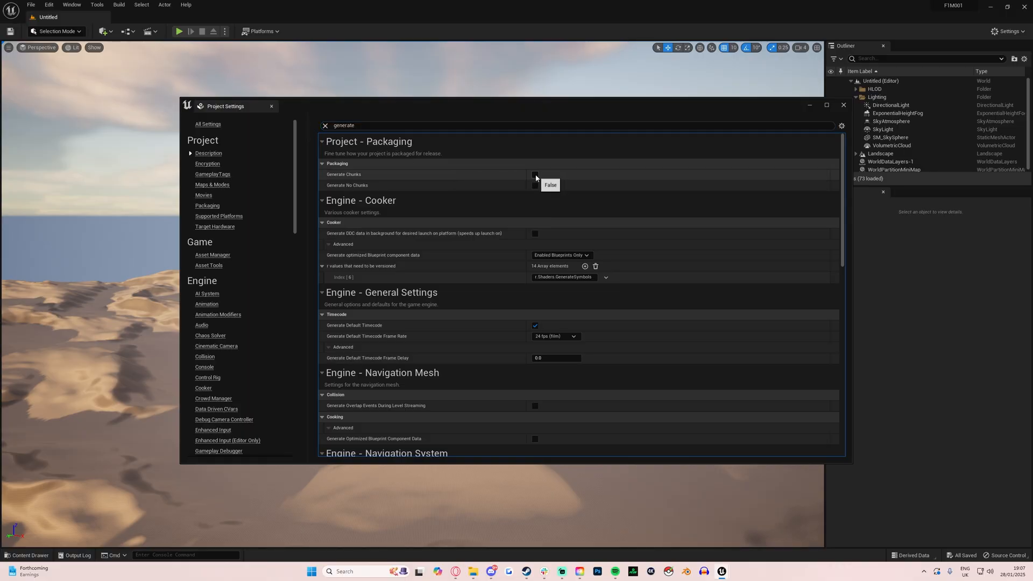
pyautogui.click(535, 174)
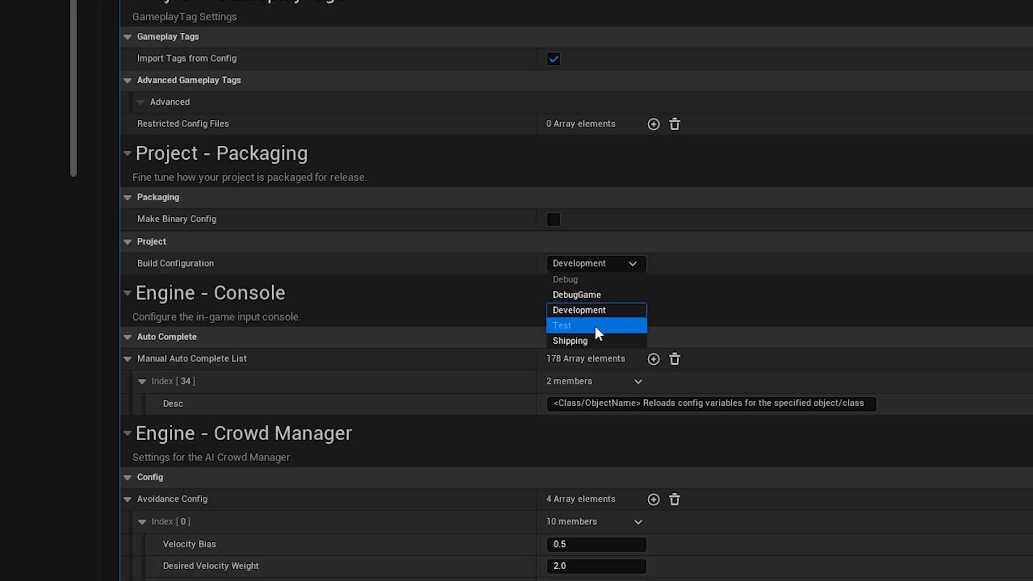
pyautogui.click(571, 340)
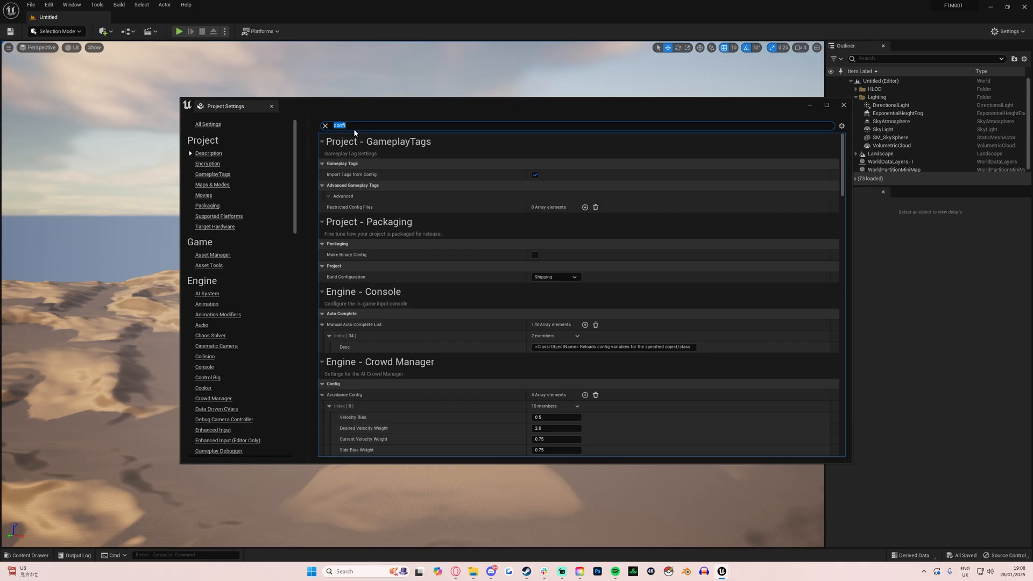
pyautogui.write('cook')
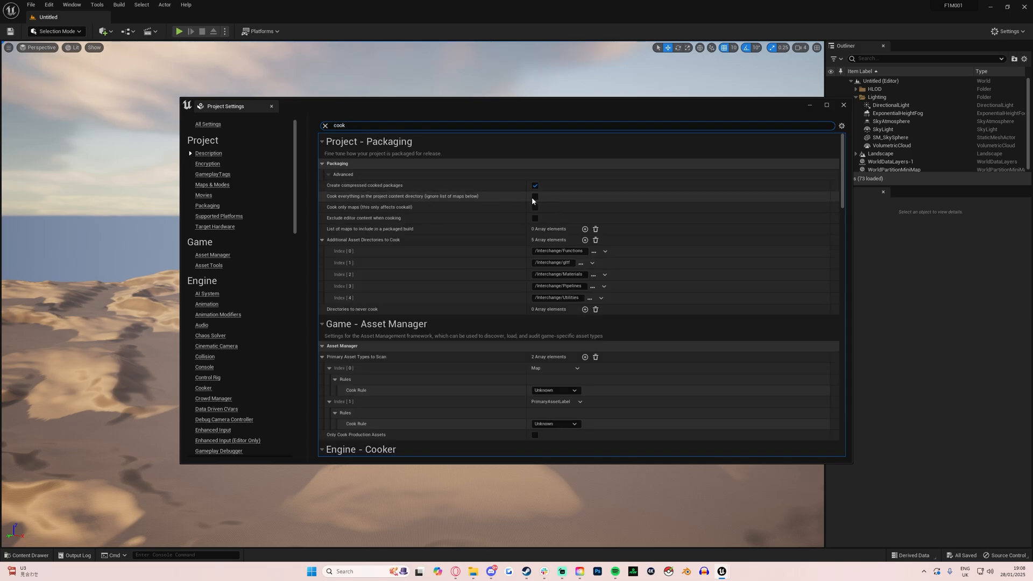
pyautogui.moveTo(534, 196)
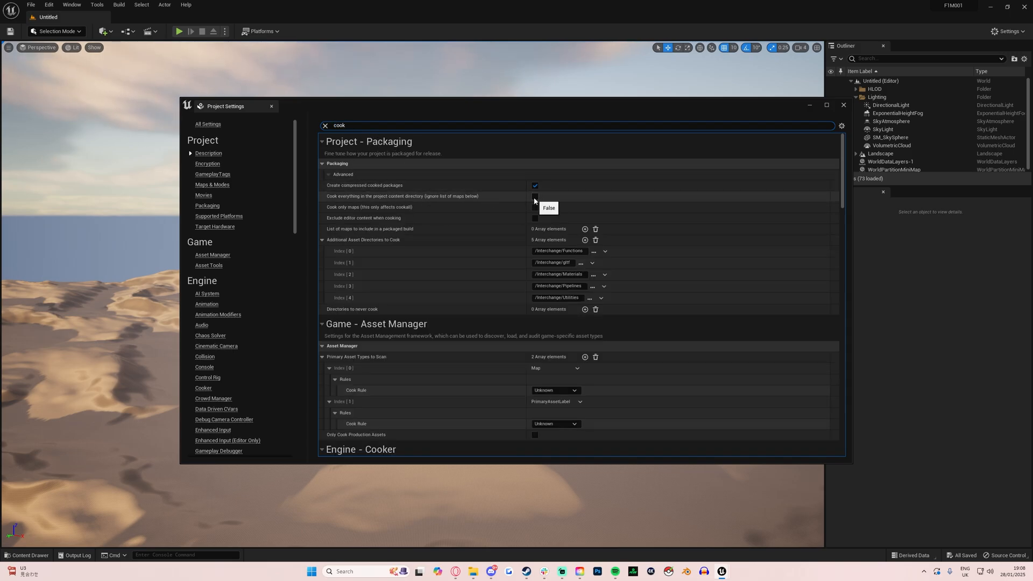
pyautogui.click(534, 196)
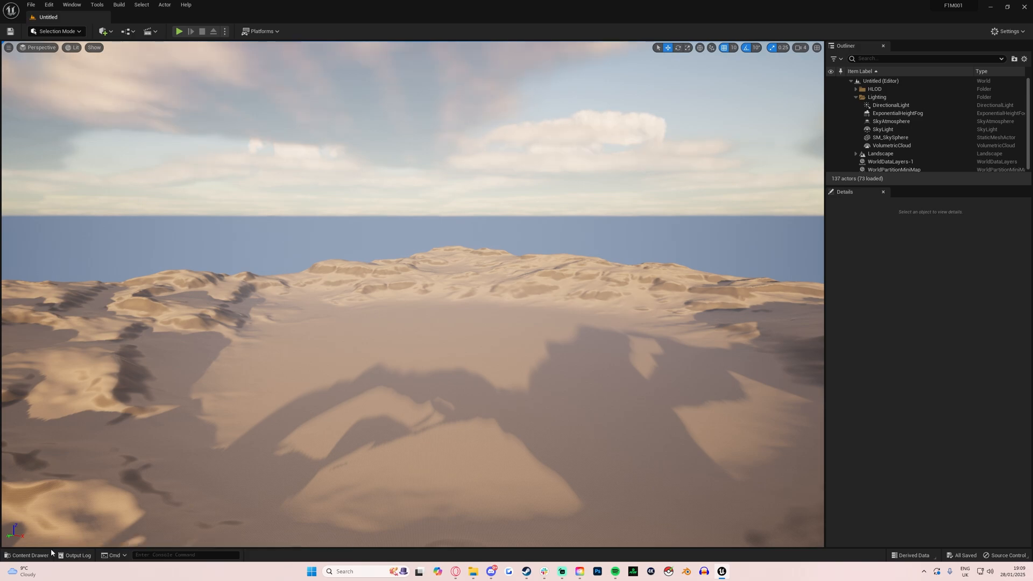
# Show the Content Drawer and snap the Ferrari Textures Explorer window to the right half.
pyautogui.click(26, 555)
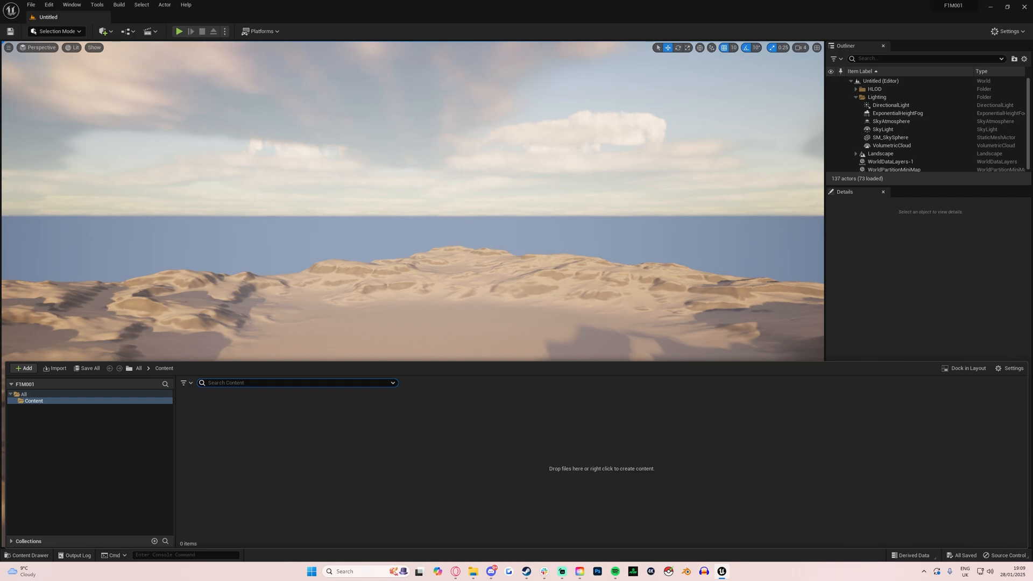
pyautogui.moveTo(87, 486)
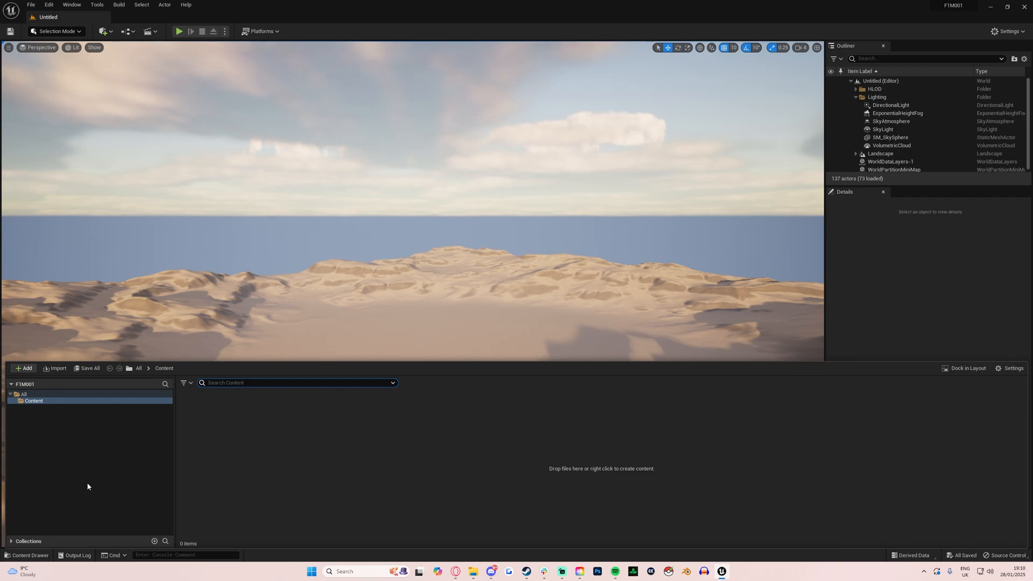
pyautogui.moveTo(57, 368)
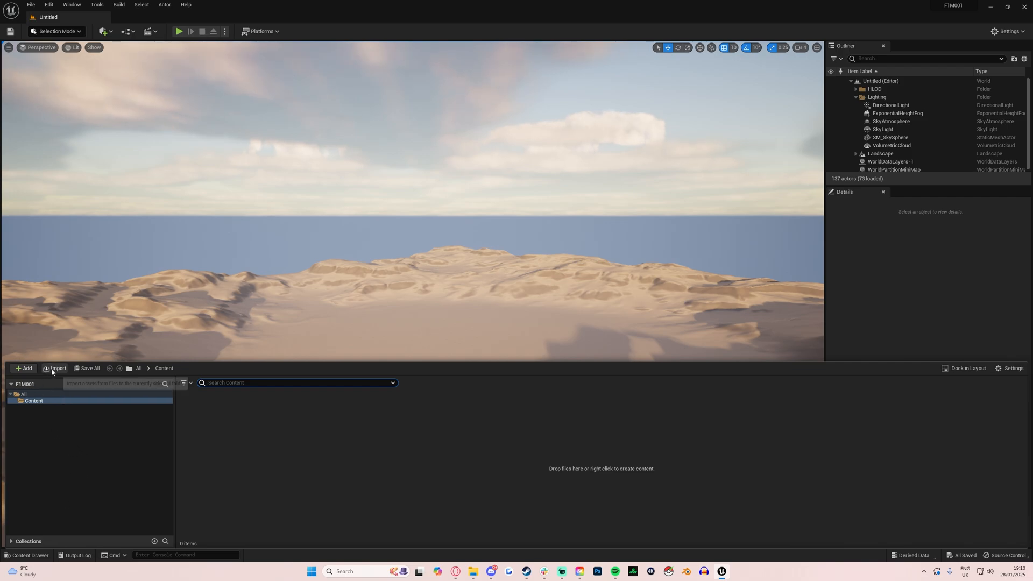
pyautogui.moveTo(77, 421)
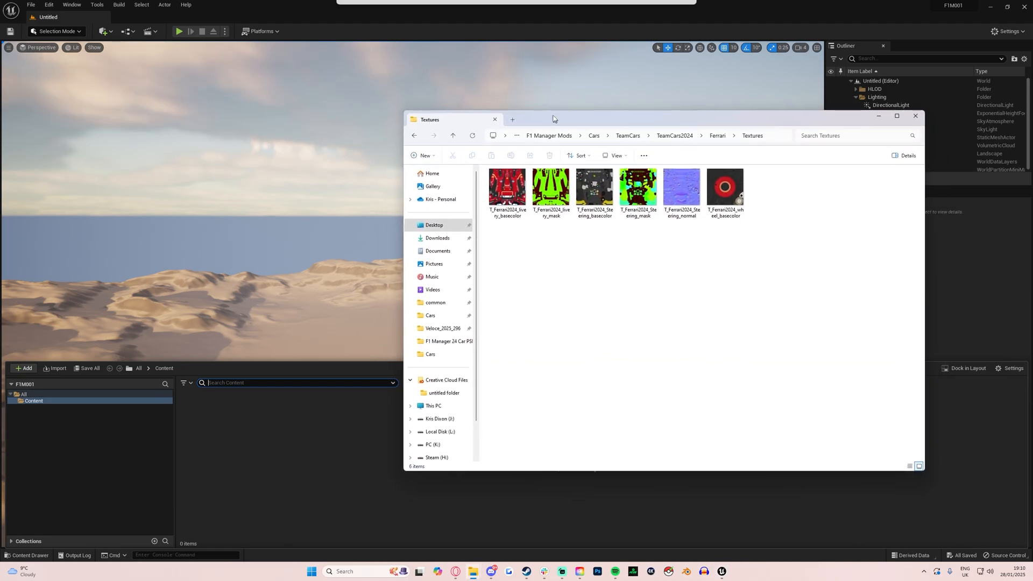
pyautogui.moveTo(554, 119); pyautogui.dragTo(968, 158)
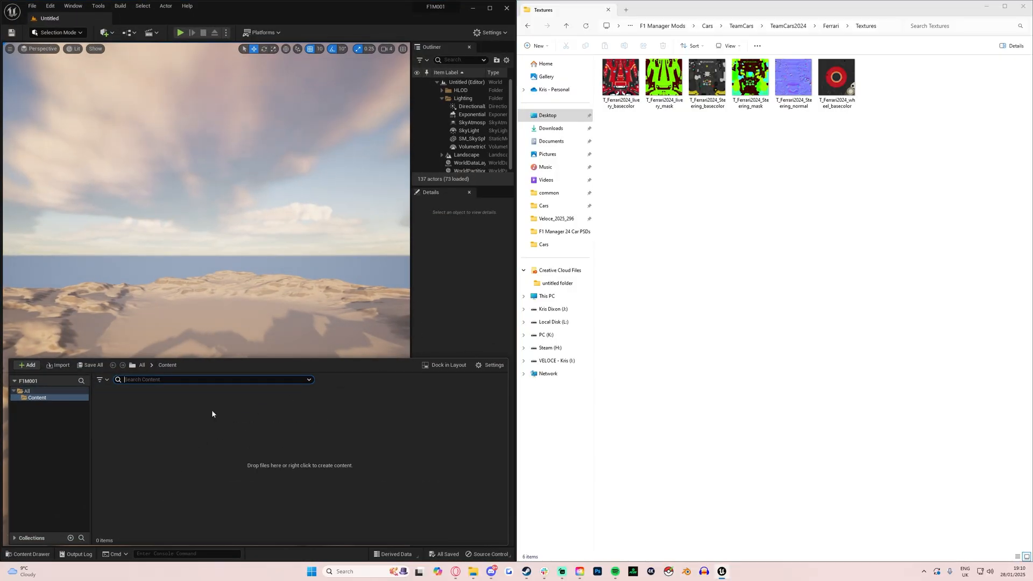
pyautogui.moveTo(19, 434)
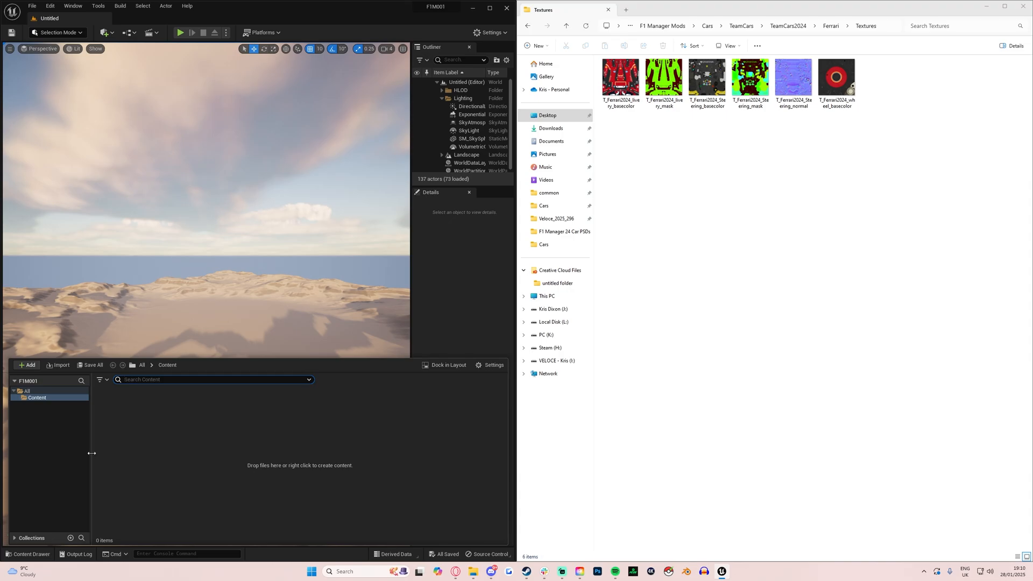
# Build the nested folder chain Cars > TeamCars > TeamCars2024 > Ferrari > Textures under Content.
pyautogui.rightClick(36, 397)
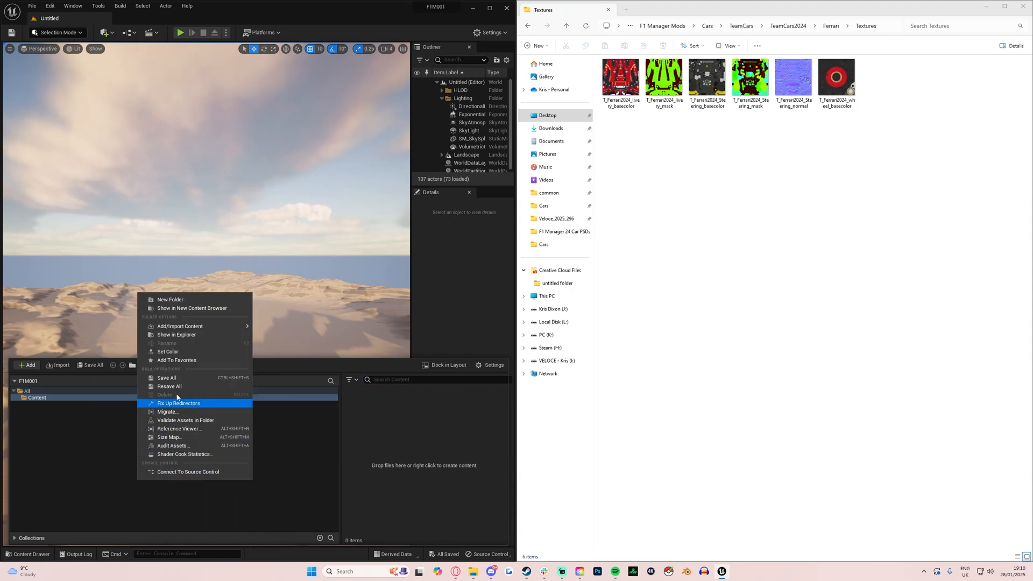
pyautogui.click(170, 299)
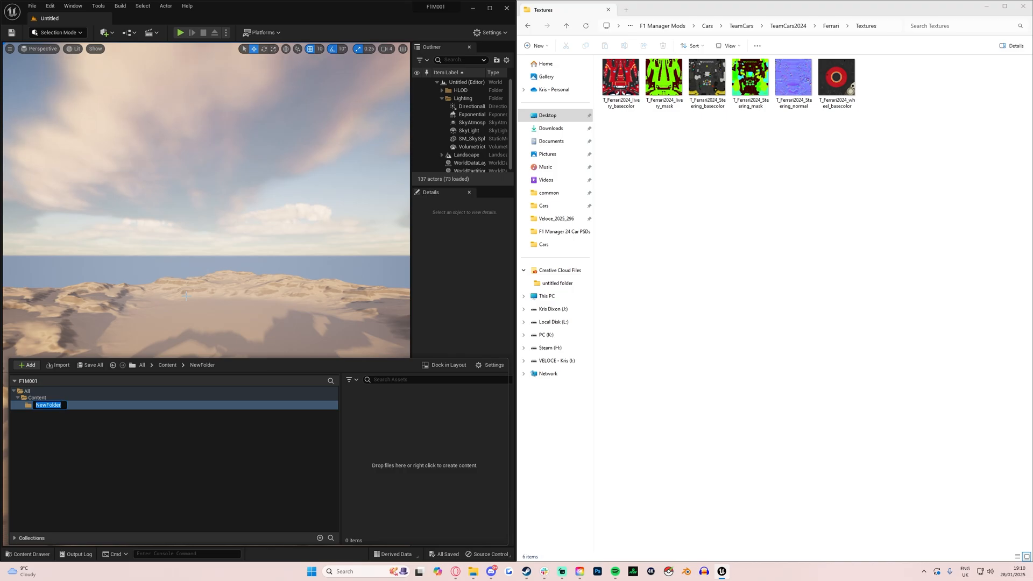
pyautogui.write('c')
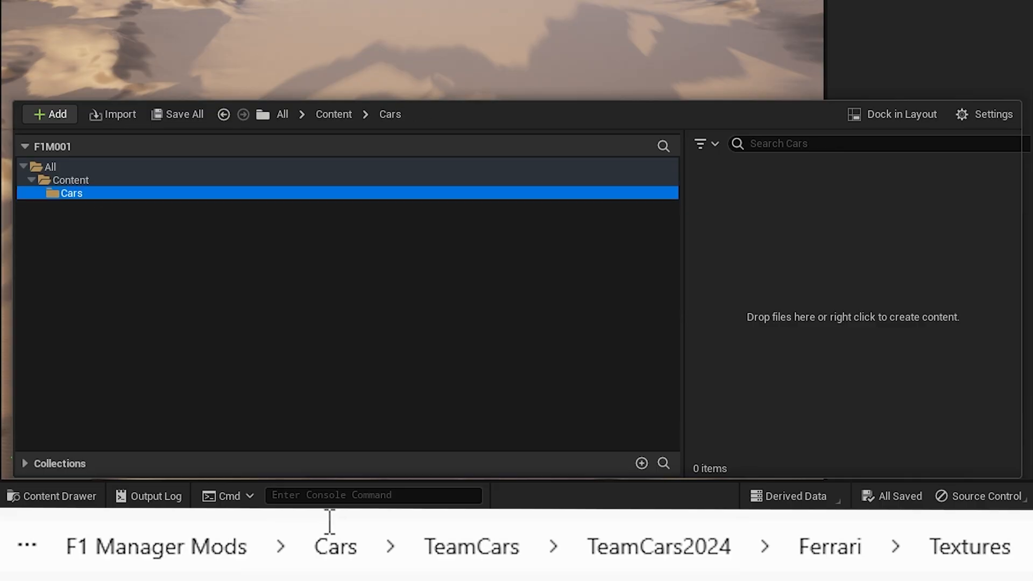
pyautogui.rightClick(71, 194)
pyautogui.write('TeamCars')
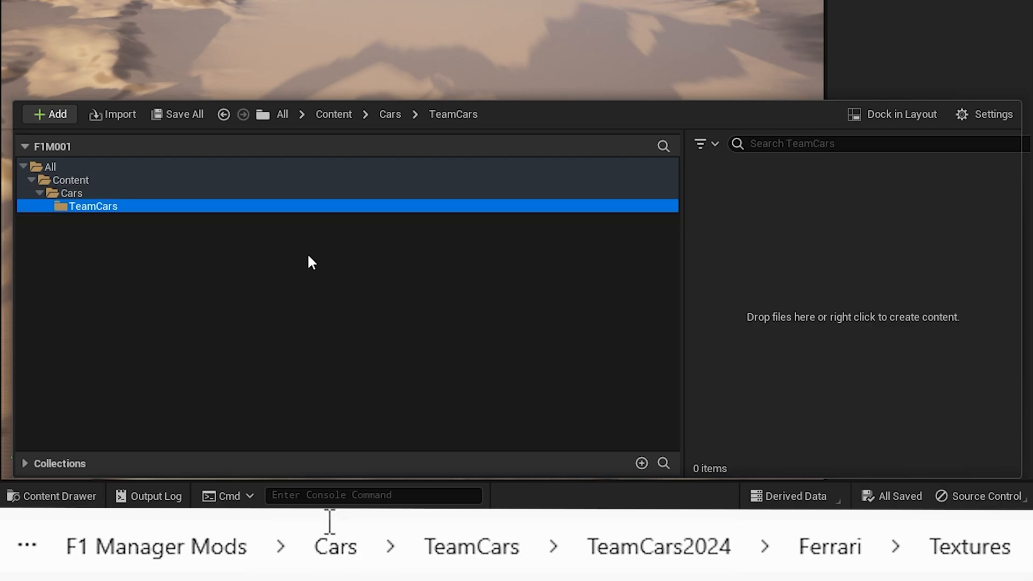
pyautogui.moveTo(295, 274)
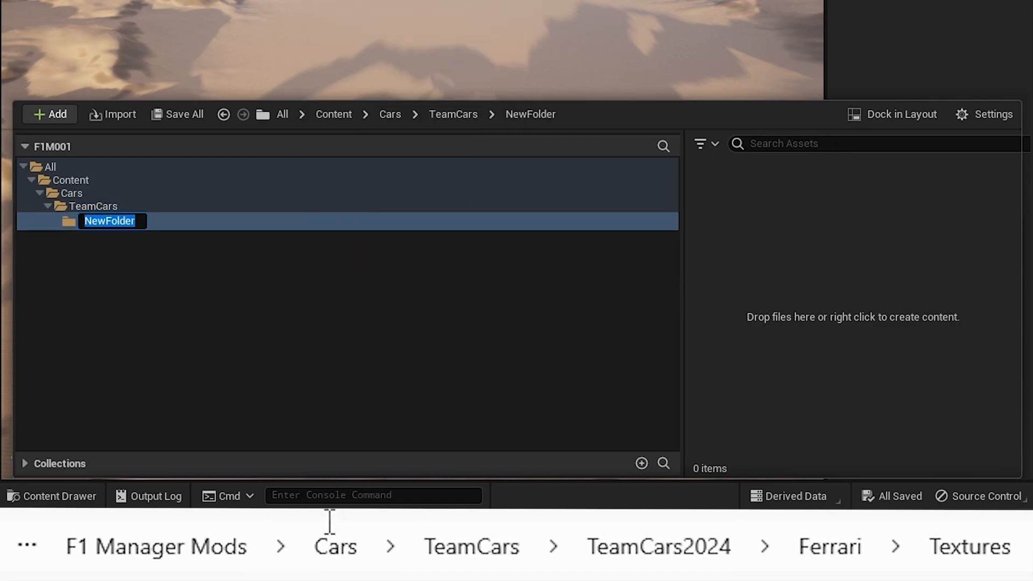
pyautogui.write('TeamCars2024')
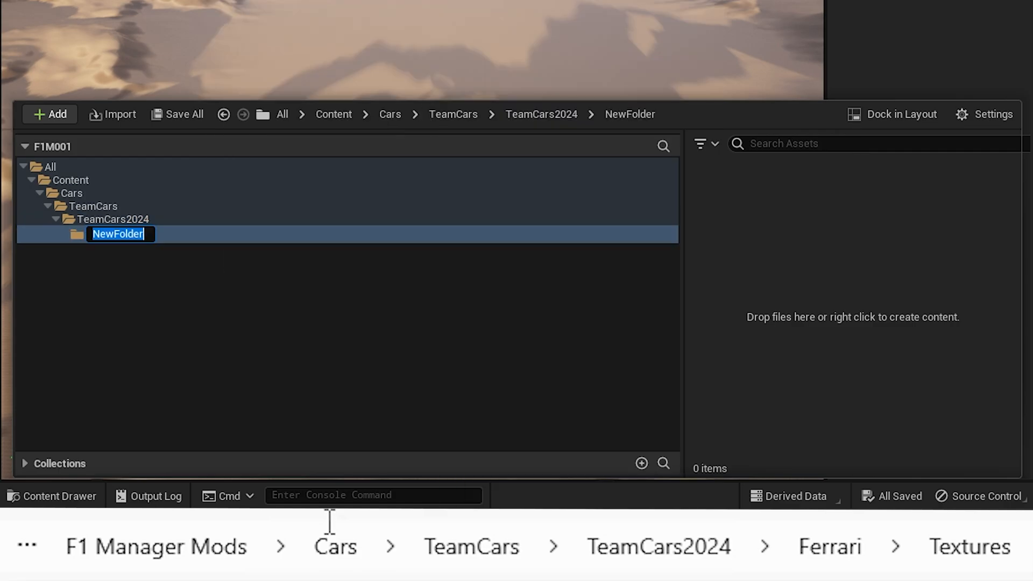
pyautogui.write('Ferrari')
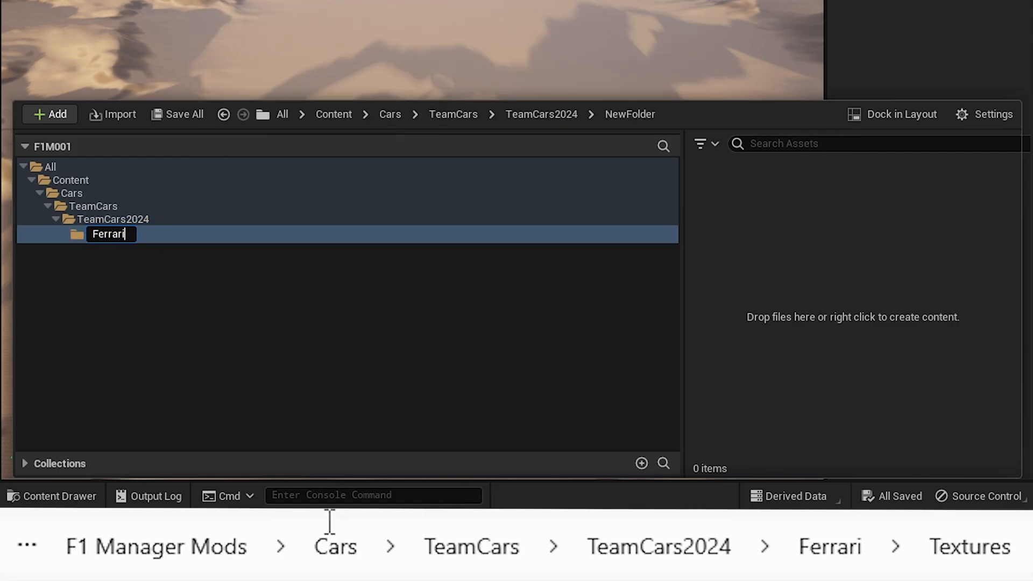
pyautogui.rightClick(108, 234)
pyautogui.write('Textures')
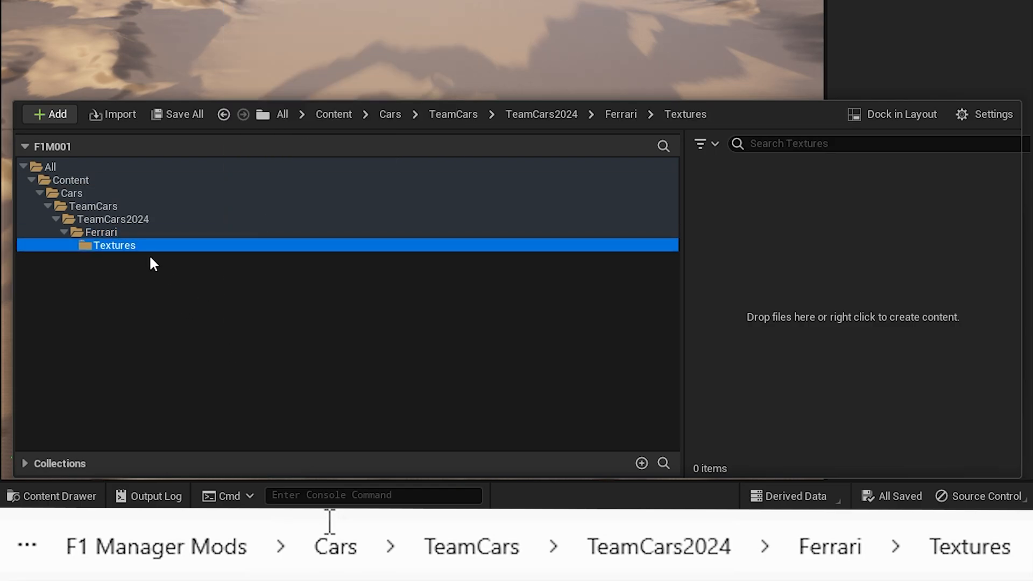
pyautogui.moveTo(164, 264)
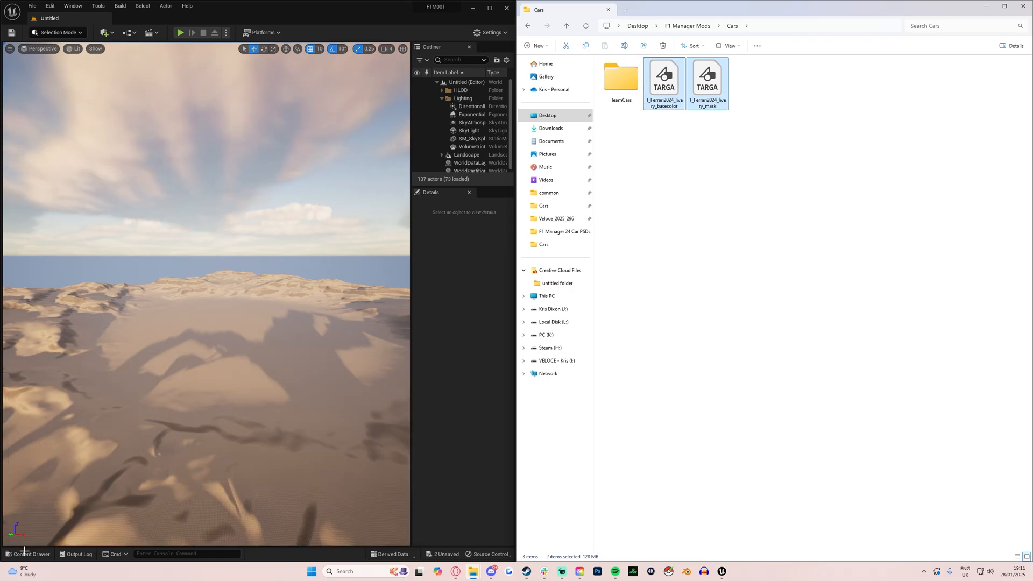
# Reopen the Content Drawer to show the imported basecolor and mask TGA textures.
pyautogui.click(30, 553)
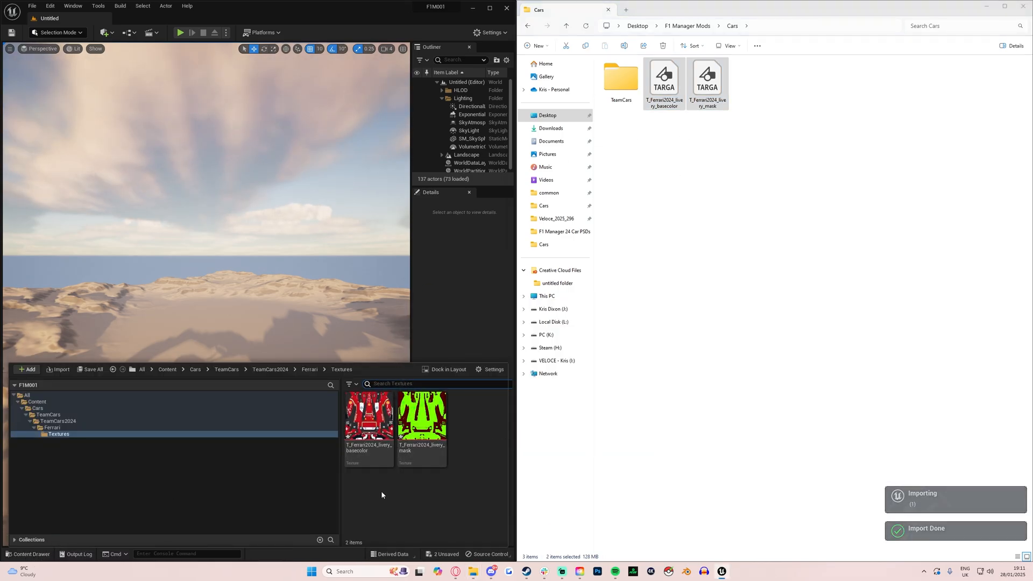
pyautogui.moveTo(368, 422)
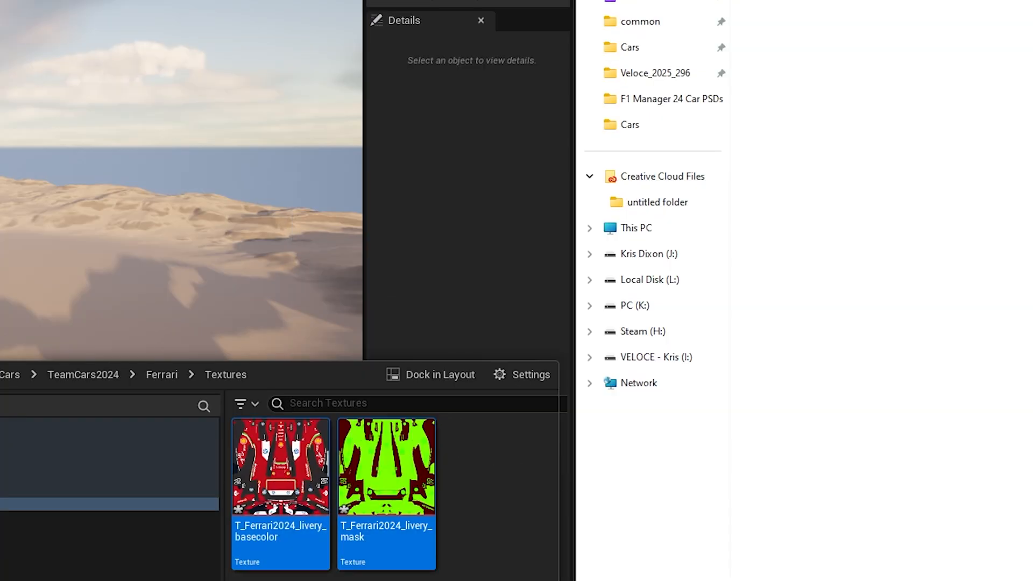
# Assign the basecolor and mask textures to chunk ID 5, then start saving both assets.
pyautogui.rightClick(279, 465)
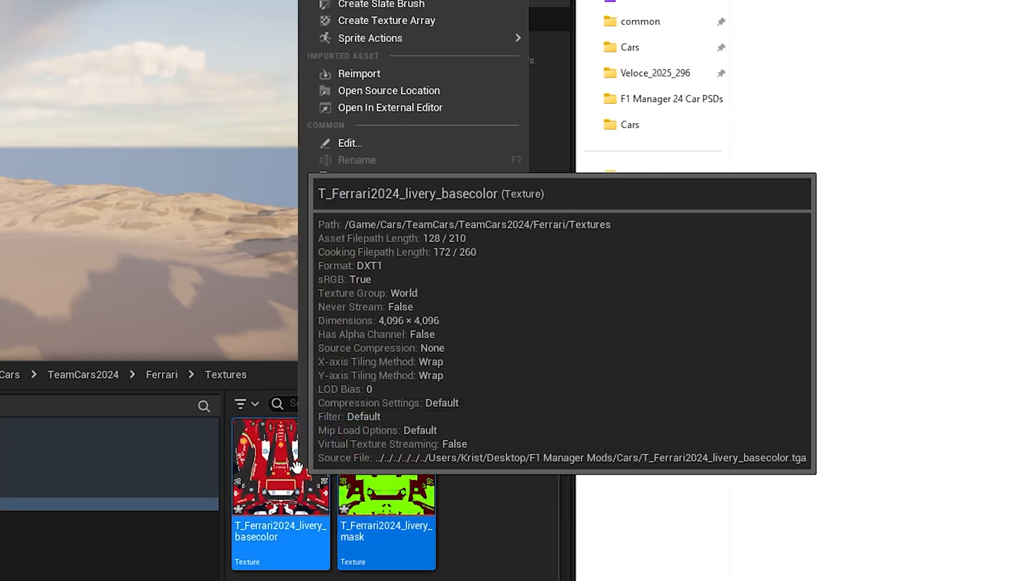
pyautogui.click(370, 228)
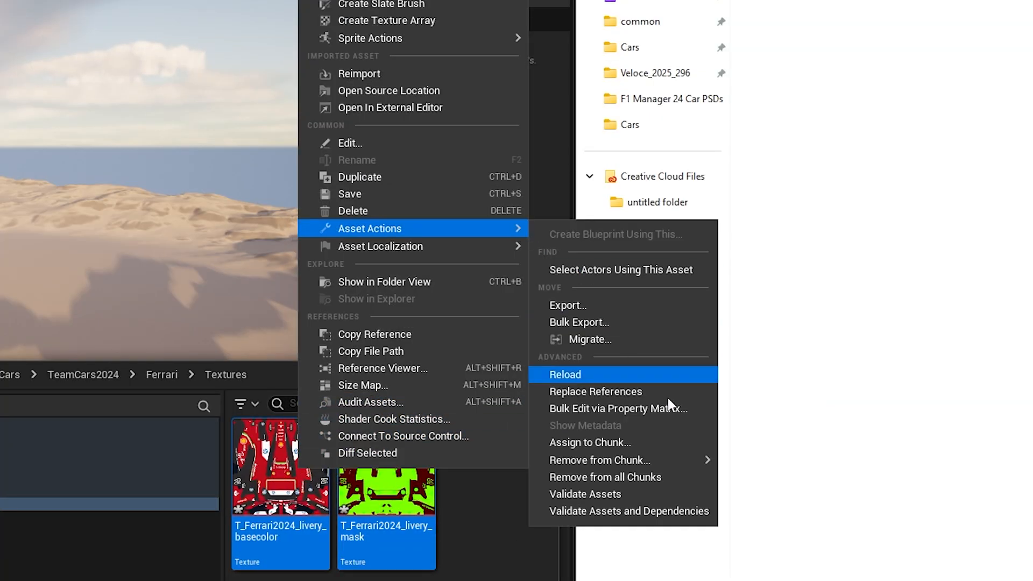
pyautogui.click(589, 442)
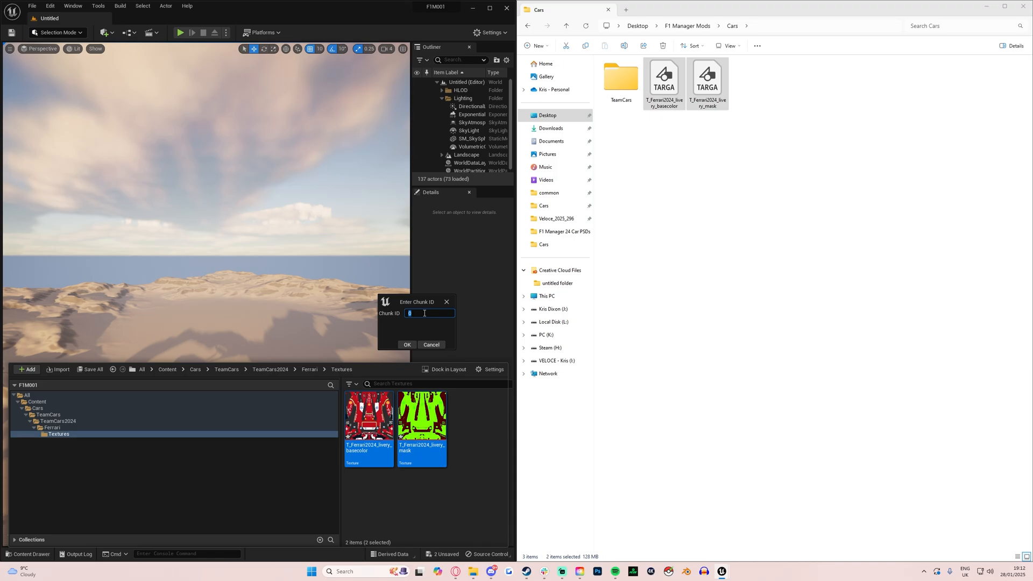
pyautogui.write('5')
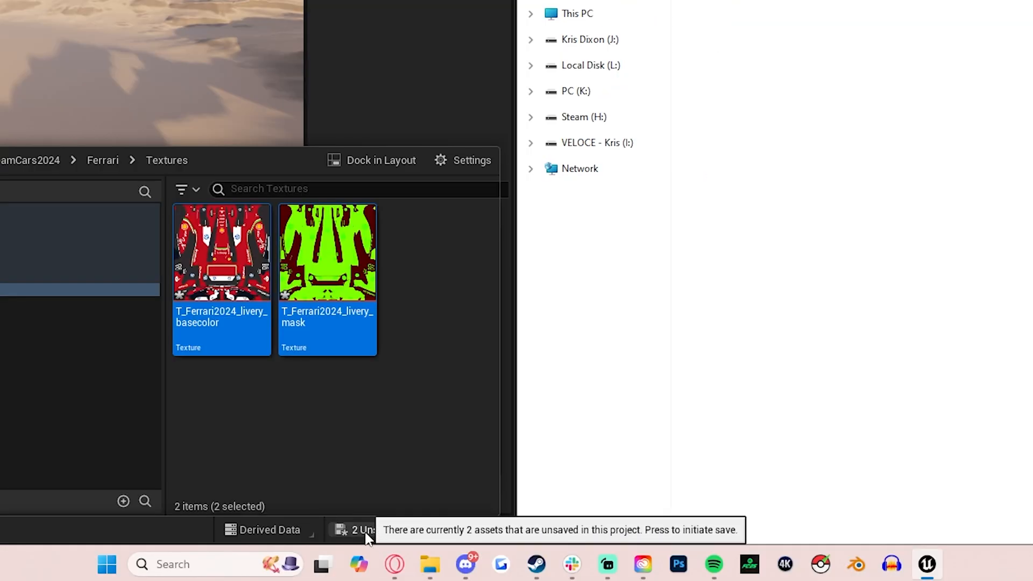
pyautogui.click(353, 530)
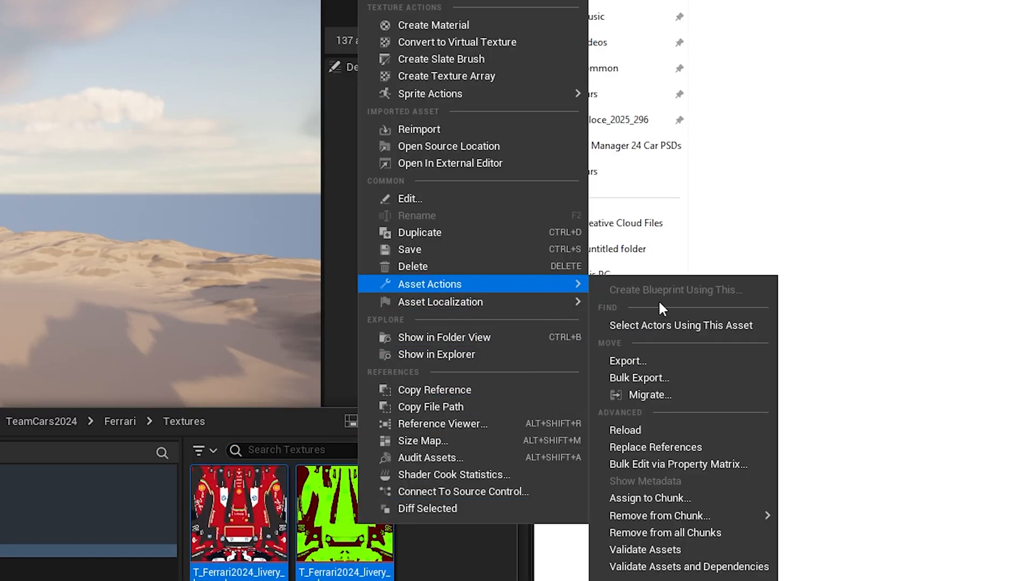
pyautogui.moveTo(659, 515)
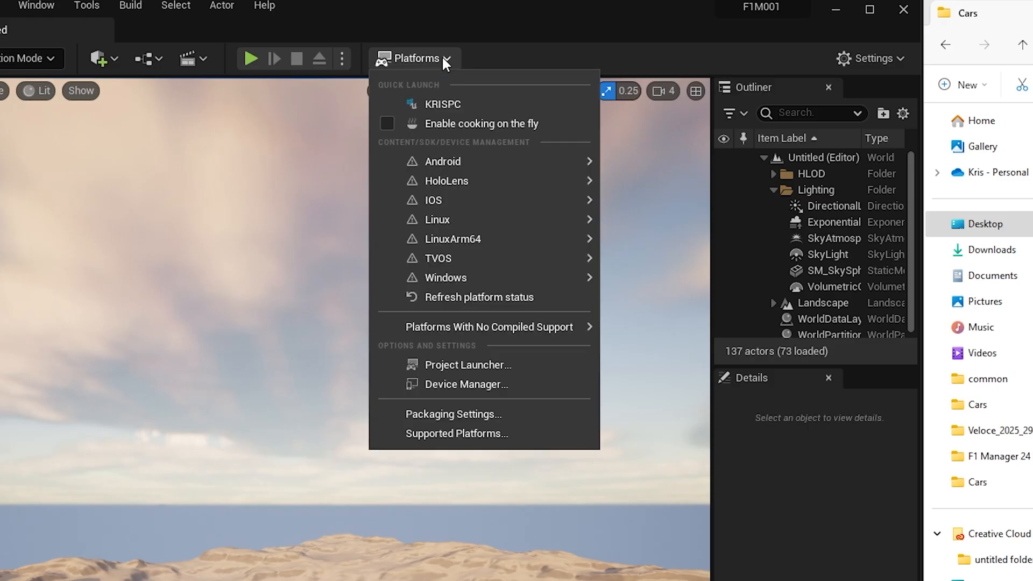
pyautogui.moveTo(445, 277)
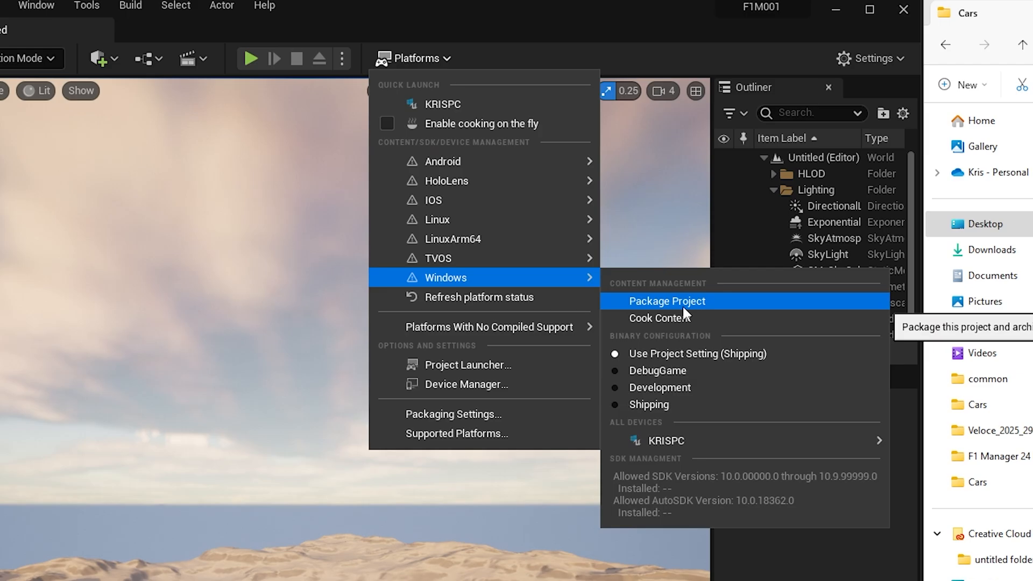
# Try packaging the project for Windows, which shows no Windows SDK installed.
pyautogui.click(666, 301)
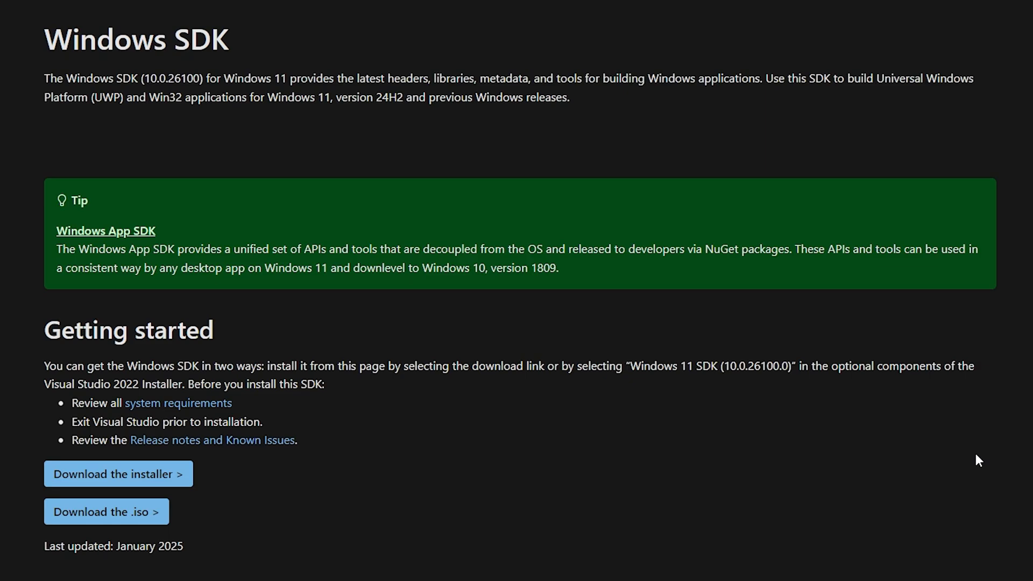
pyautogui.moveTo(487, 467)
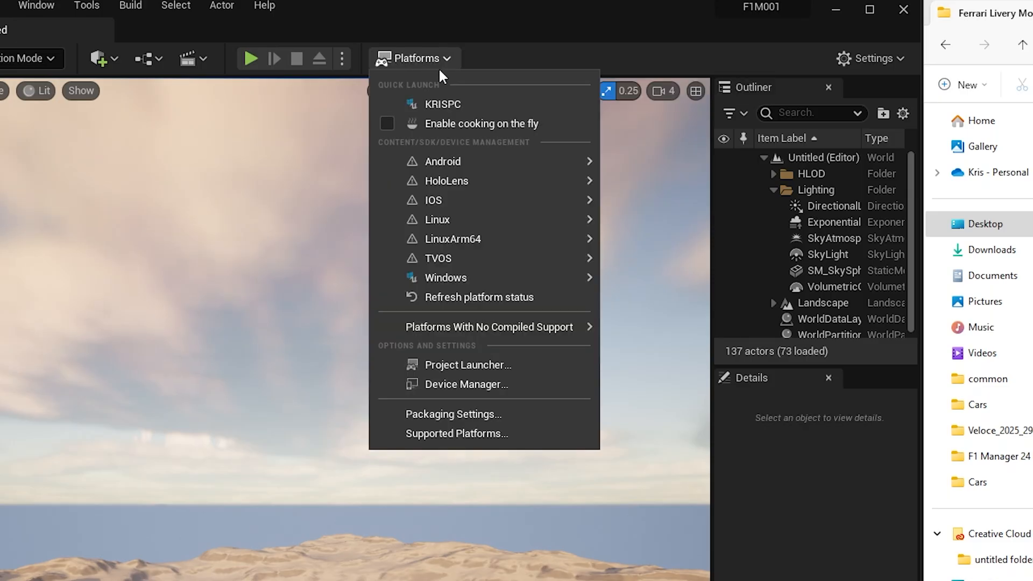
pyautogui.moveTo(445, 277)
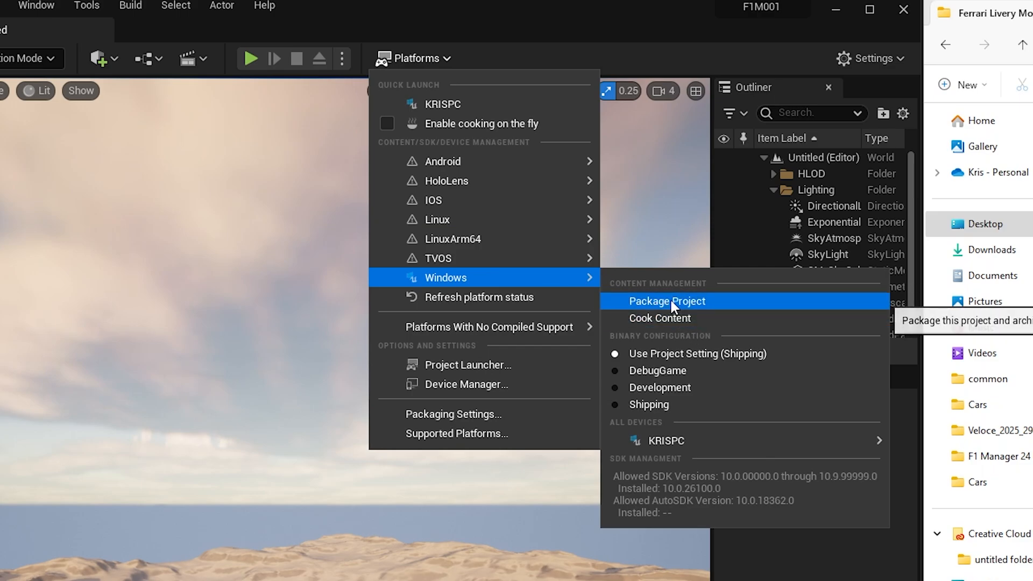
# Package the project for Windows with Mods > Ferrari Livery Mock as the output folder.
pyautogui.click(665, 301)
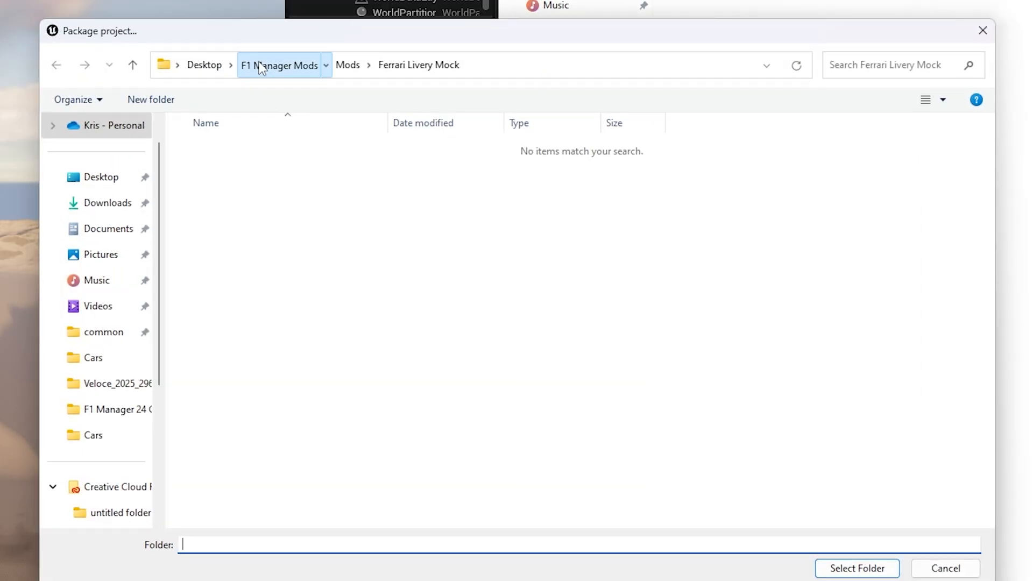
pyautogui.click(279, 64)
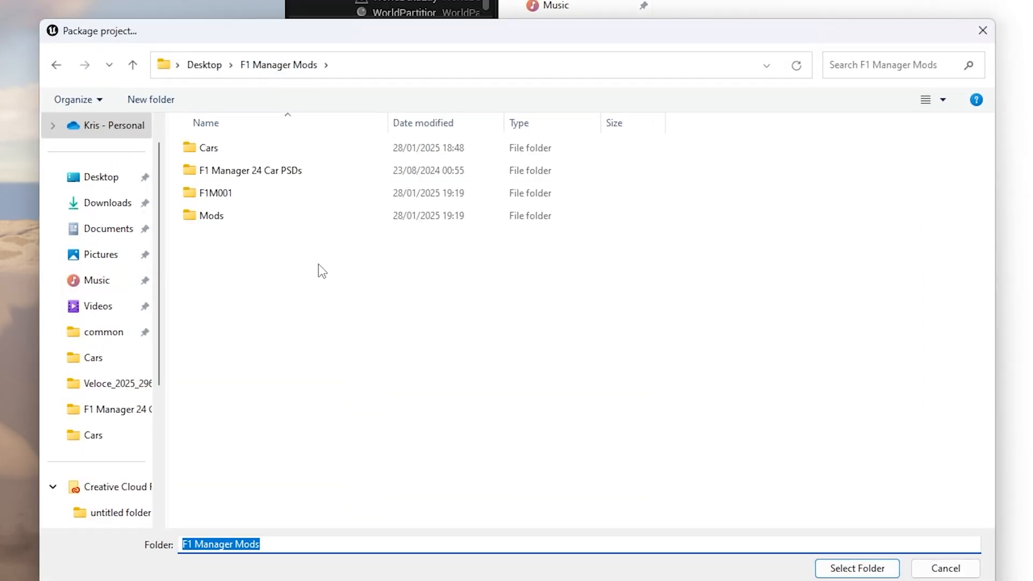
pyautogui.click(212, 216)
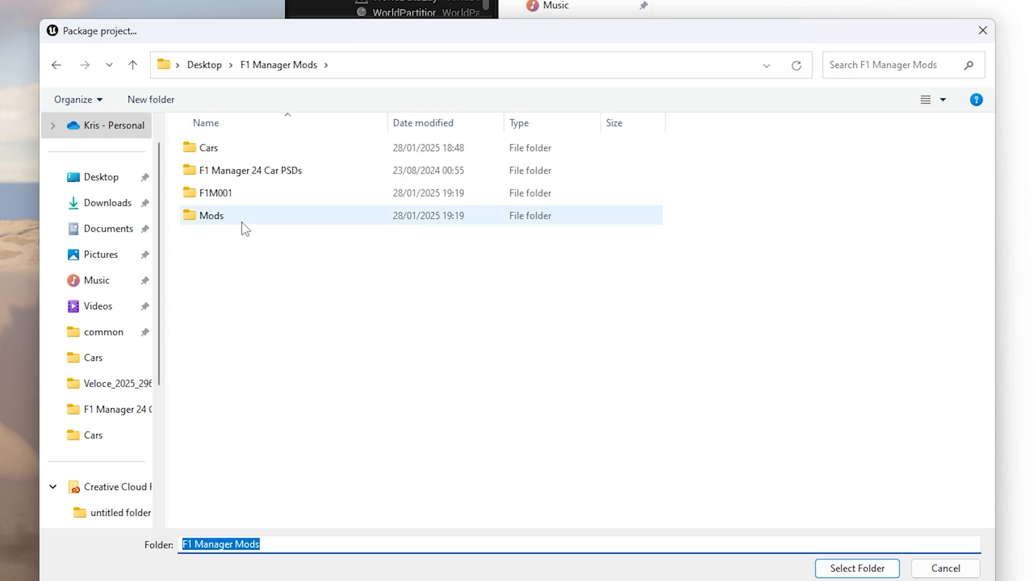
pyautogui.doubleClick(211, 215)
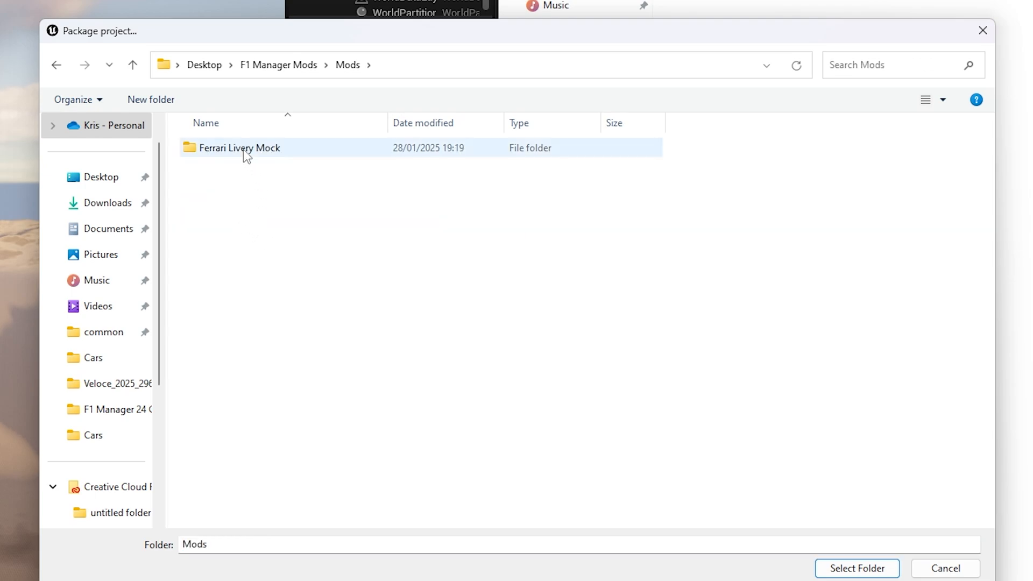
pyautogui.click(240, 147)
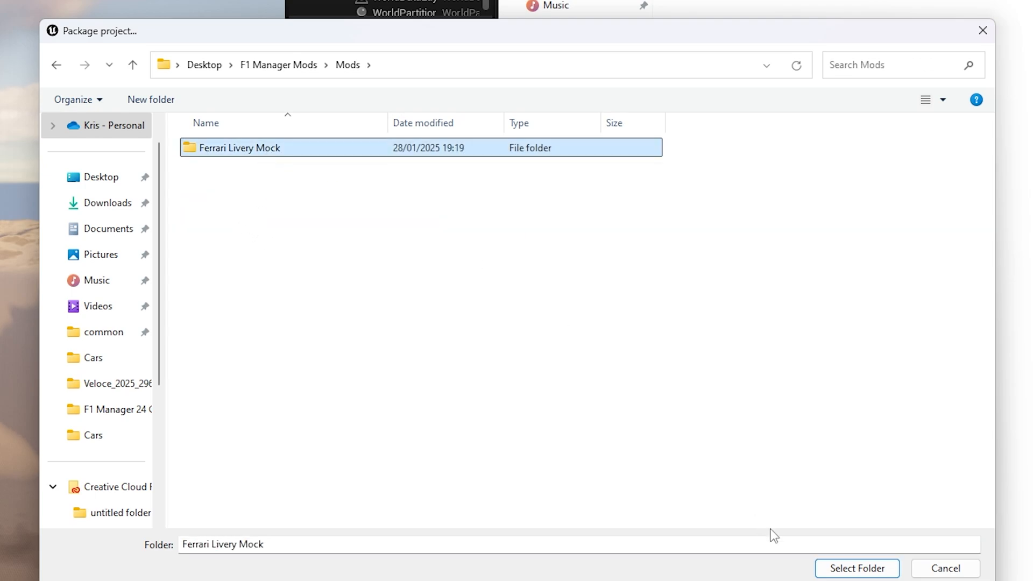
pyautogui.click(856, 568)
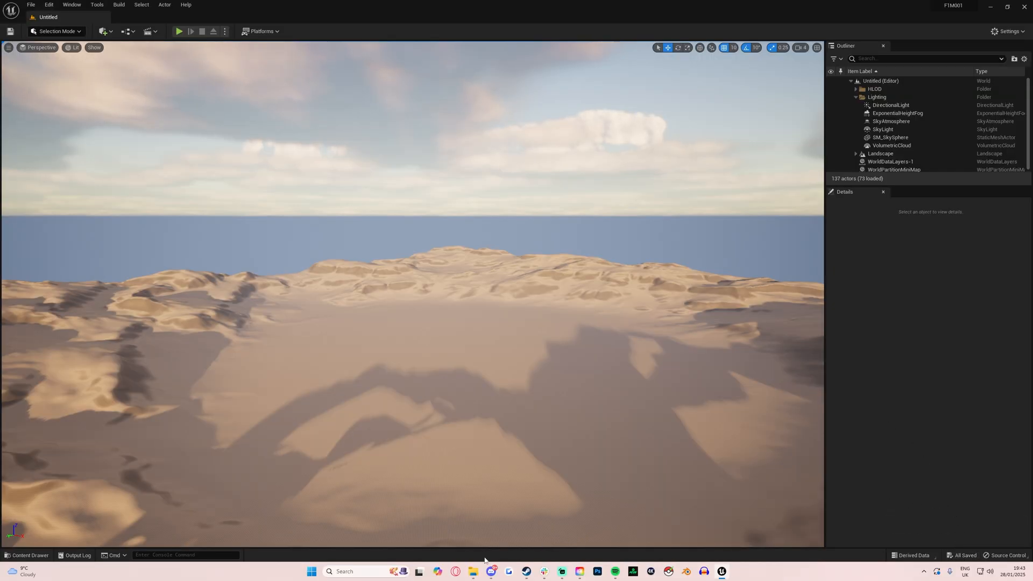
# Browse the packaged build through Windows > F1M001 into its Paks folder.
pyautogui.click(473, 571)
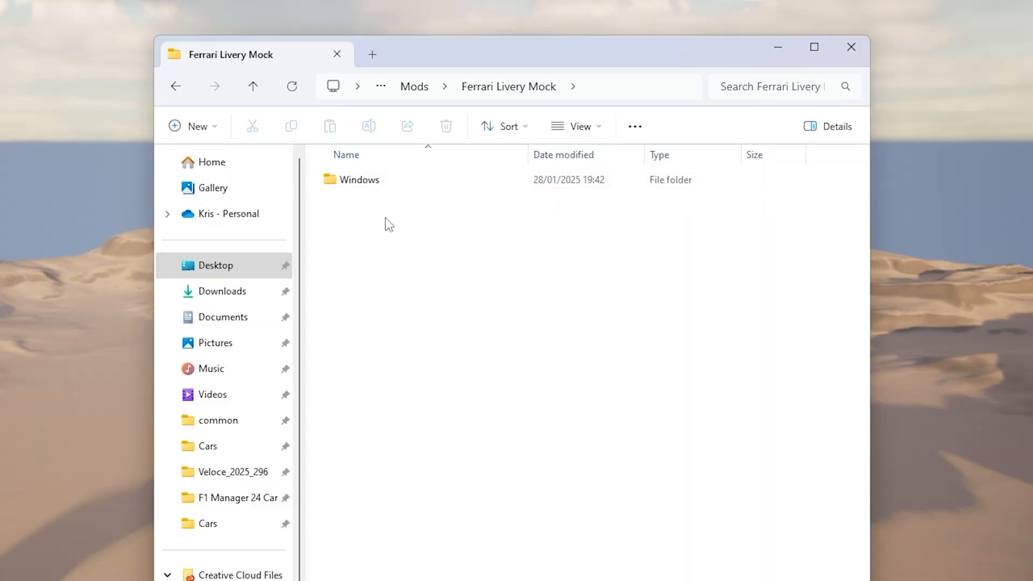
pyautogui.doubleClick(360, 179)
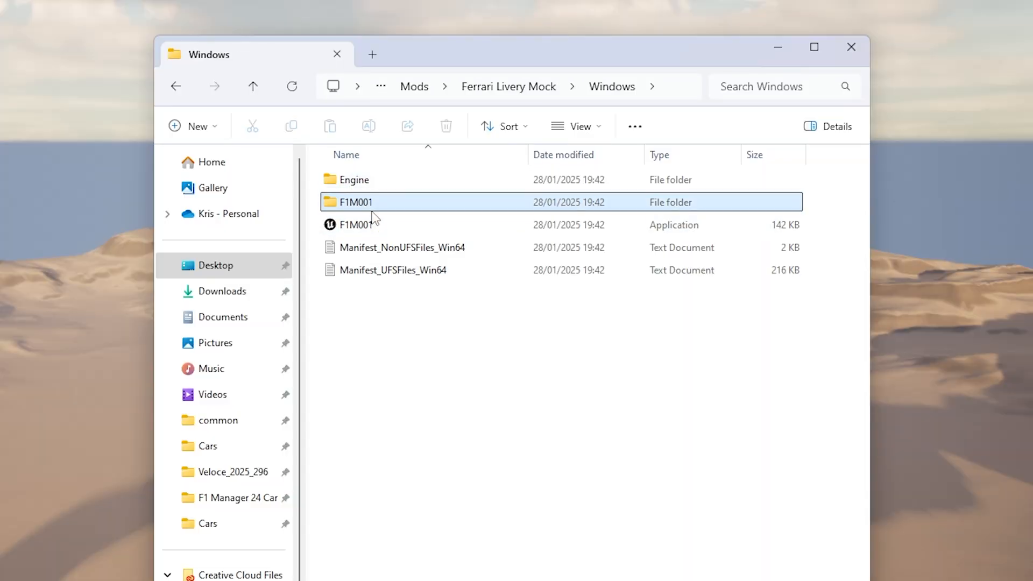
pyautogui.doubleClick(354, 201)
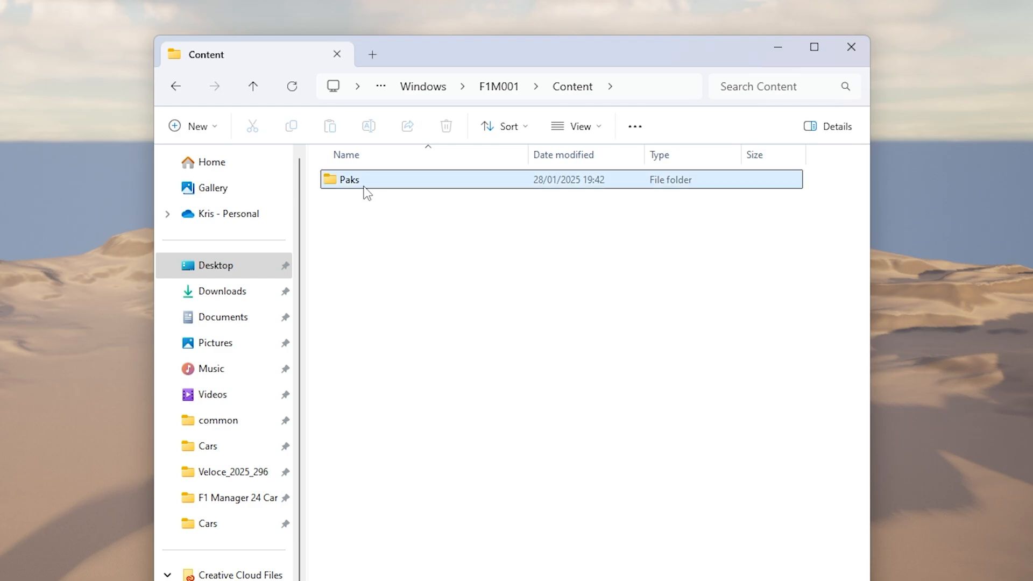
pyautogui.doubleClick(349, 179)
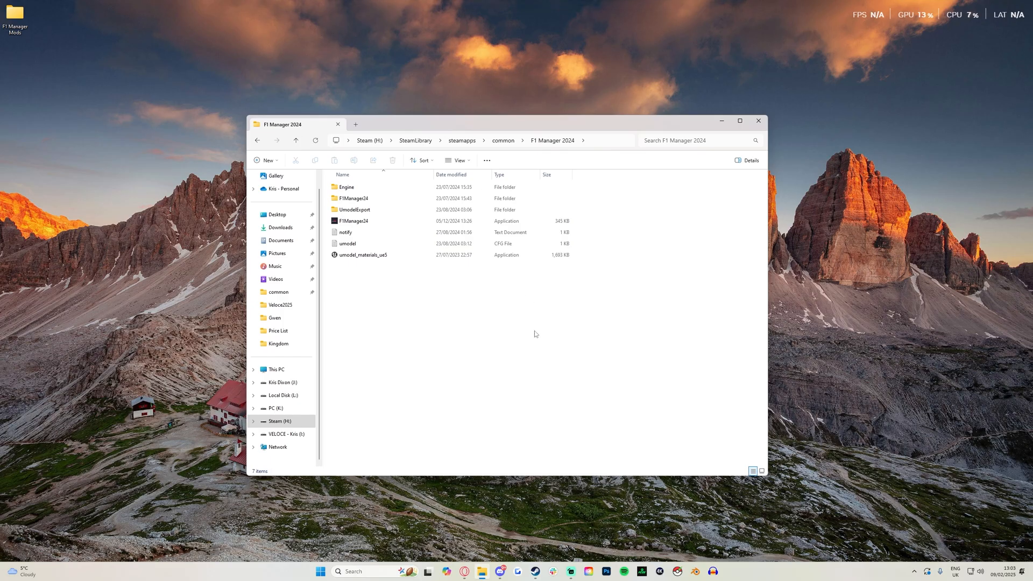
pyautogui.moveTo(582, 311)
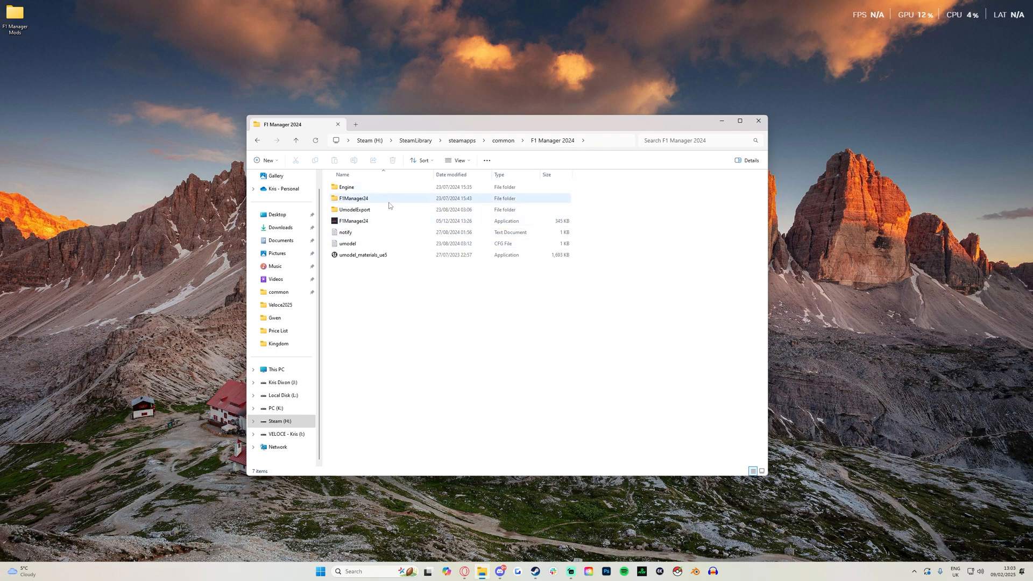
# Go into F1Manager24 > Content in the game install and scroll down to Paks.
pyautogui.doubleClick(353, 199)
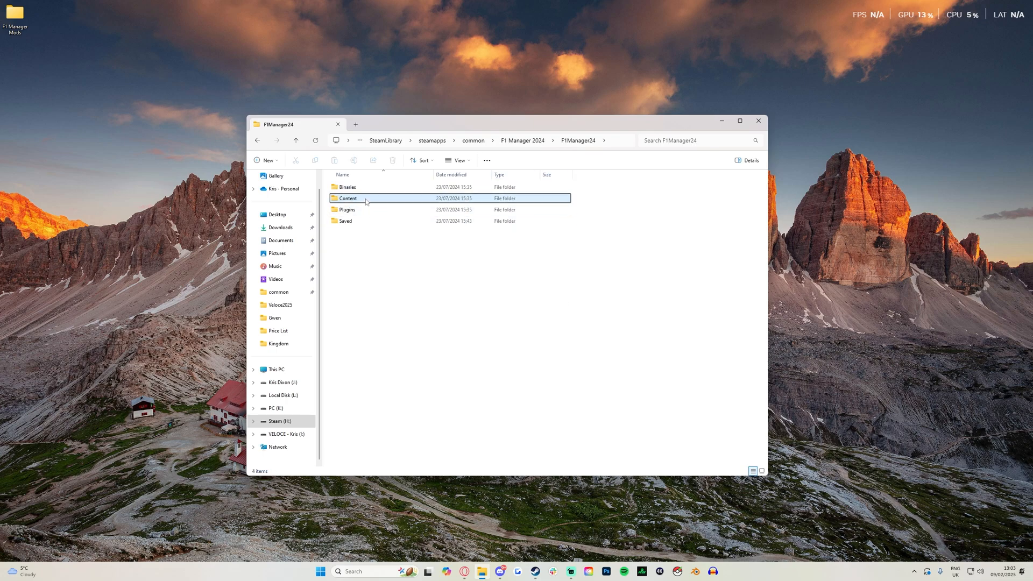
pyautogui.doubleClick(347, 198)
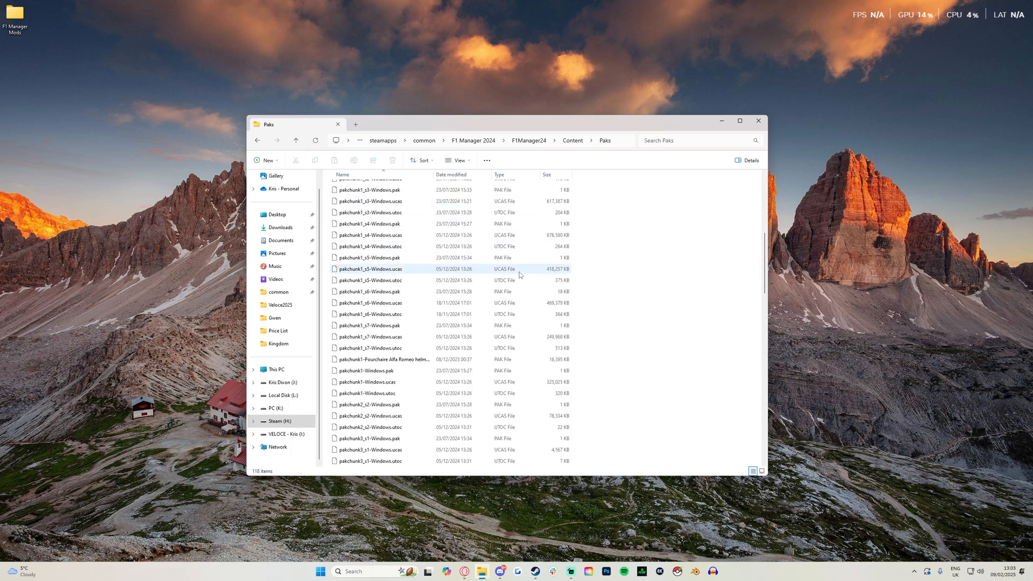
pyautogui.scroll(-3)
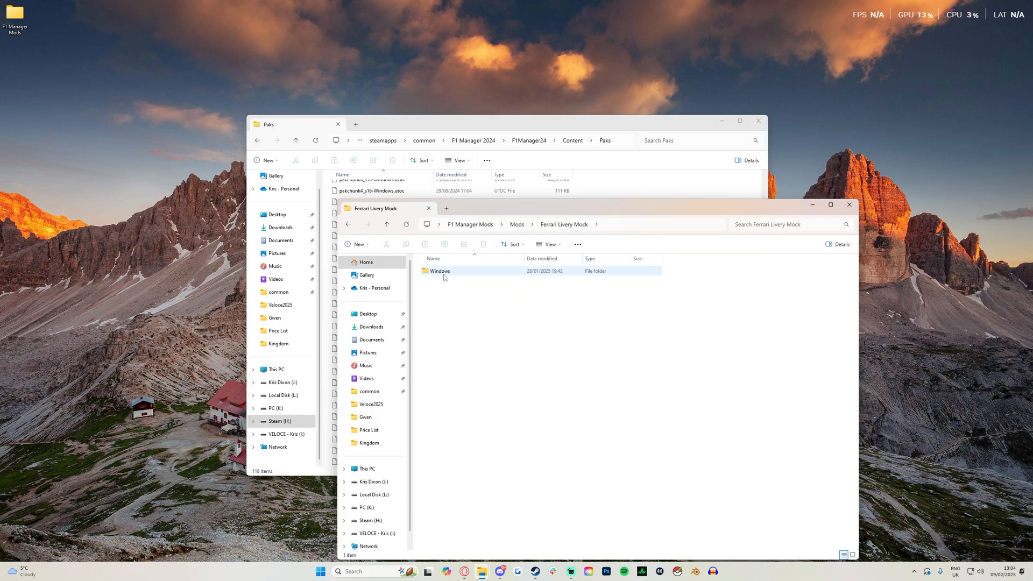
# Browse into Windows > F1M001 and select the three pakchunk5 files (pak, ucas, utoc).
pyautogui.doubleClick(440, 271)
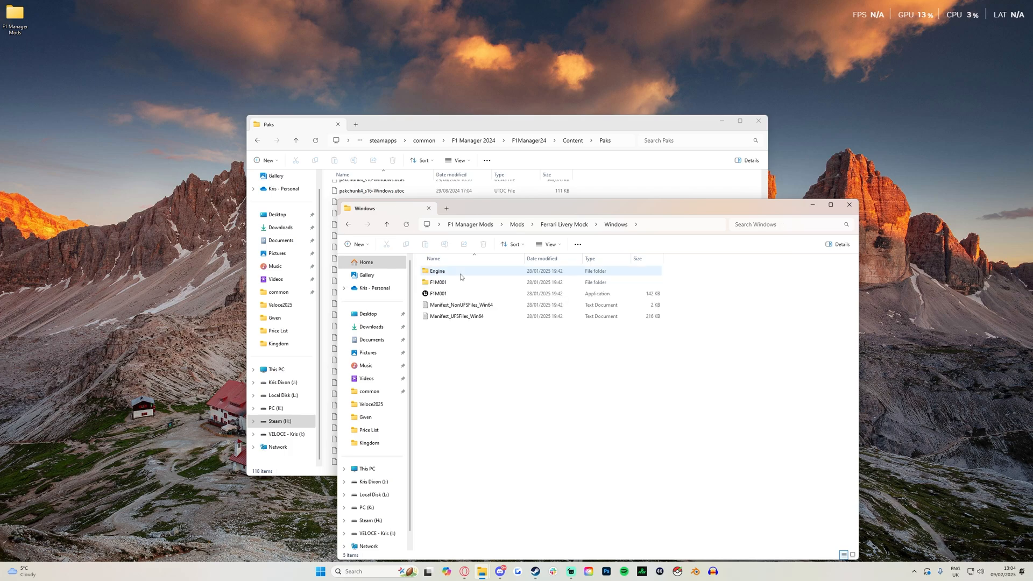
pyautogui.doubleClick(438, 282)
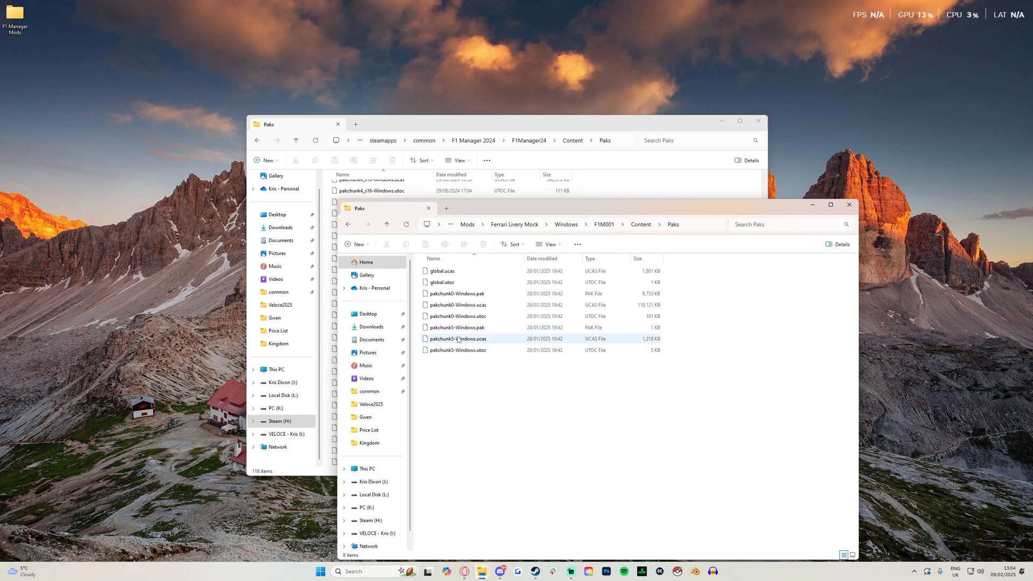
pyautogui.click(455, 327)
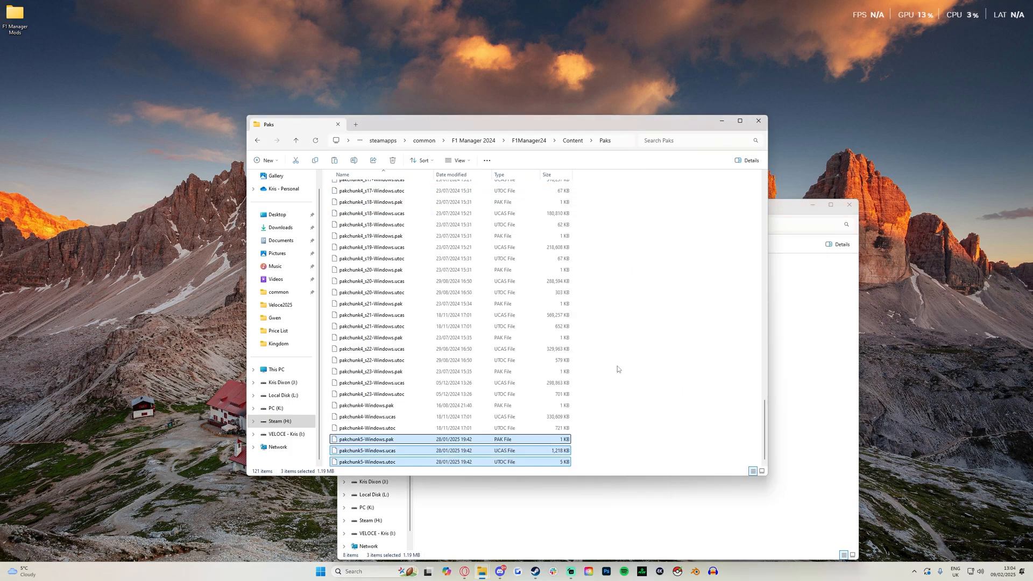
# Rename the pakchunk5 pak, ucas and utoc files in the game Paks folder with a _P suffix.
pyautogui.rightClick(366, 450)
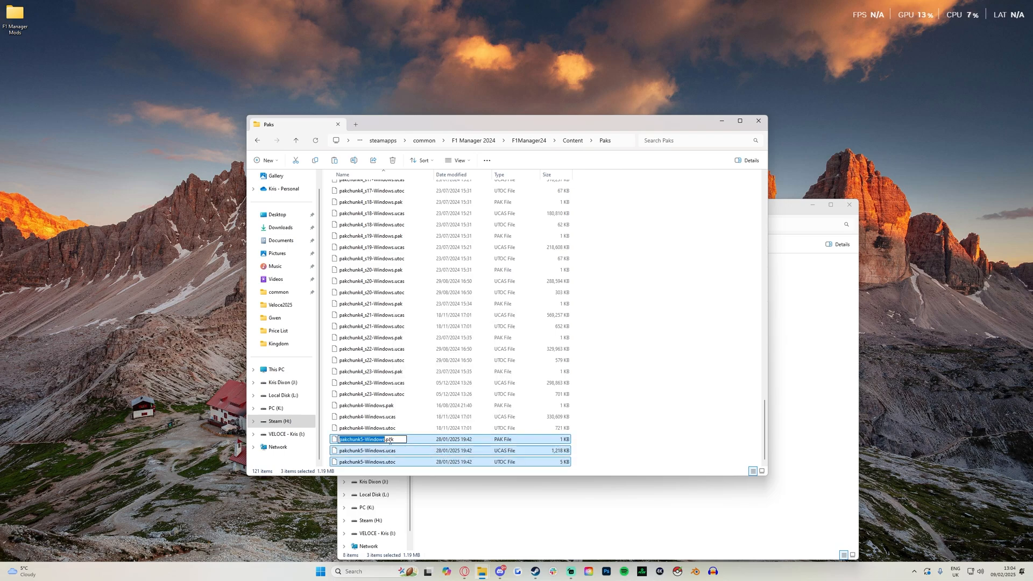
pyautogui.write('_P')
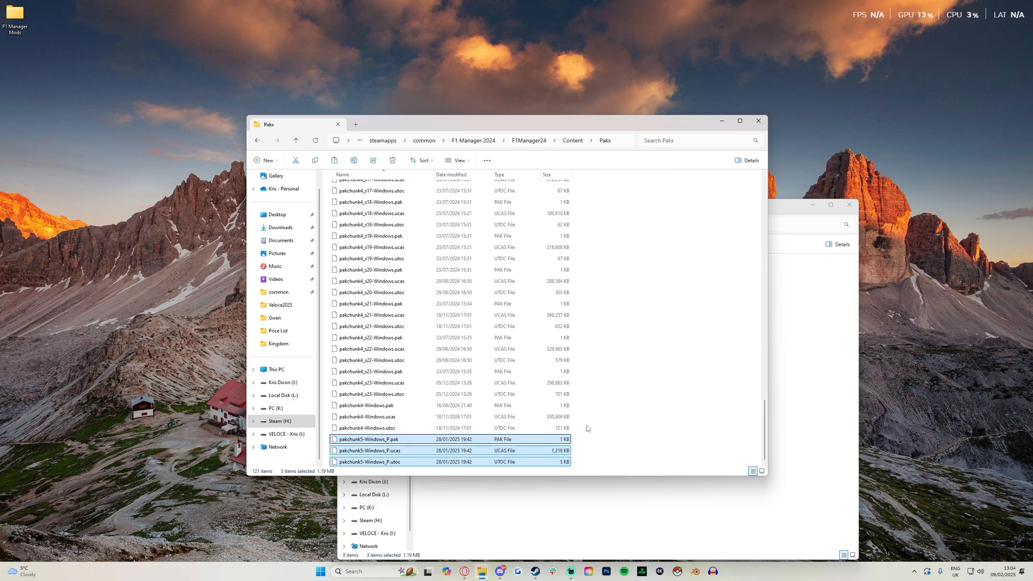
pyautogui.moveTo(590, 444)
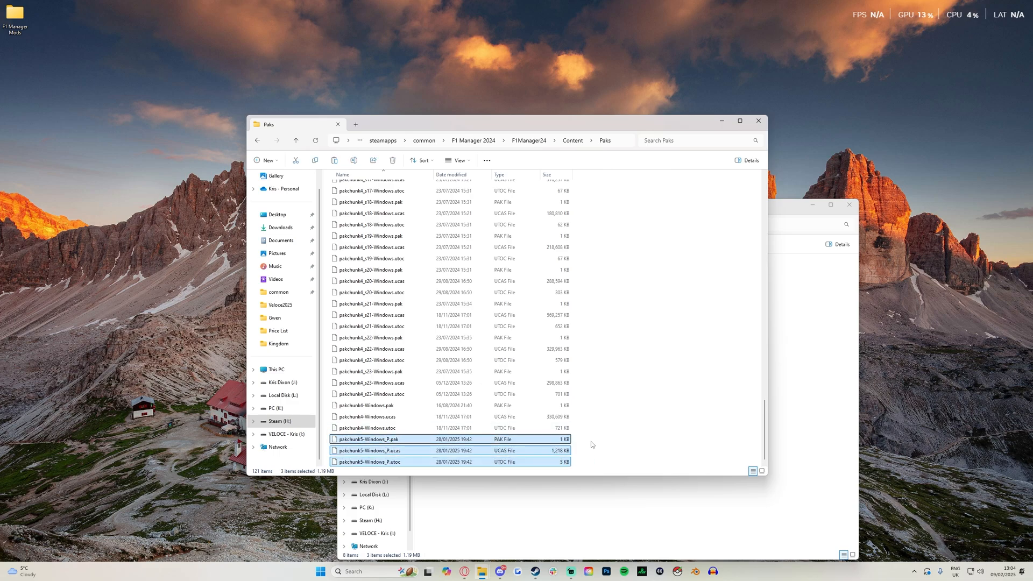